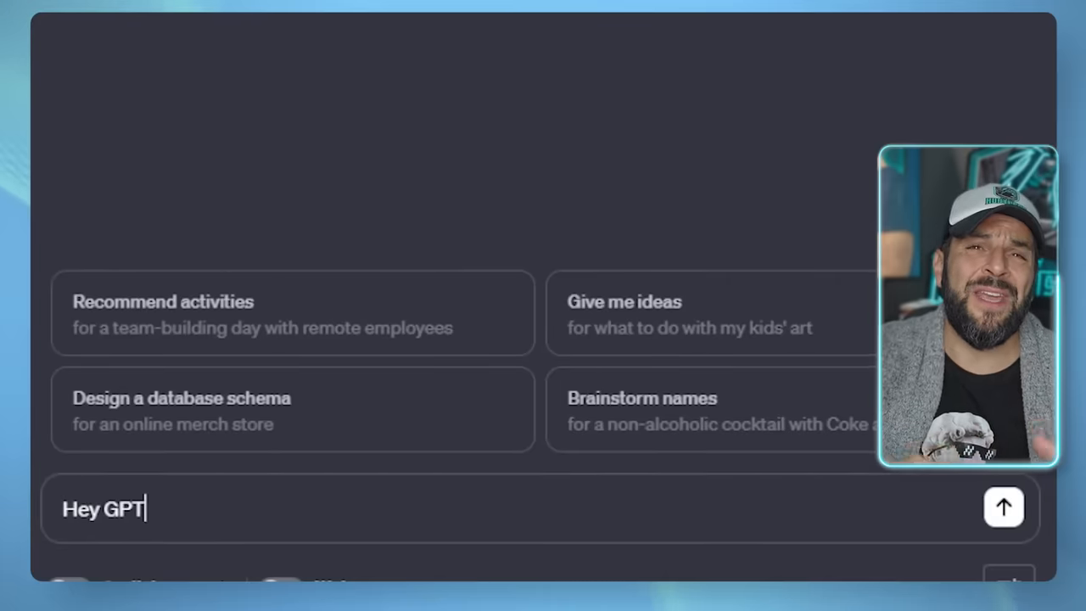
- Begin a ChatGPT prompt reading 'Create for me a ar' in the message box
type("Create for me a ar")
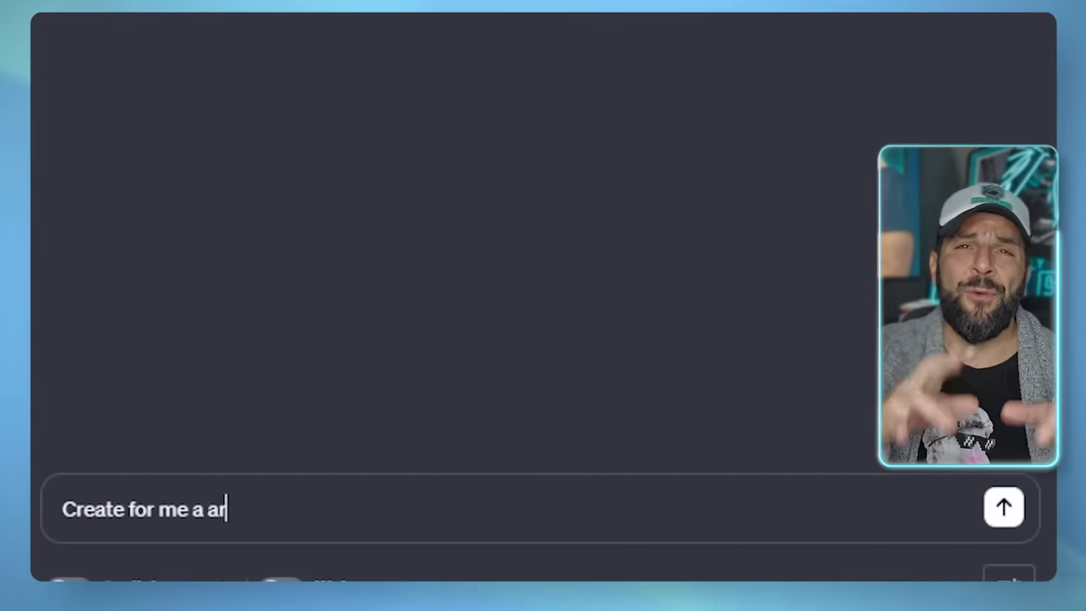
left_click(1003, 507)
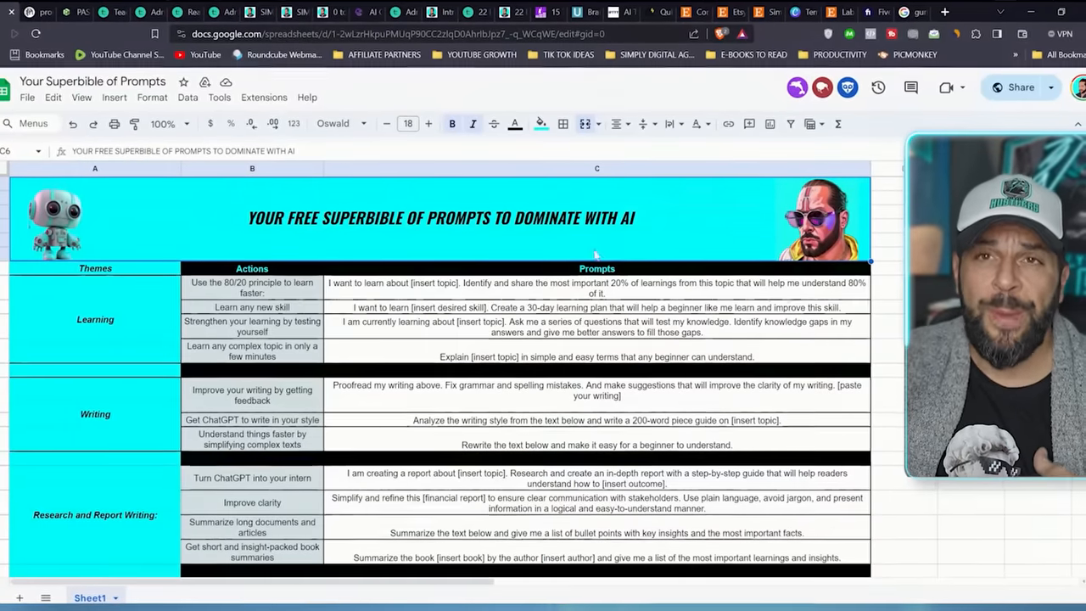
- Scroll the prompt bible sheet through growth-hacking prompts, then load the prompts library page
scroll("down", 3)
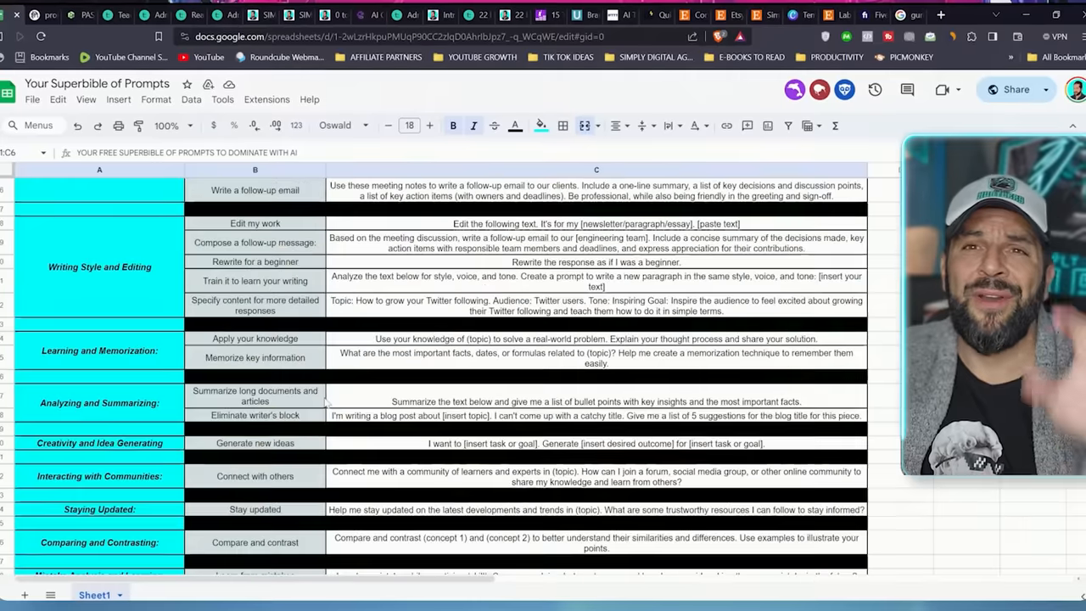
scroll("down", 3)
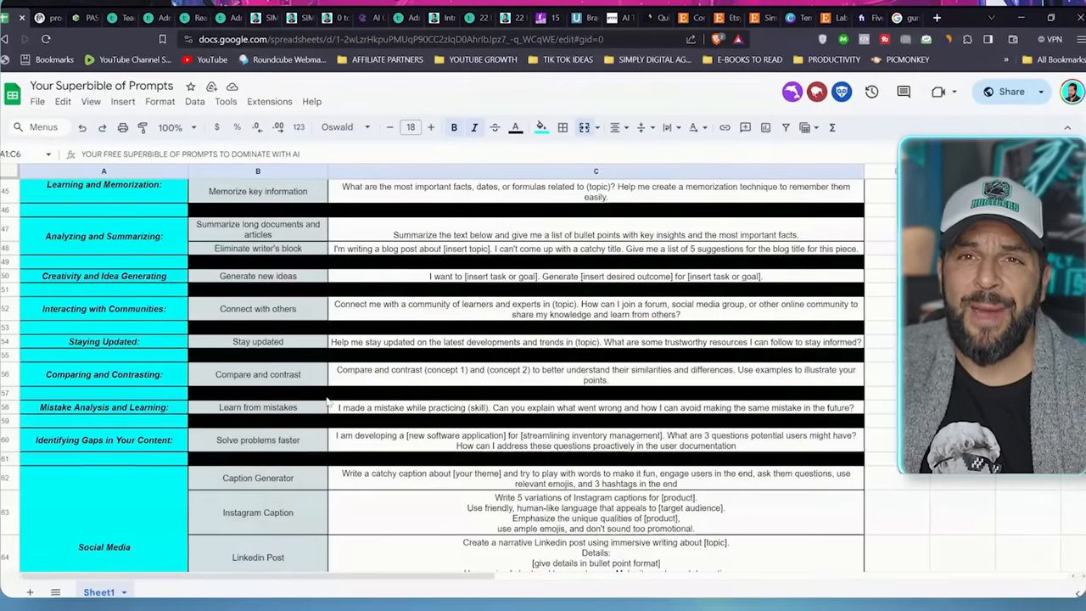
scroll("down", 3)
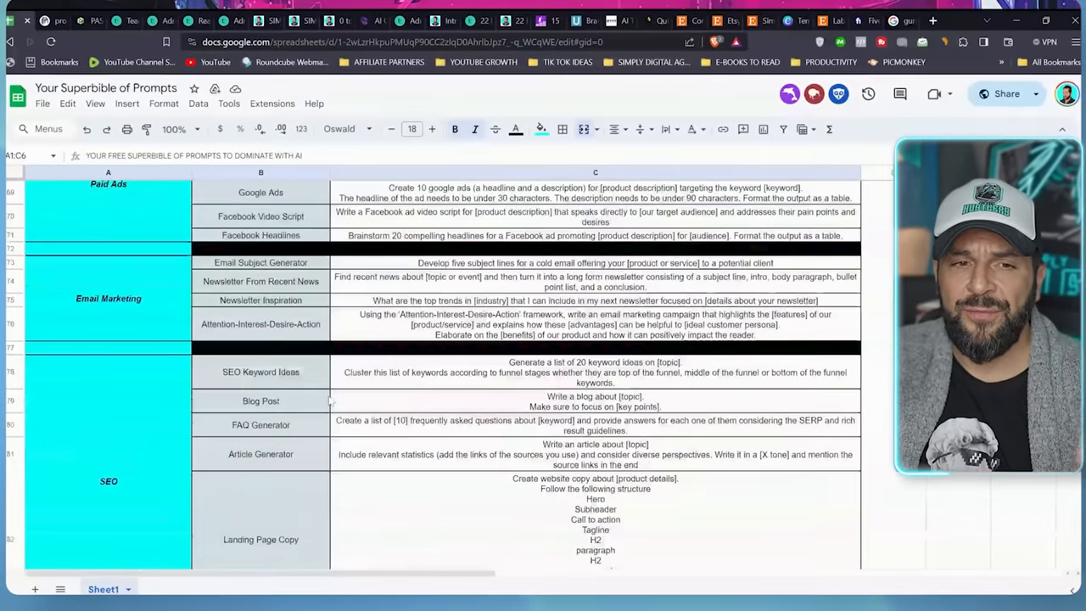
scroll("down", 3)
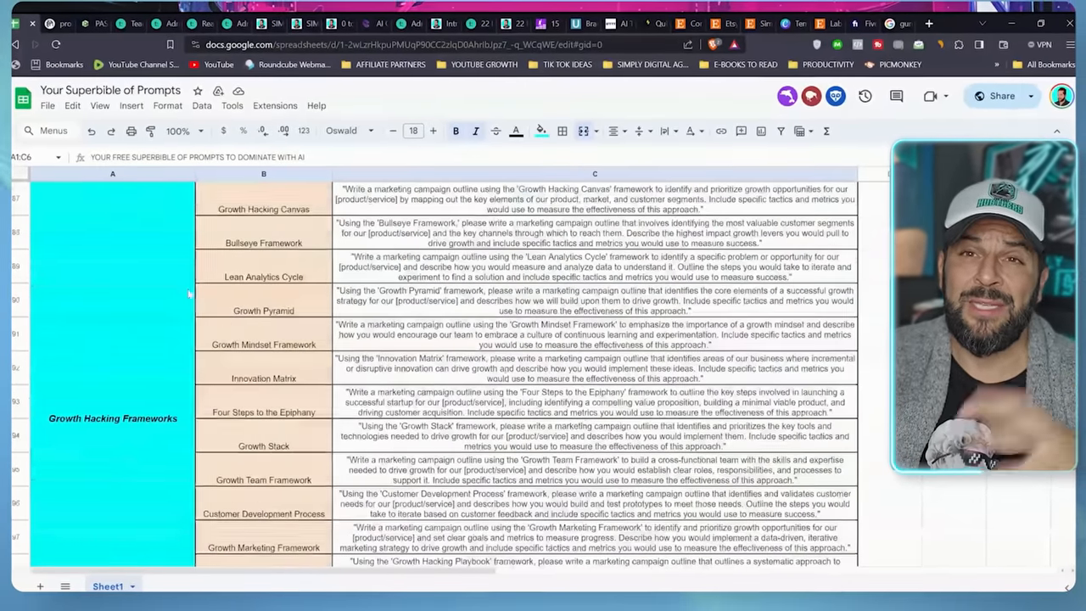
scroll("down", 3)
type("kons")
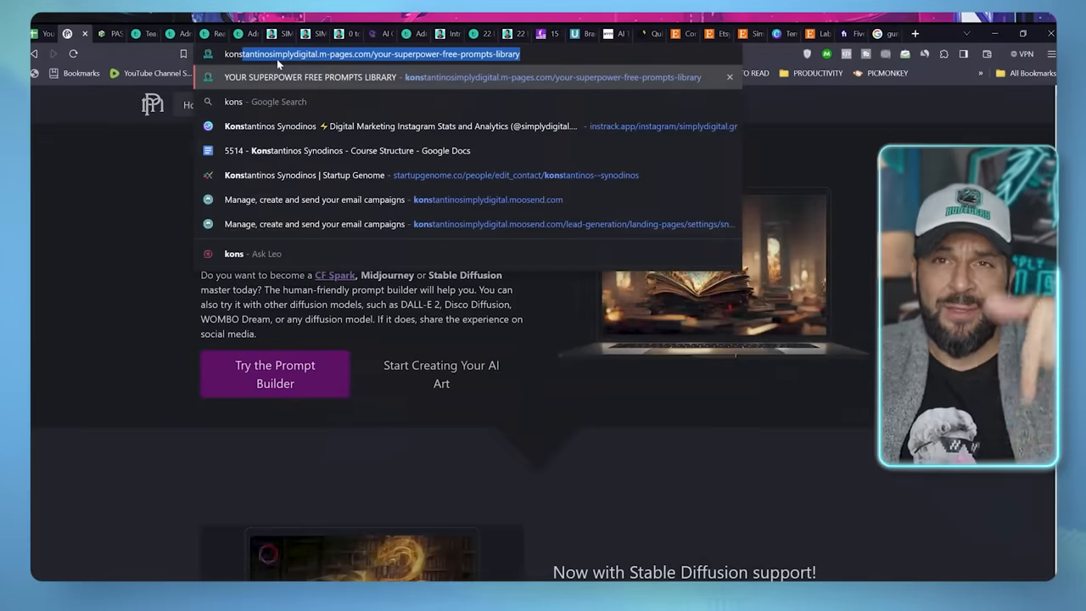
key("Return")
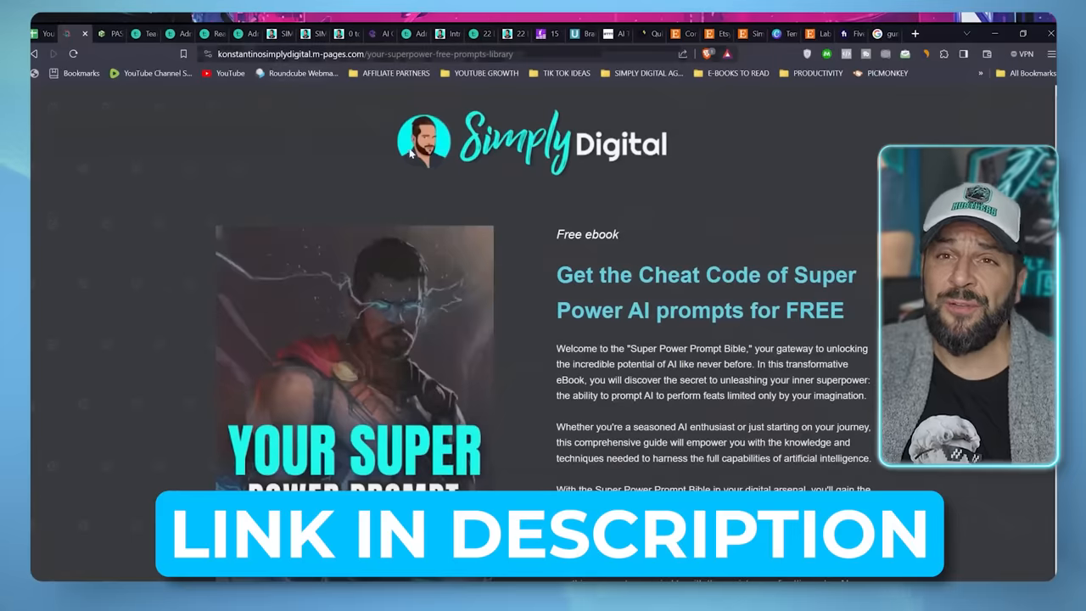
left_click(83, 34)
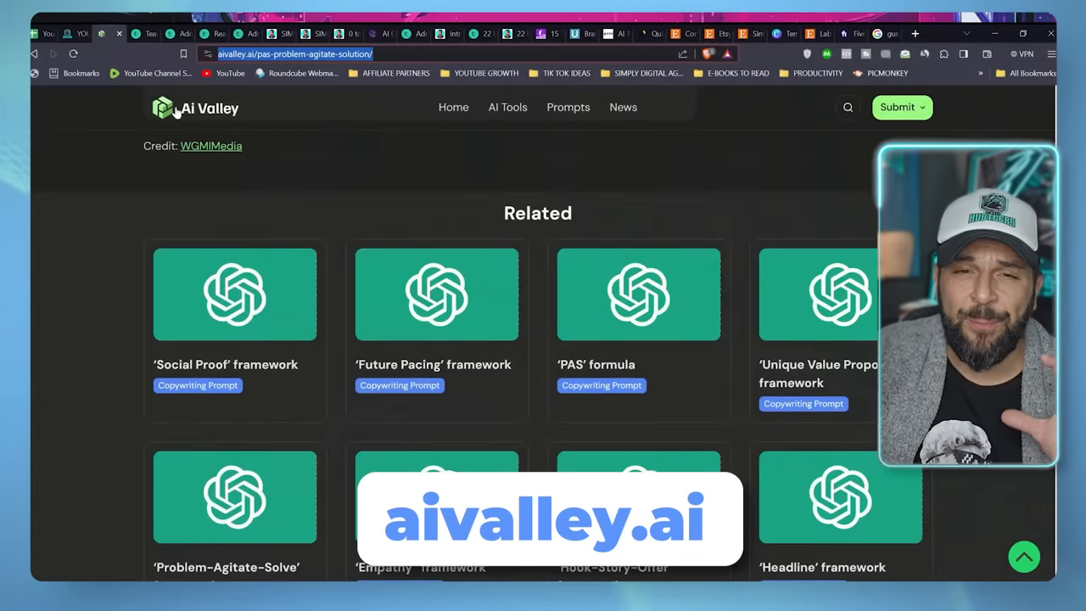
- Open AI Valley's Prompts collection and read the AIDA copywriting prompt template
left_click(568, 106)
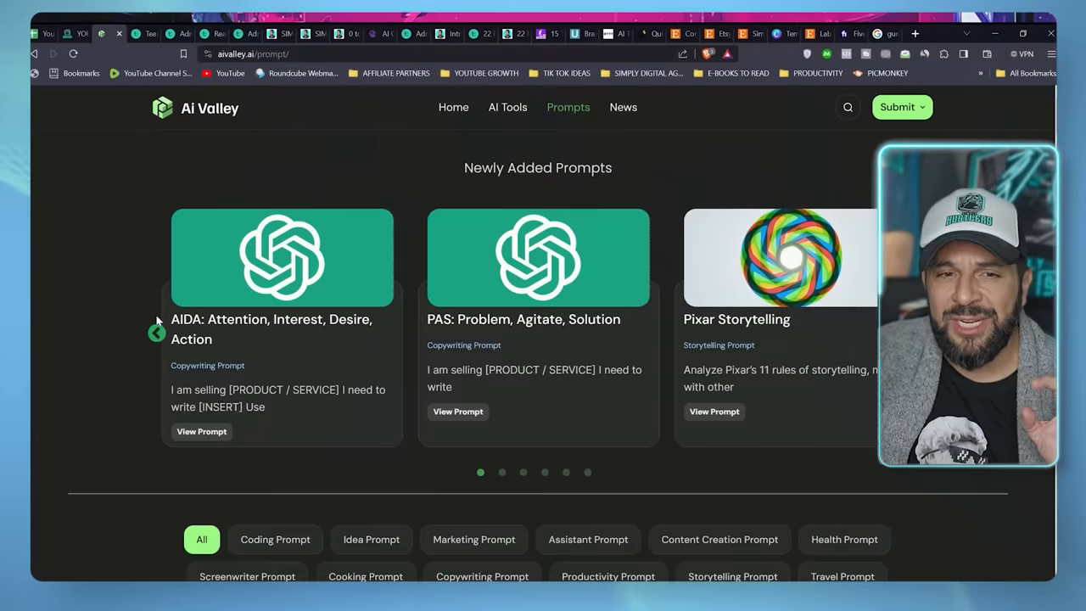
left_click(202, 431)
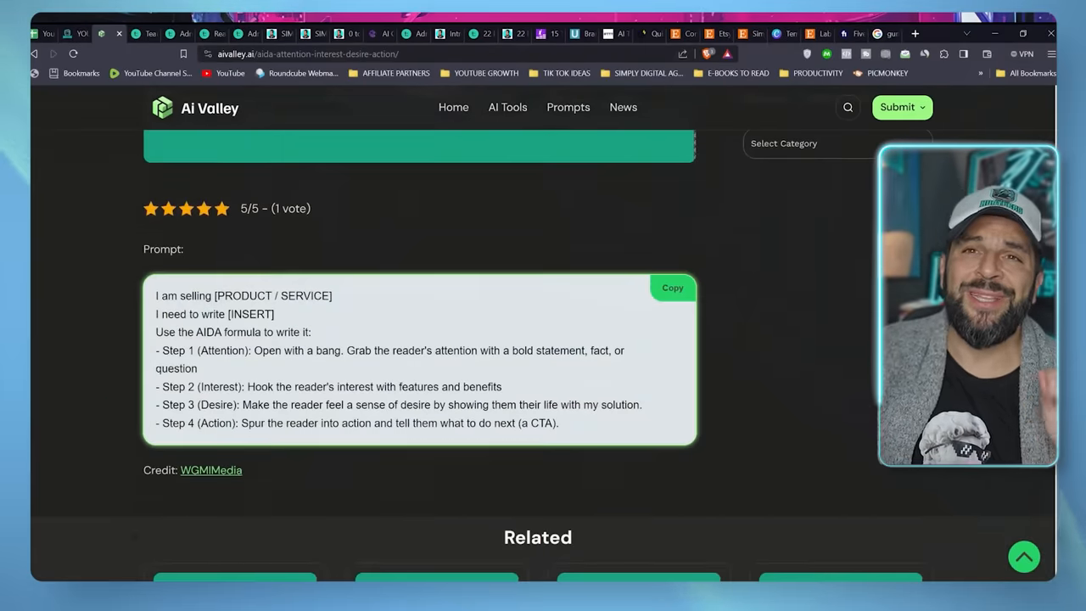
scroll("down", 3)
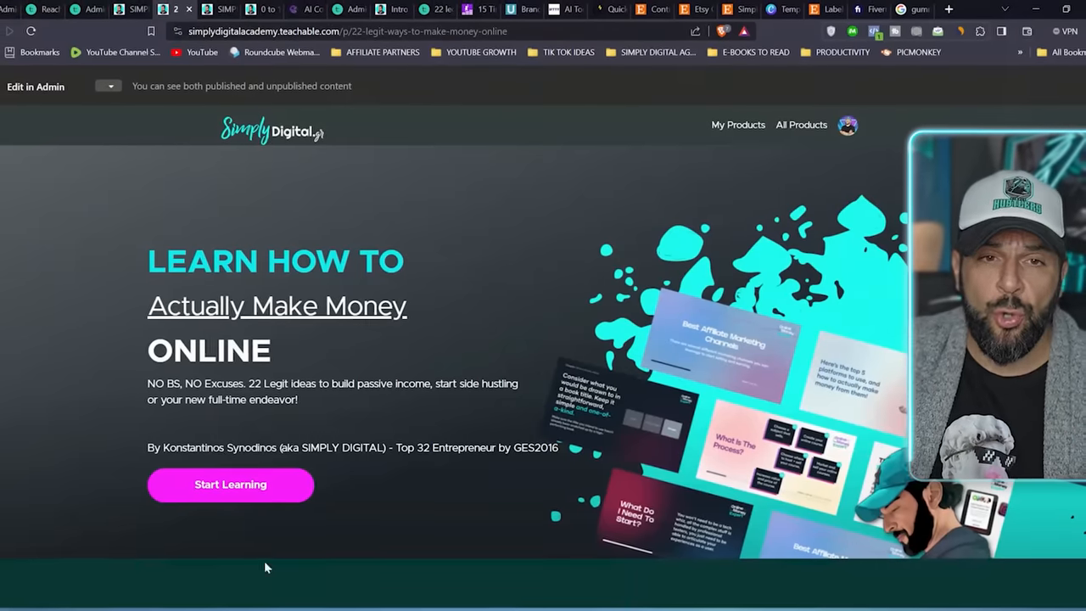
- Scroll the TikTok course sales page past the video to the About section
scroll("down", 3)
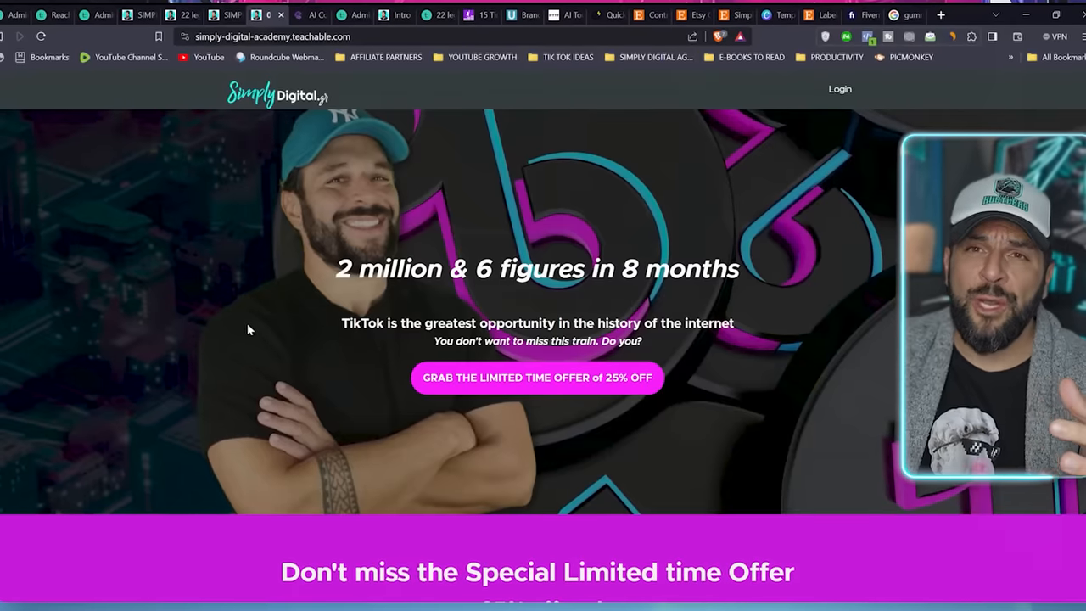
scroll("down", 3)
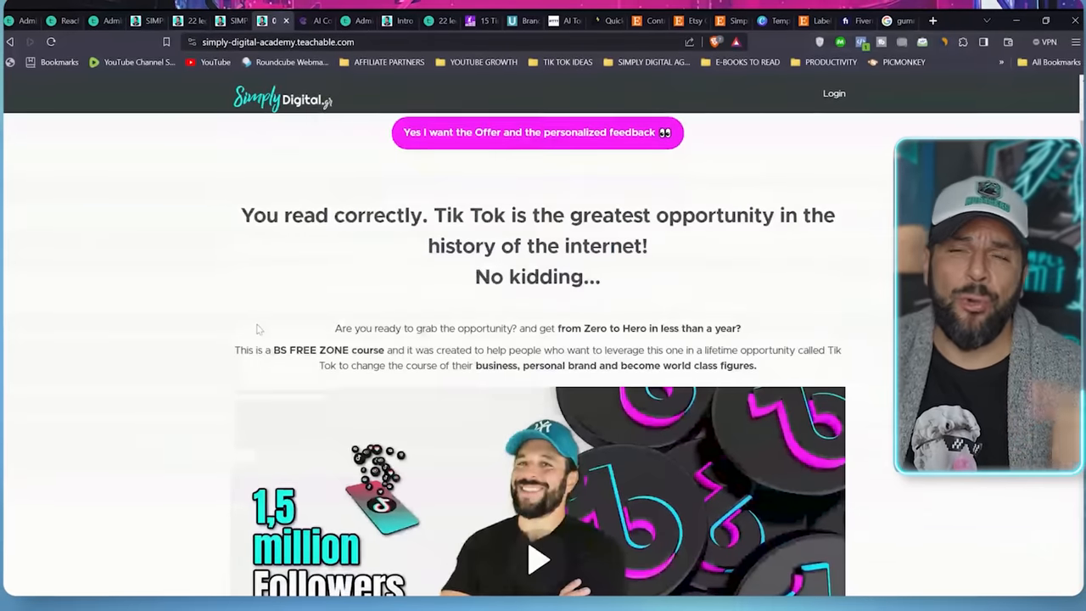
scroll("down", 3)
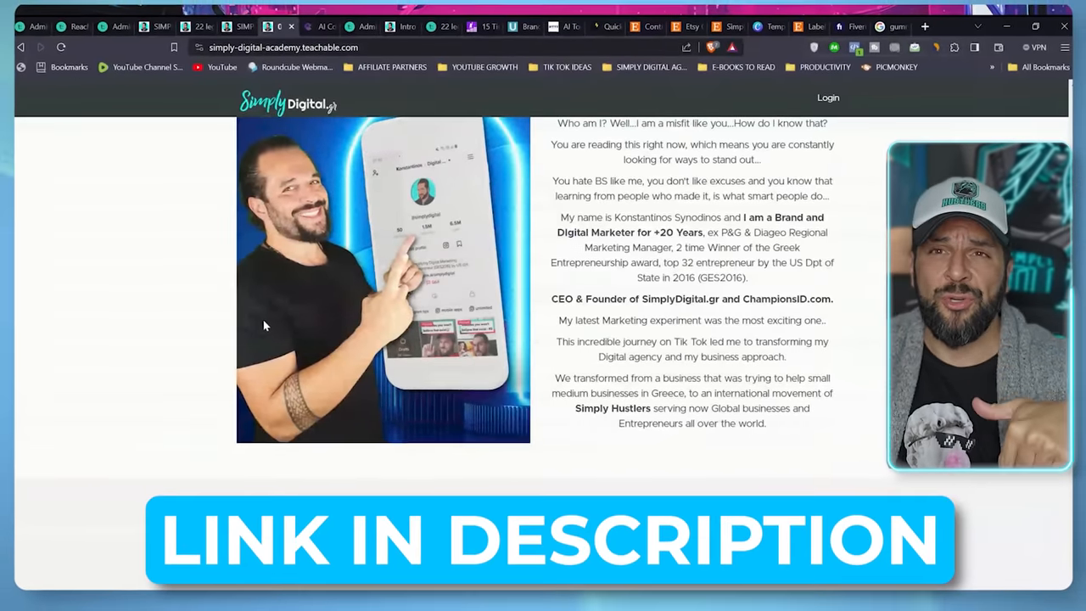
scroll("up", 3)
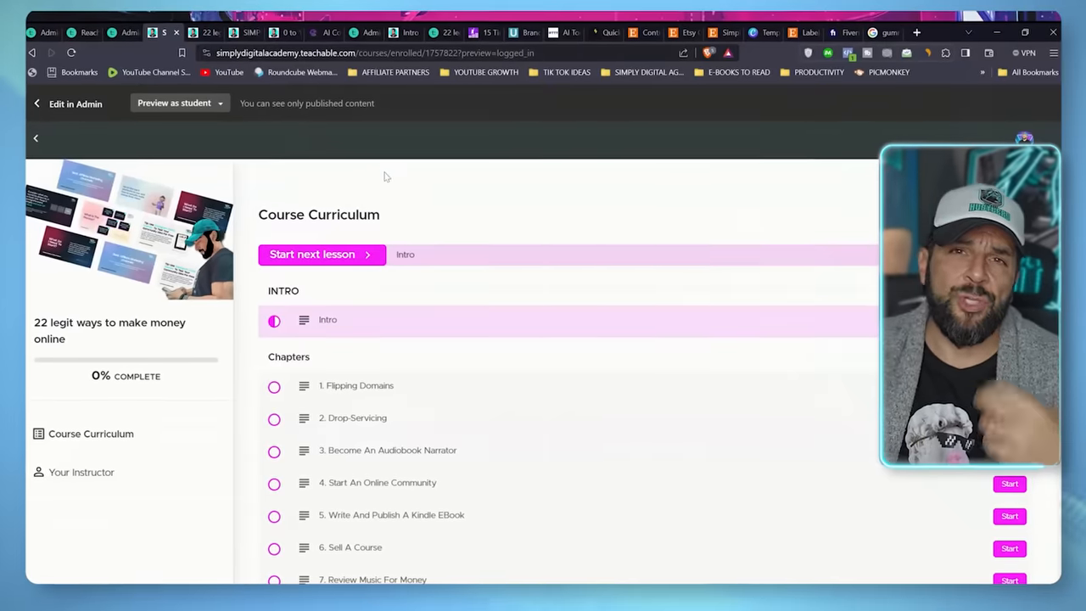
- Scroll the Intro PDF, then advance the Flipping Domains chapter two slides
scroll("down", 3)
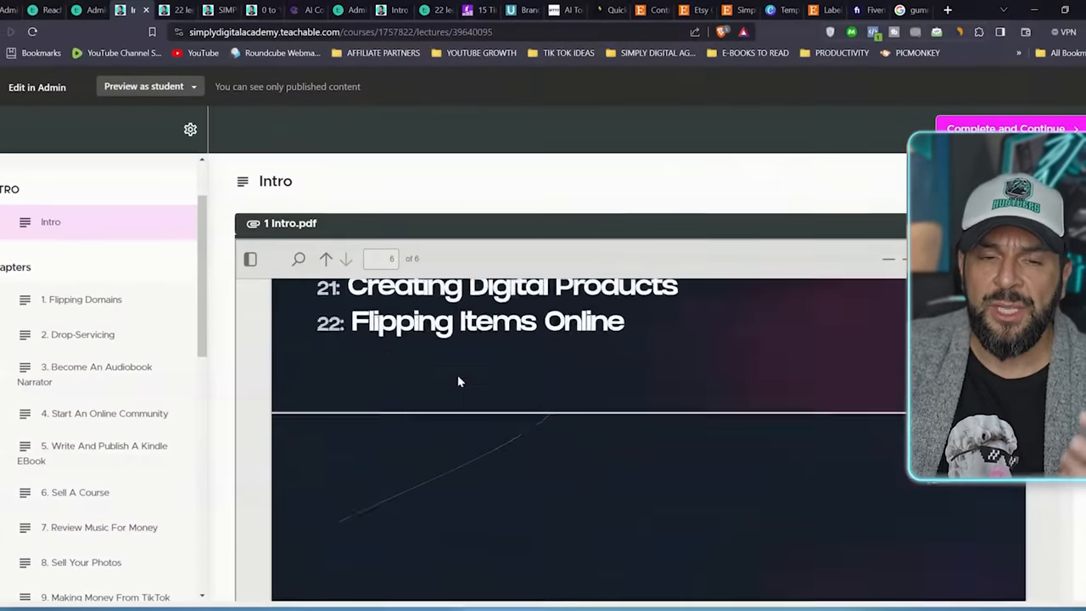
scroll("down", 3)
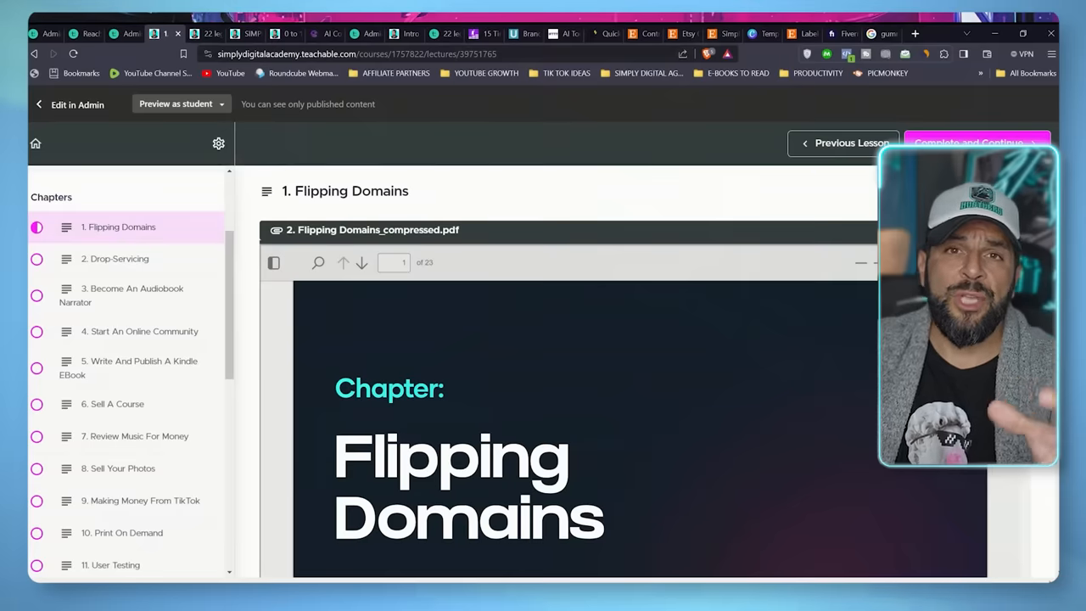
scroll("down", 3)
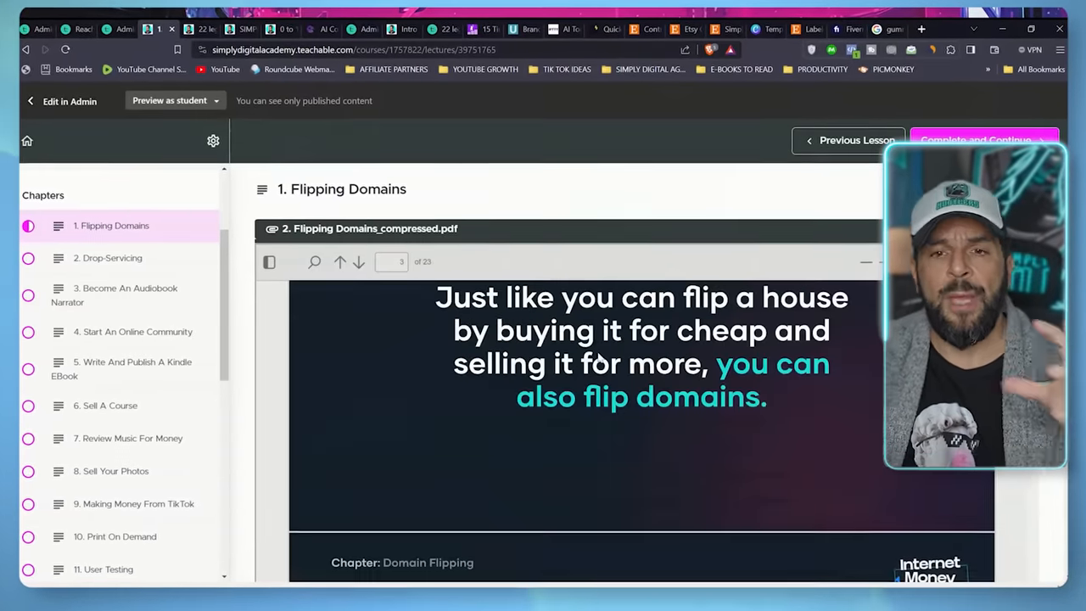
left_click(358, 261)
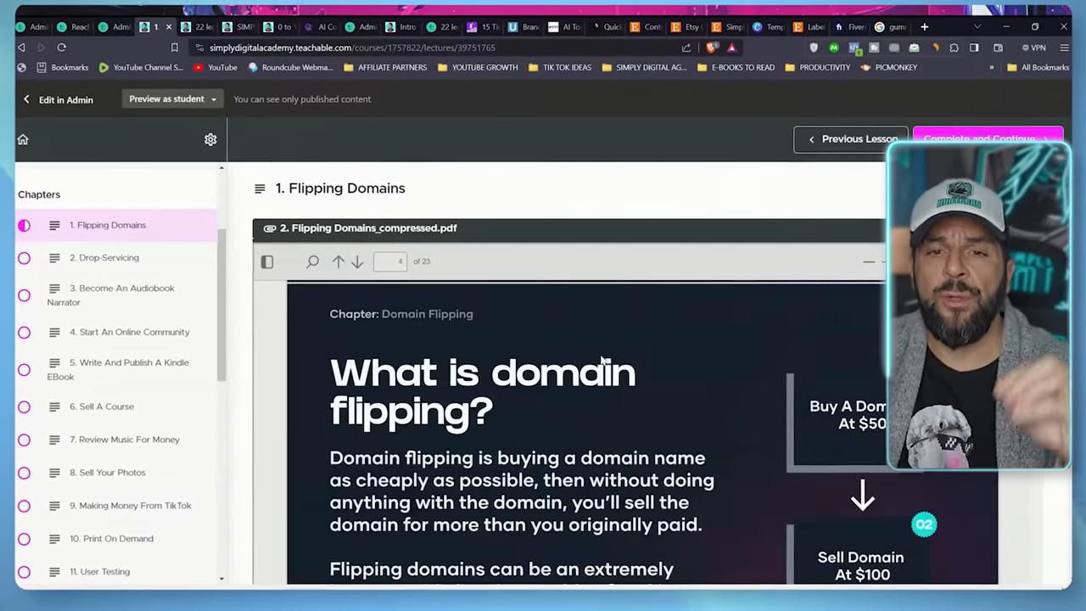
left_click(356, 261)
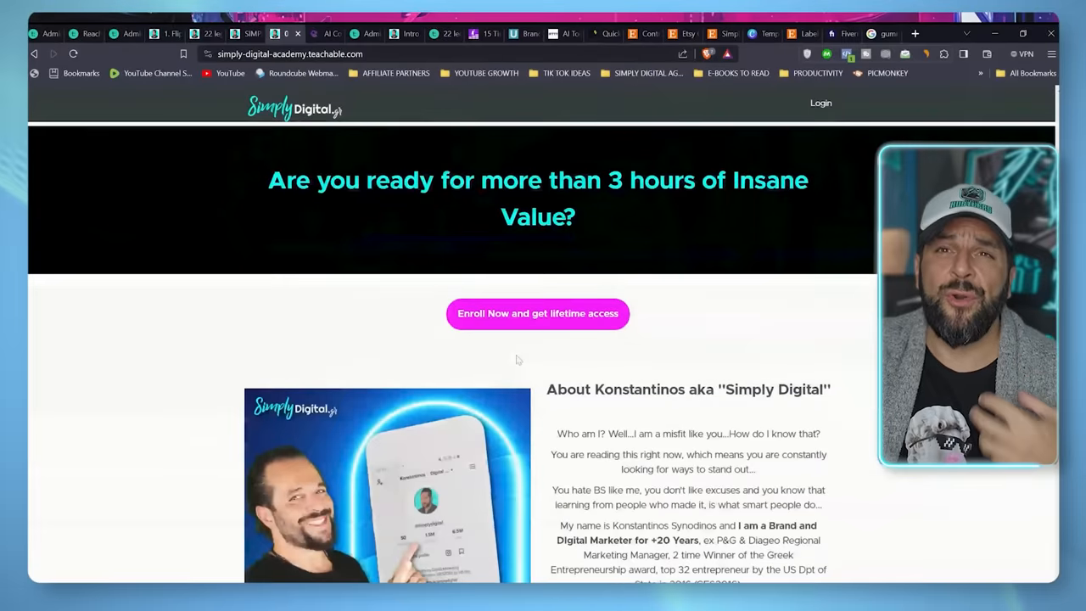
scroll("down", 3)
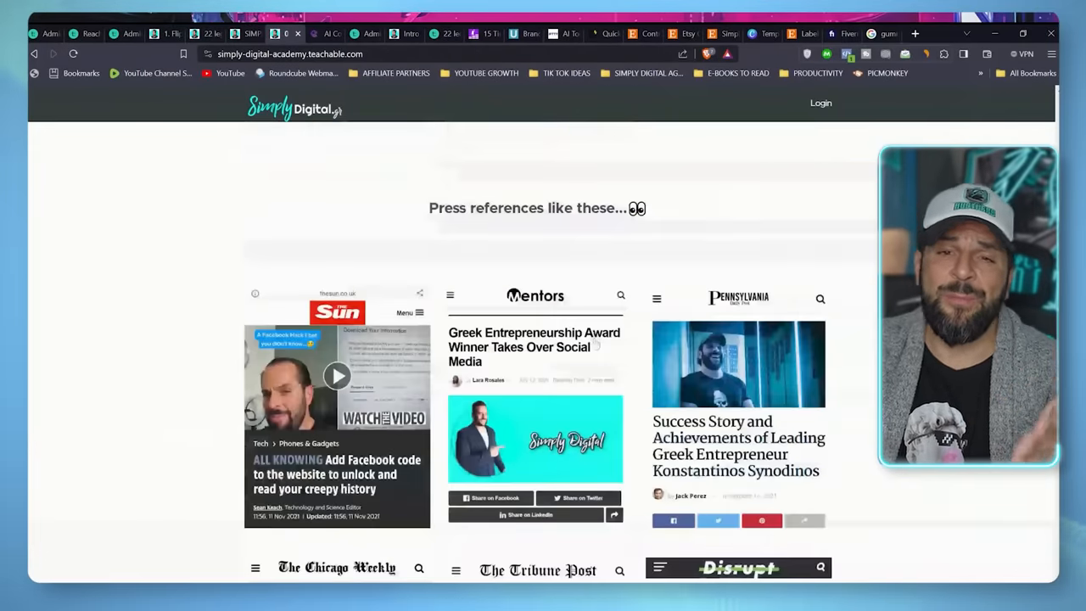
scroll("down", 3)
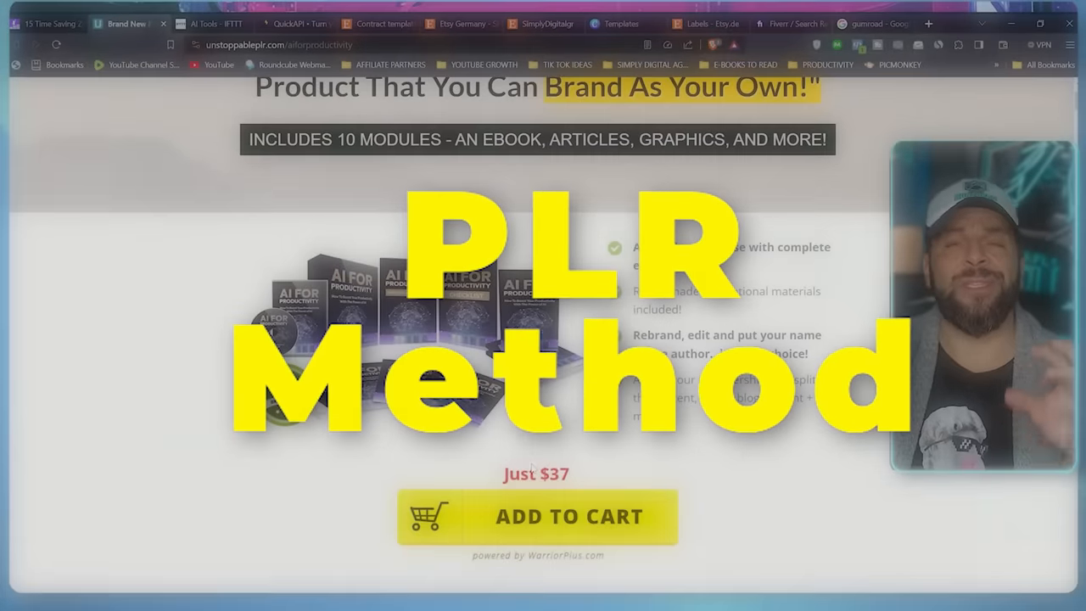
- Scroll the Unstoppable PLR homepage and open its latest products catalogue
scroll("down", 3)
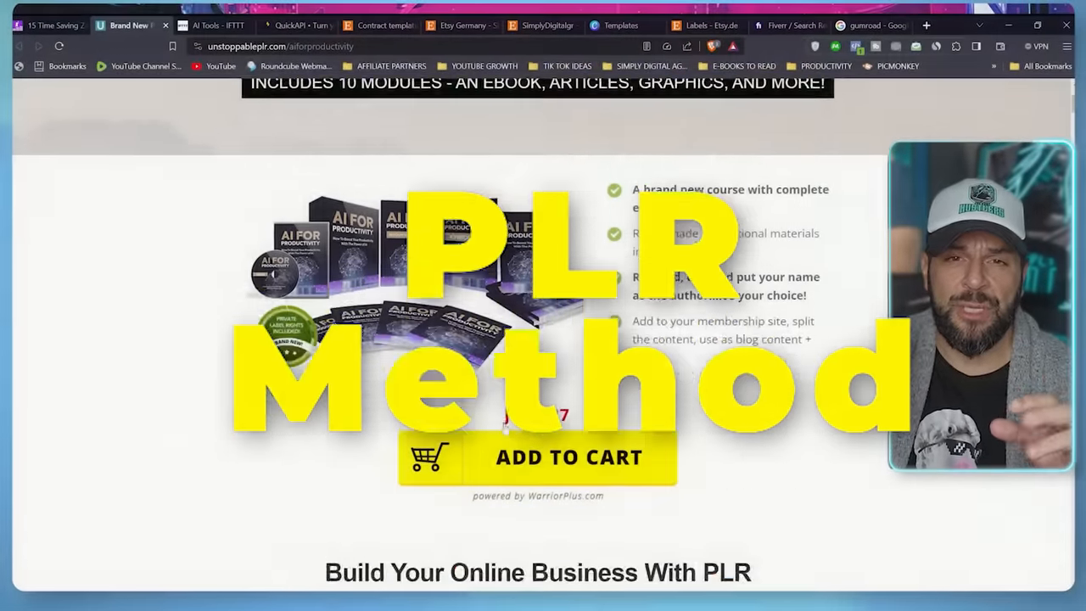
scroll("up", 3)
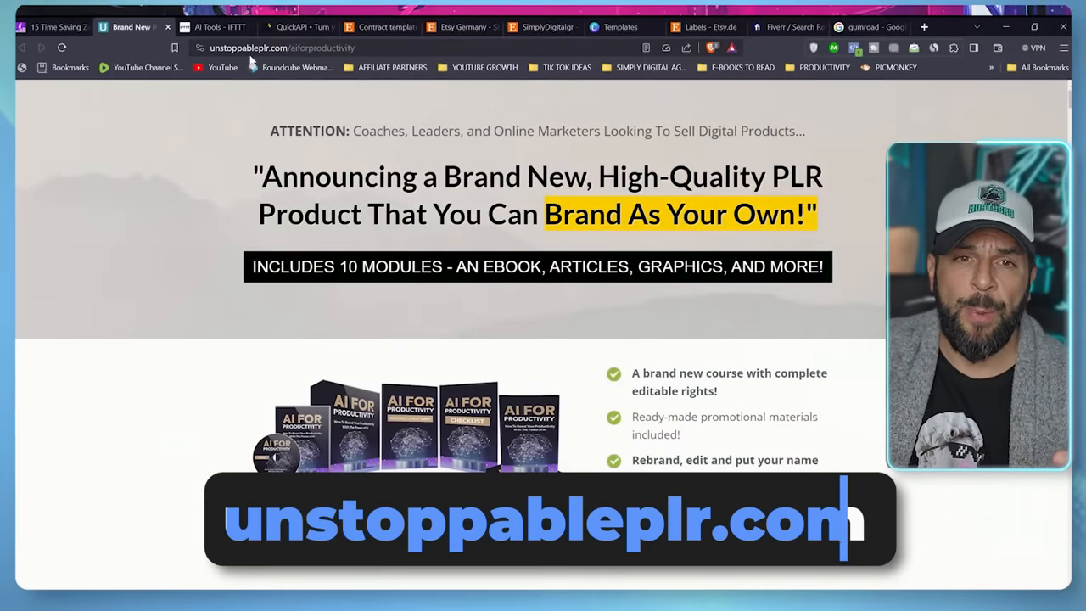
scroll("down", 3)
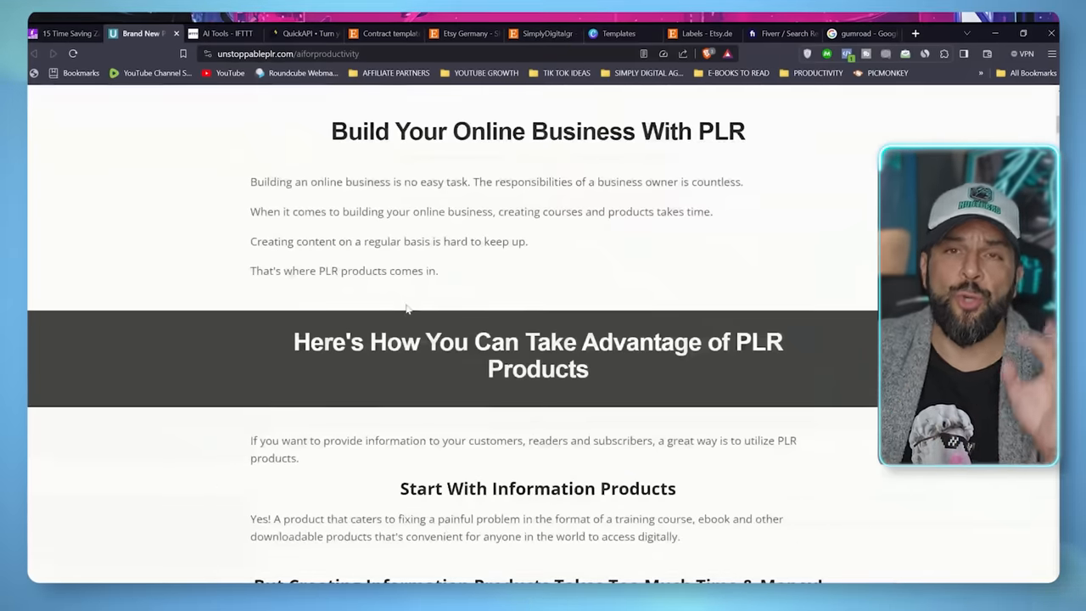
scroll("down", 3)
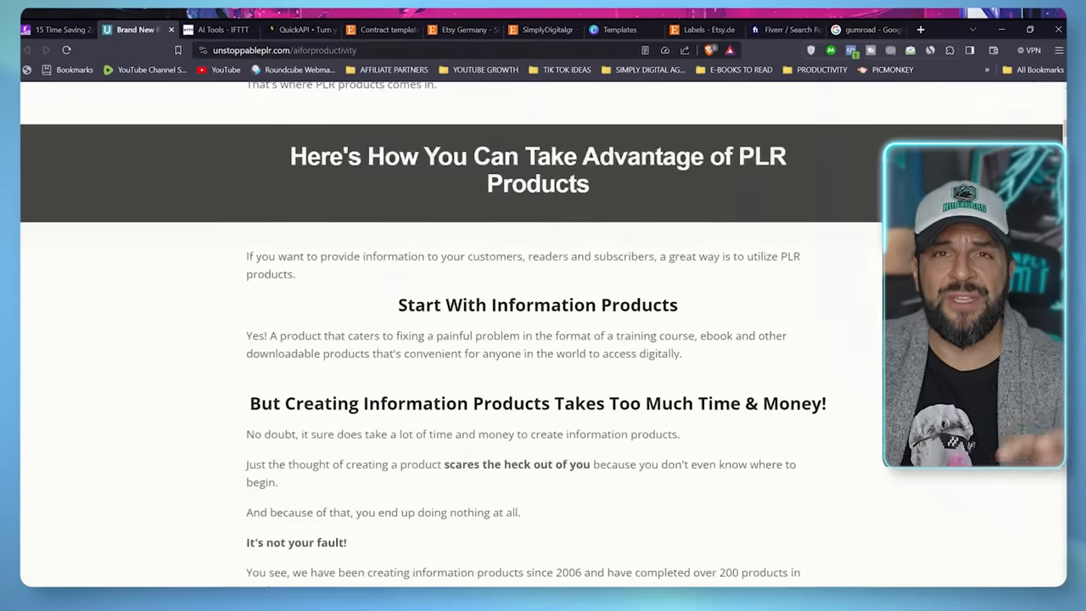
scroll("down", 3)
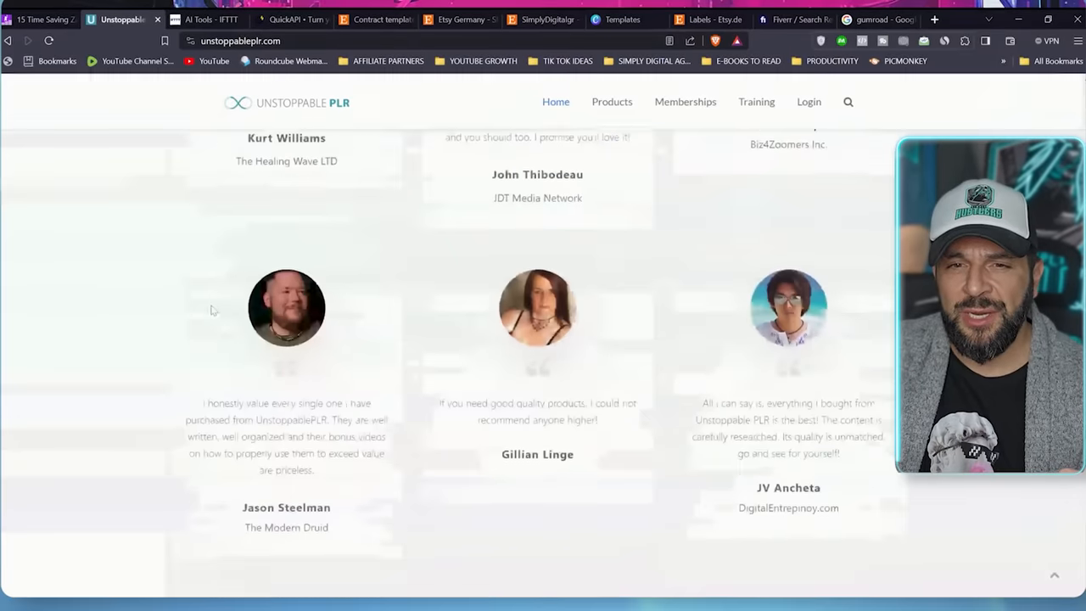
scroll("down", 3)
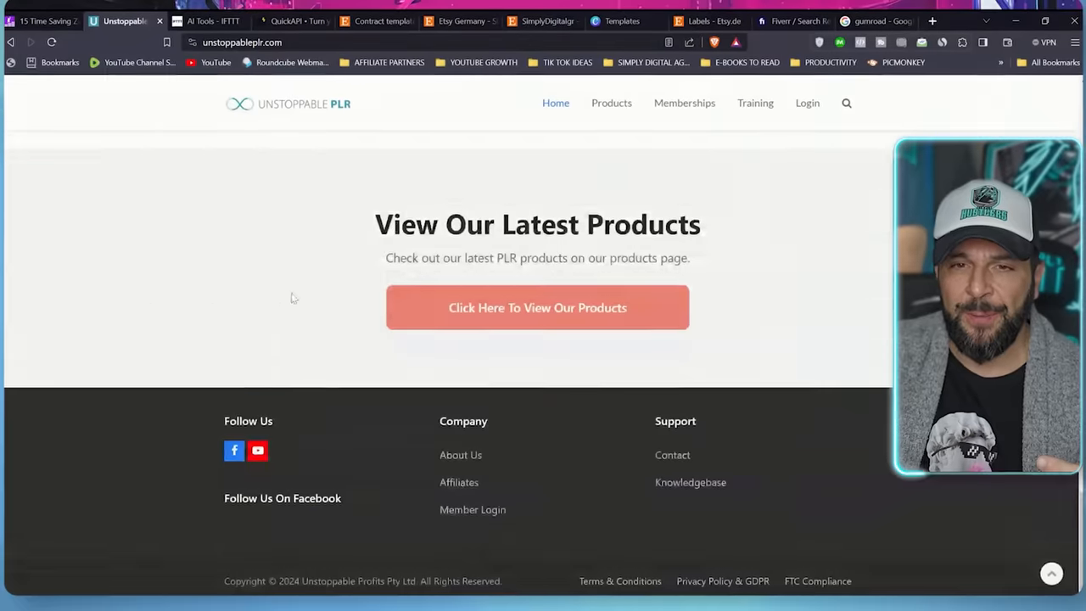
left_click(537, 307)
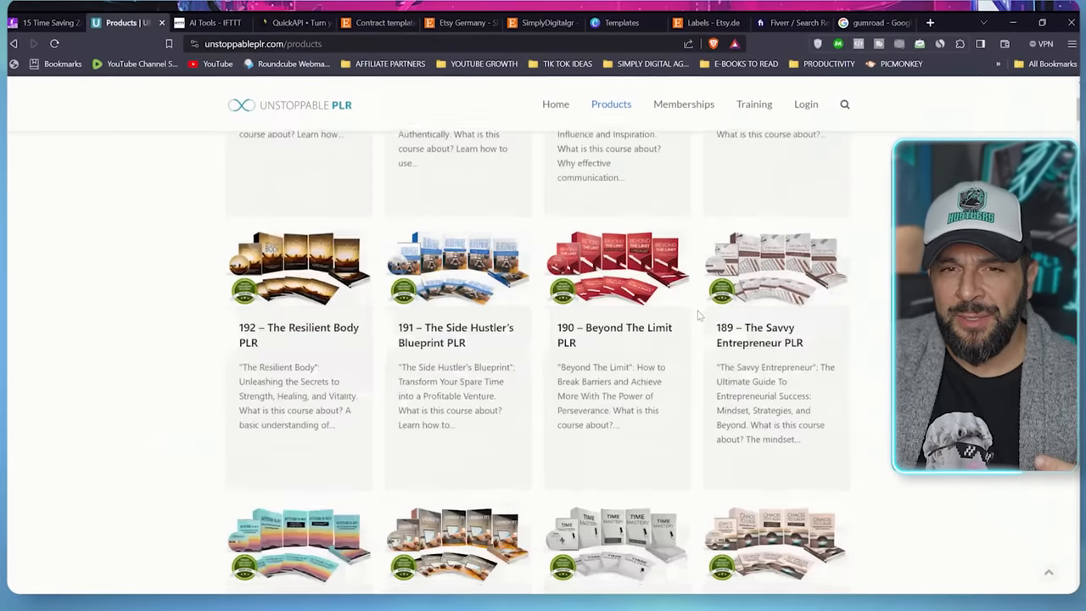
scroll("down", 3)
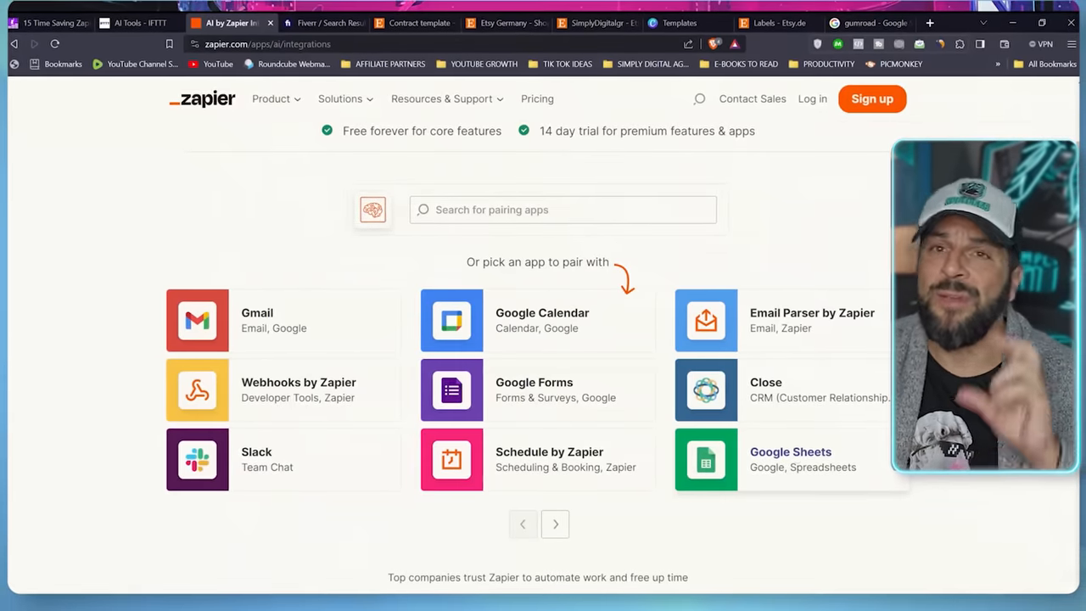
- Switch to the Fiverr tab with 'zapier automation' search results
left_click(323, 23)
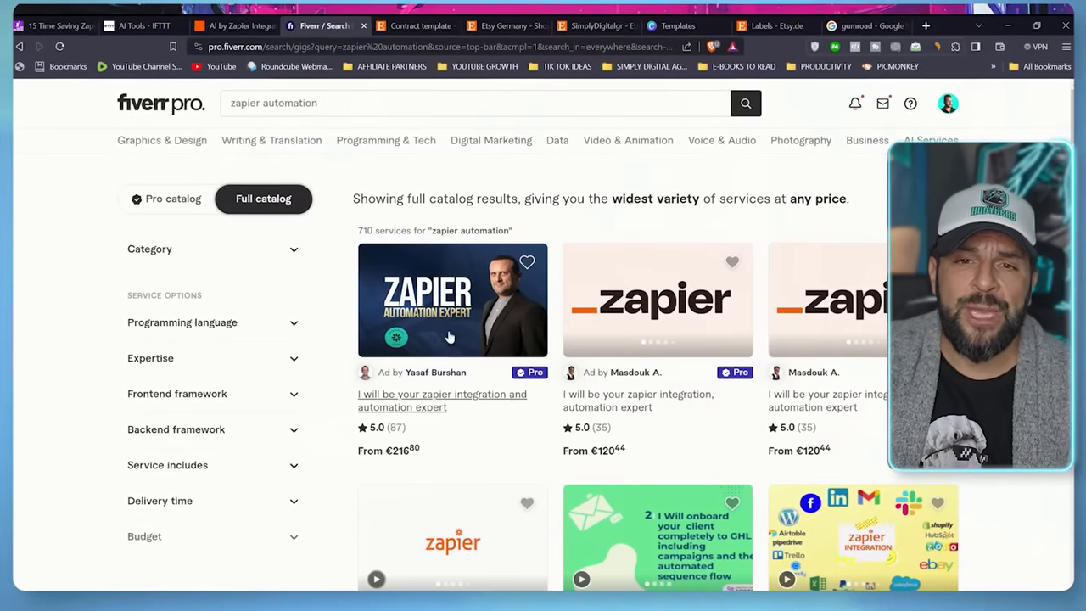
scroll("down", 3)
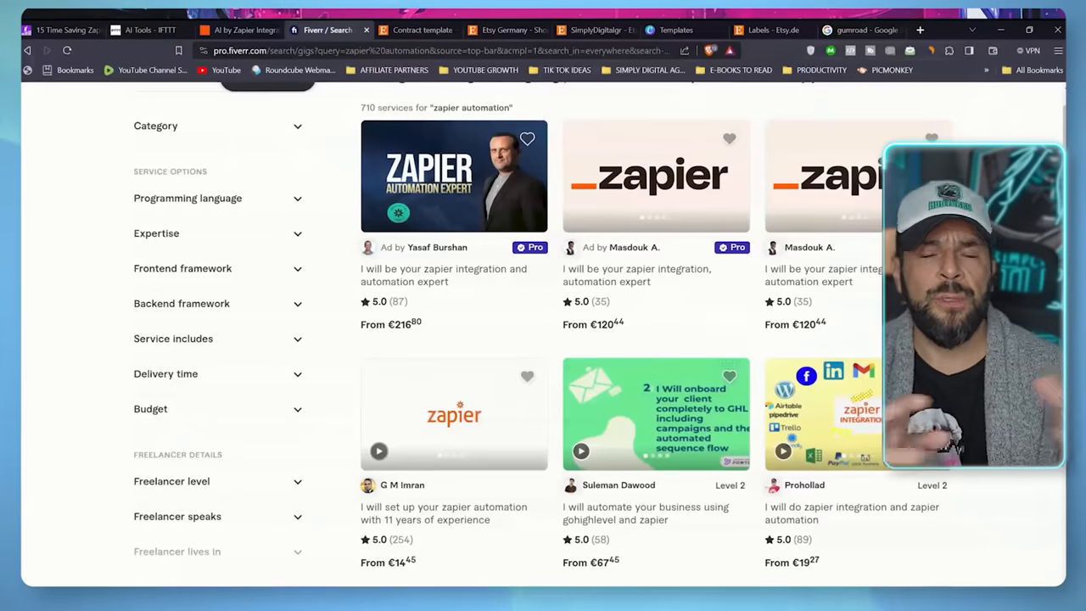
left_click(857, 31)
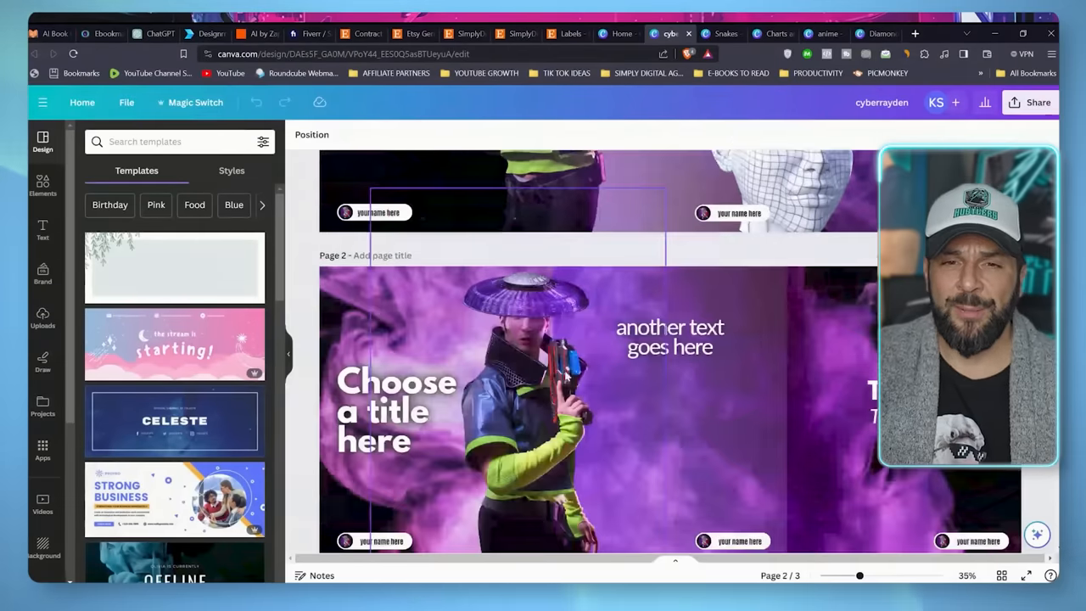
- Page through the cyberpunk, snake, Charts and Graphs 2 and anime carousel designs
scroll("down", 3)
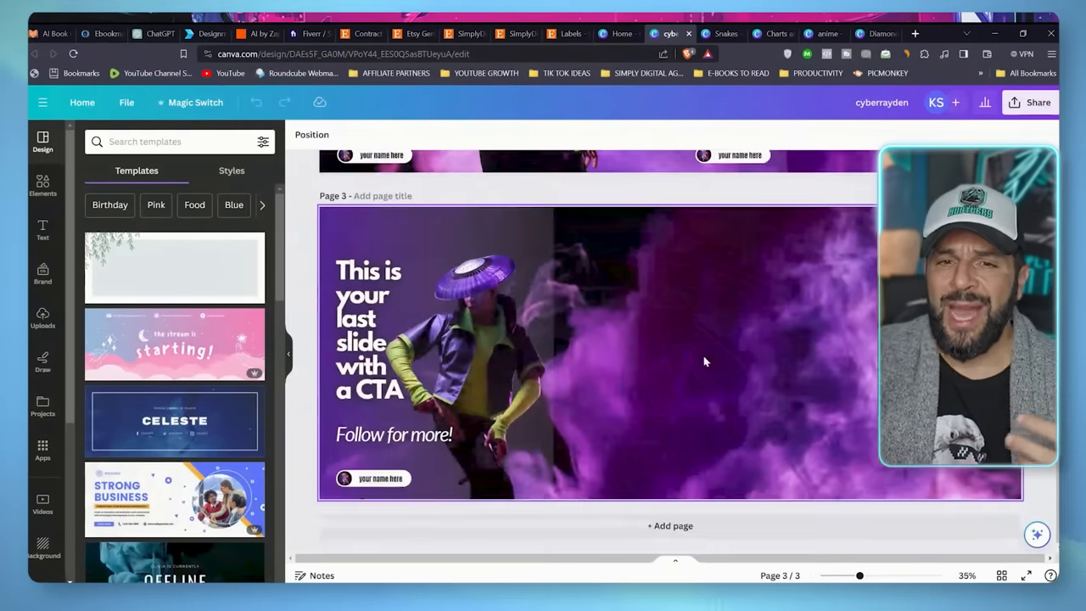
left_click(722, 33)
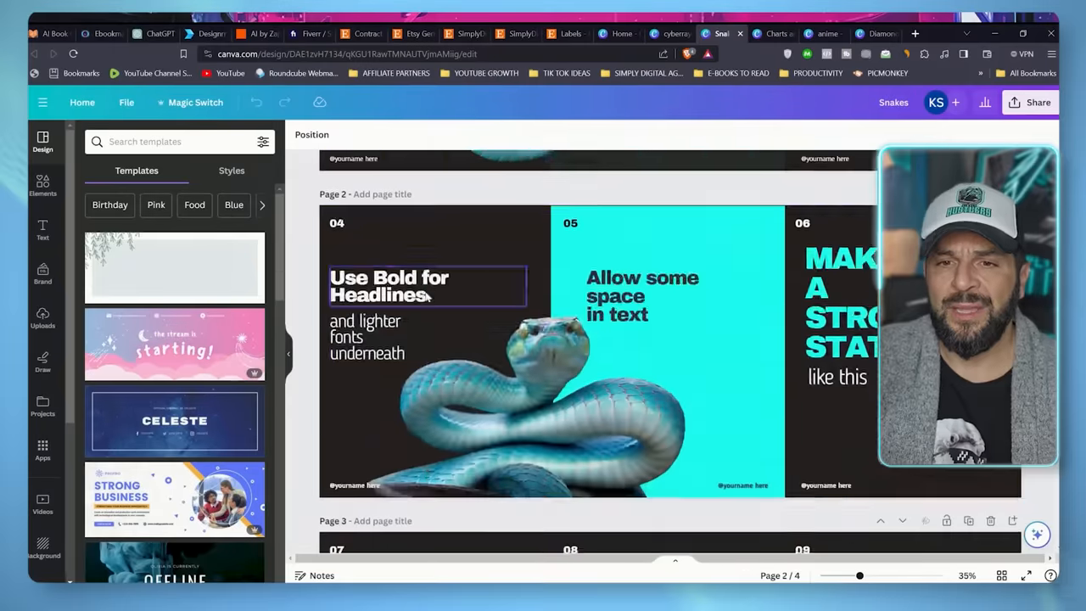
scroll("up", 3)
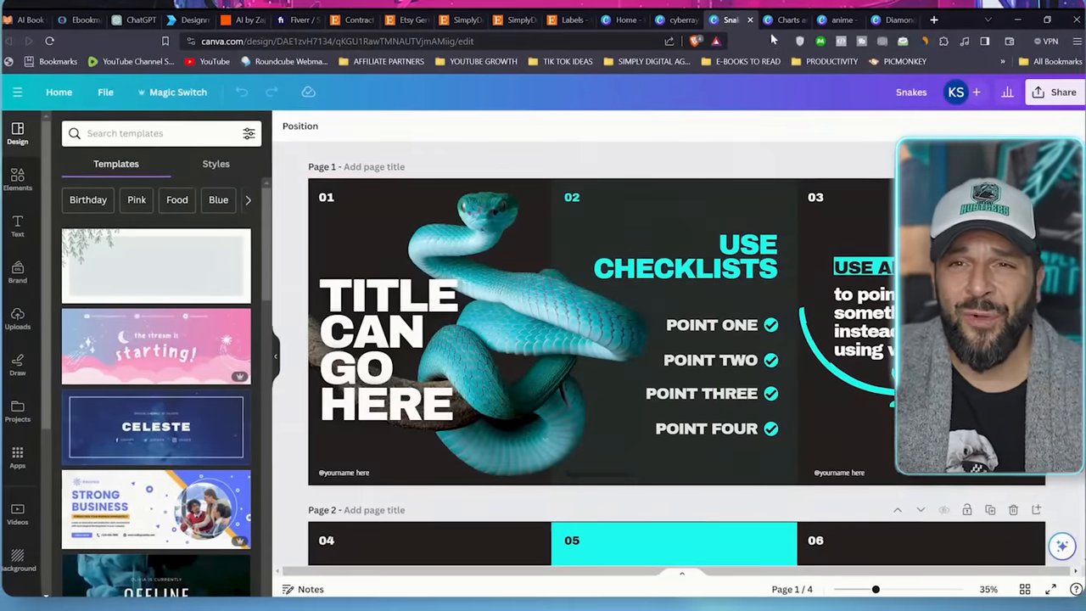
left_click(783, 20)
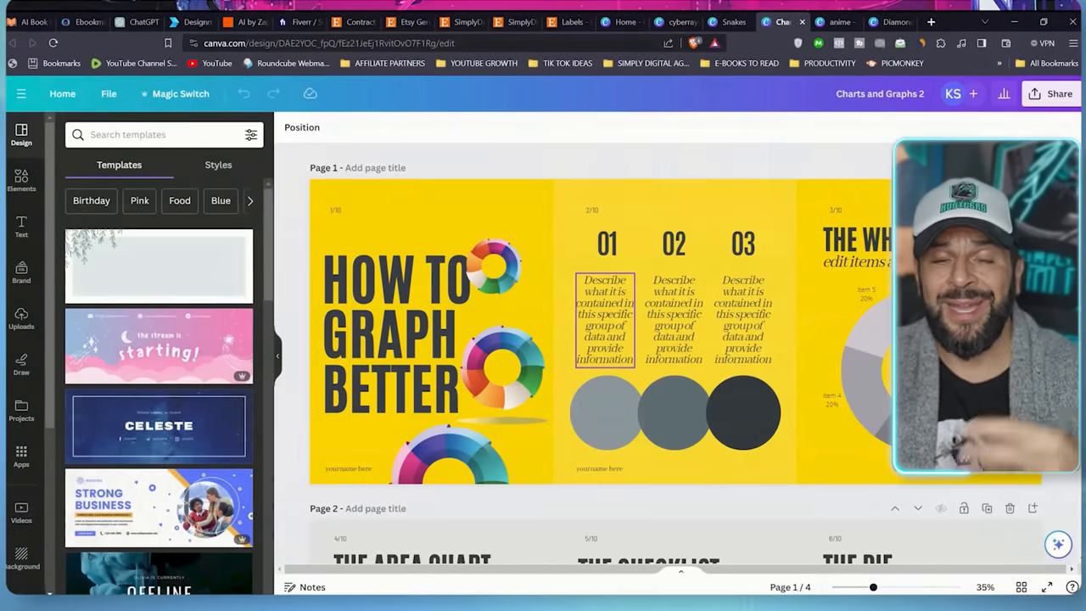
scroll("down", 3)
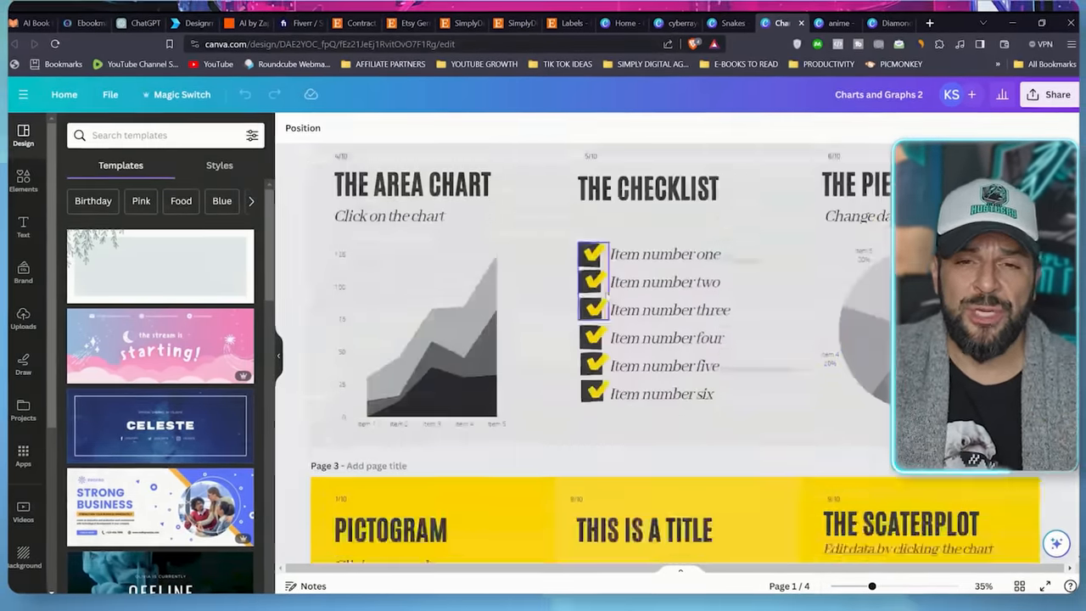
scroll("down", 3)
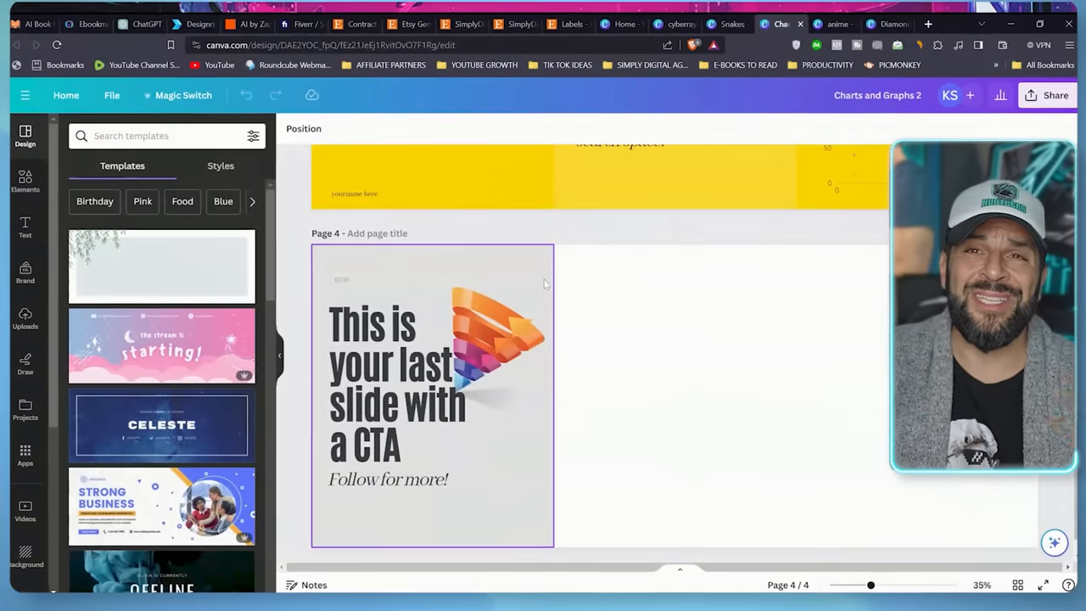
left_click(834, 24)
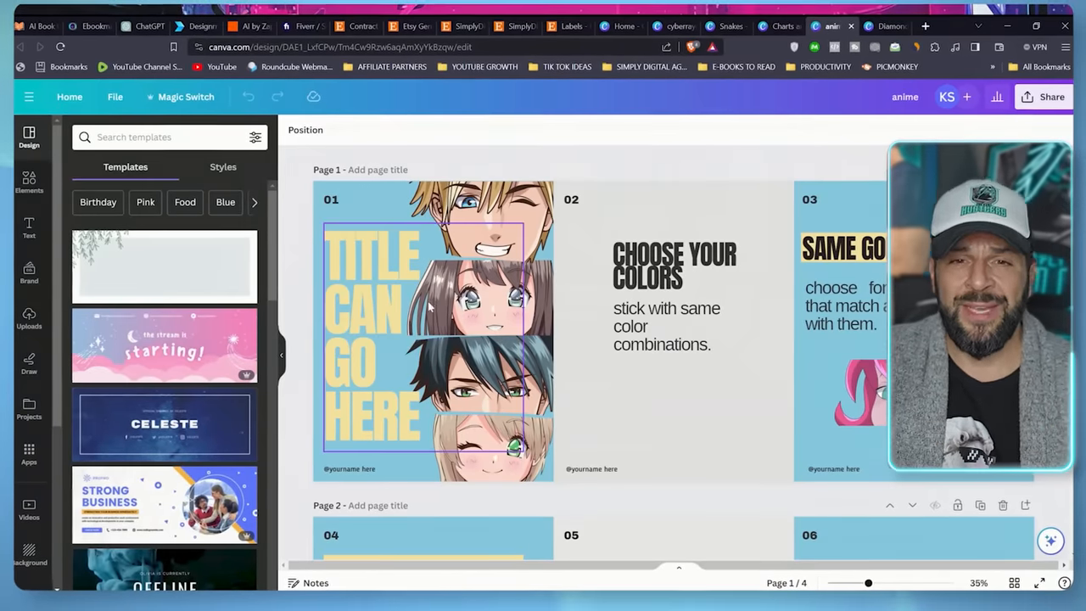
scroll("down", 3)
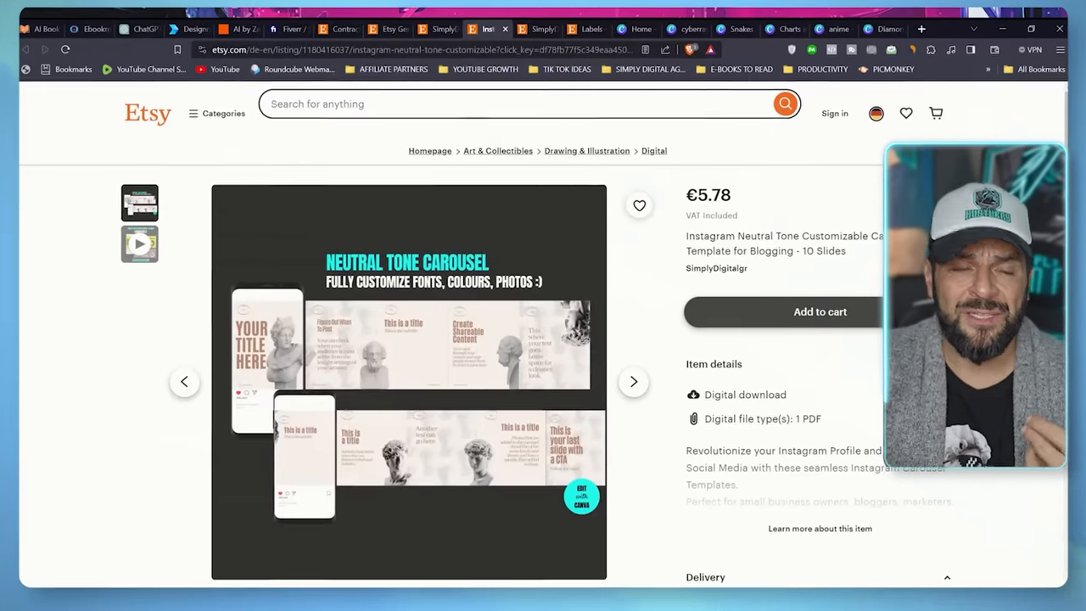
- Search Etsy for 'product labels' and scroll through the label template listings
type("produc")
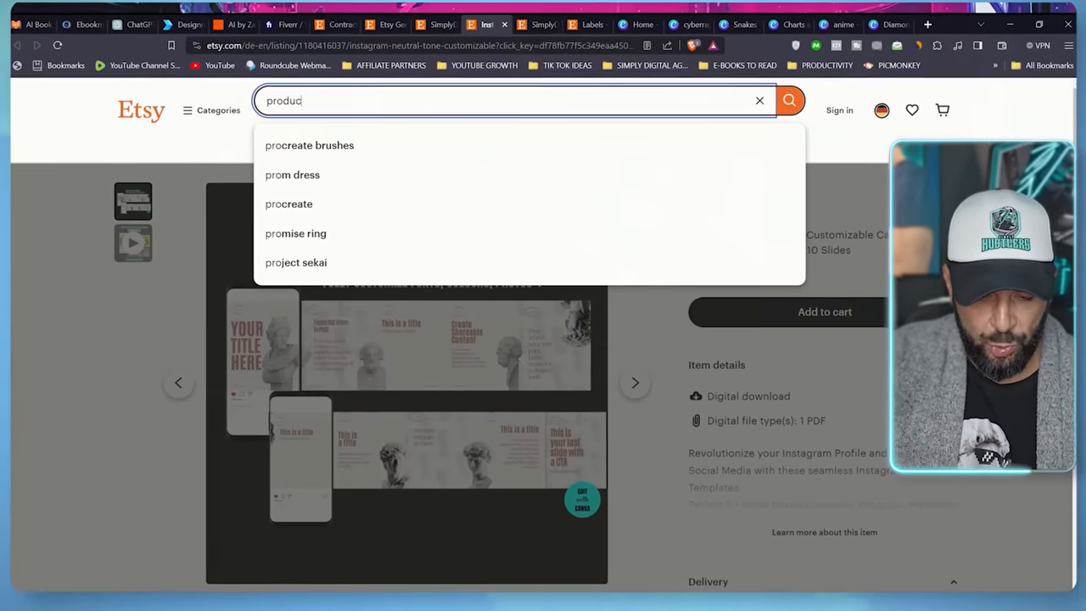
key("Return")
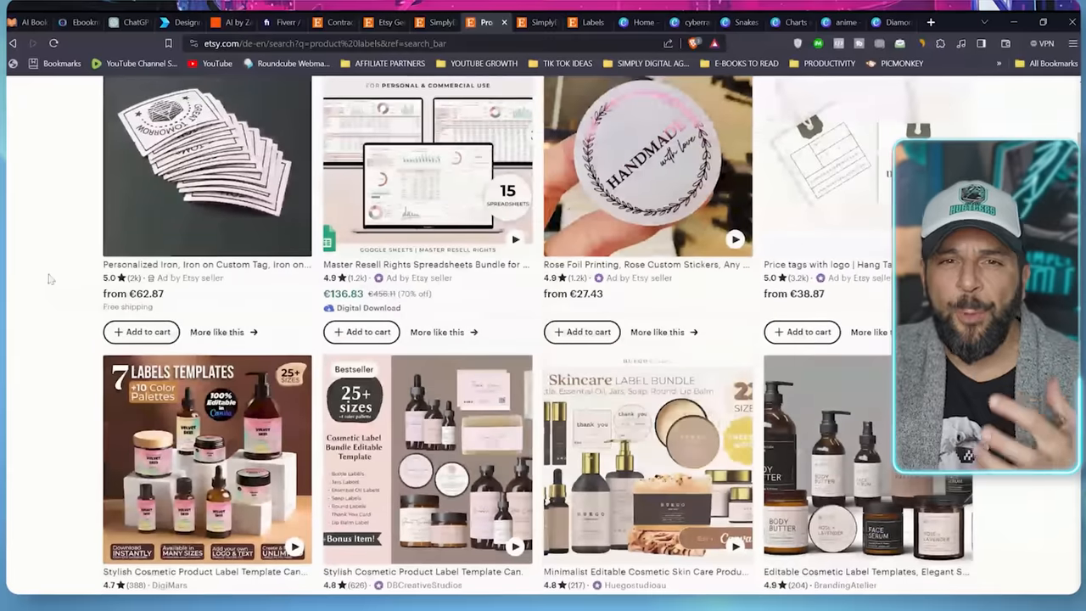
scroll("down", 3)
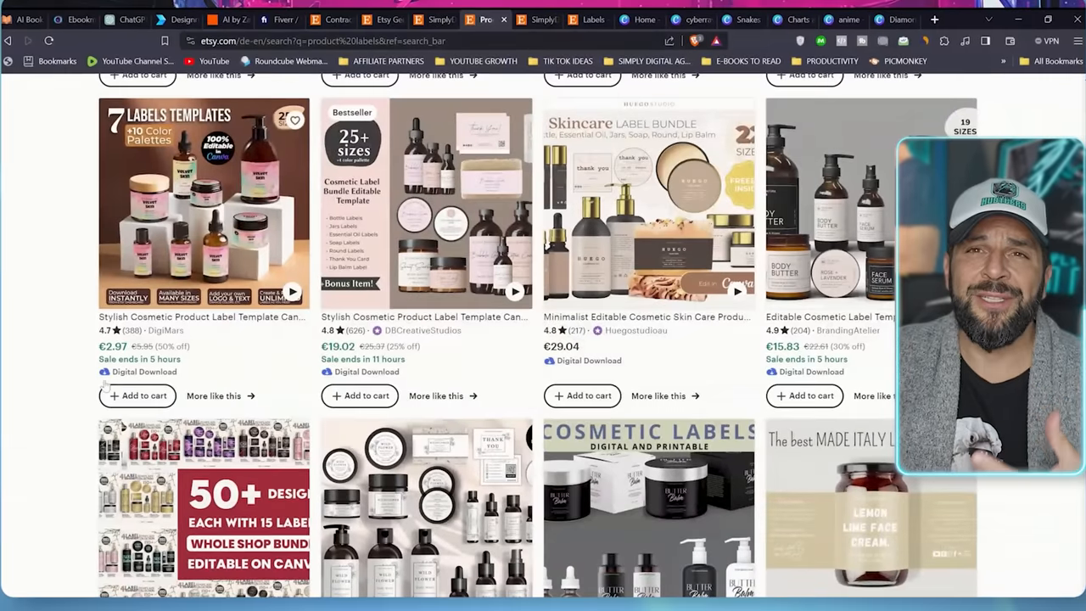
scroll("down", 3)
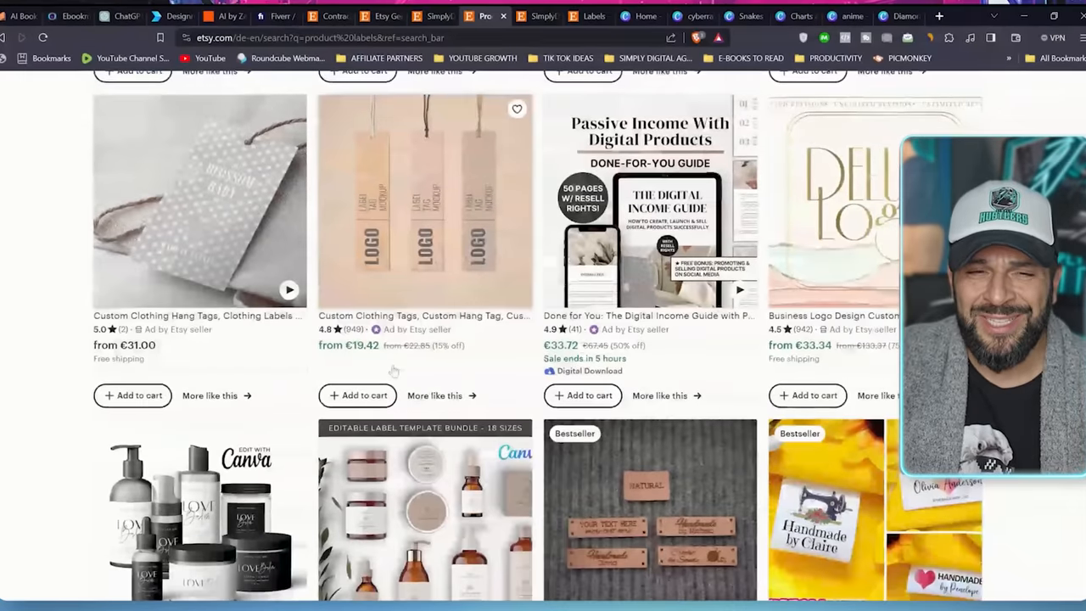
scroll("down", 3)
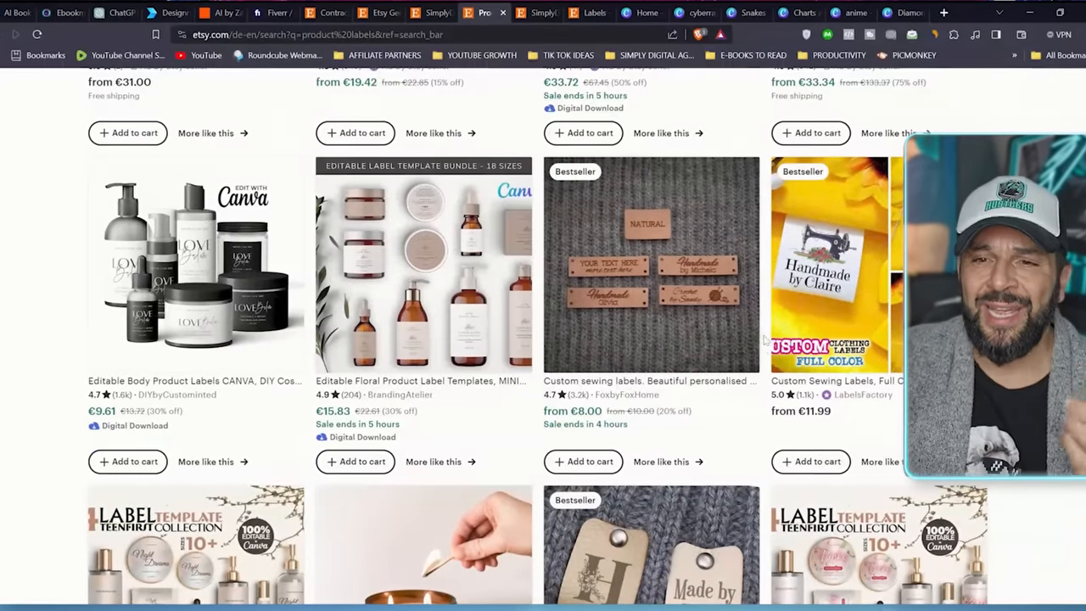
scroll("down", 3)
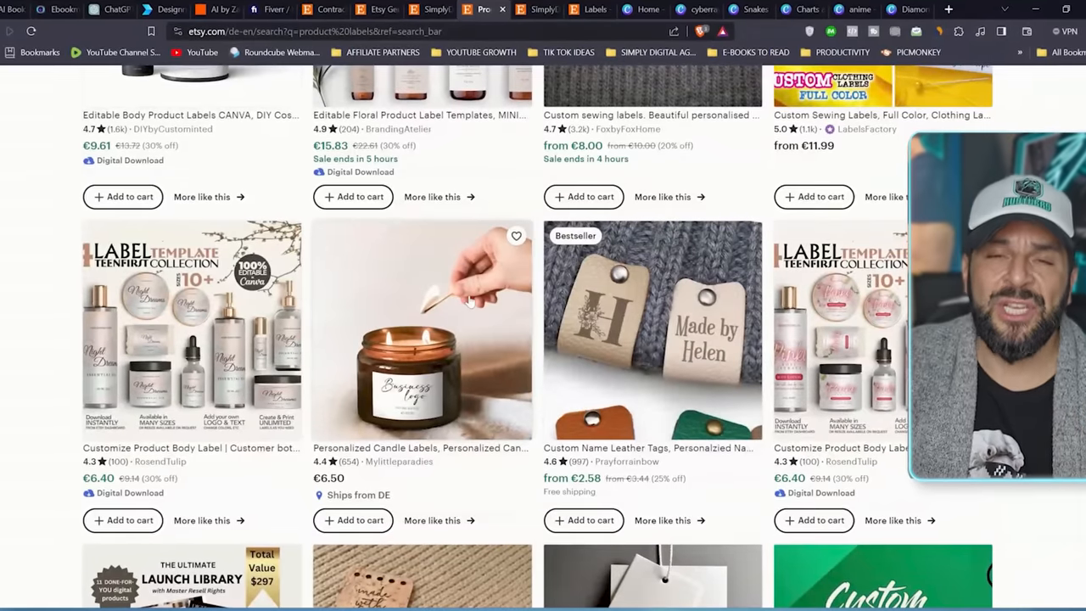
scroll("up", 3)
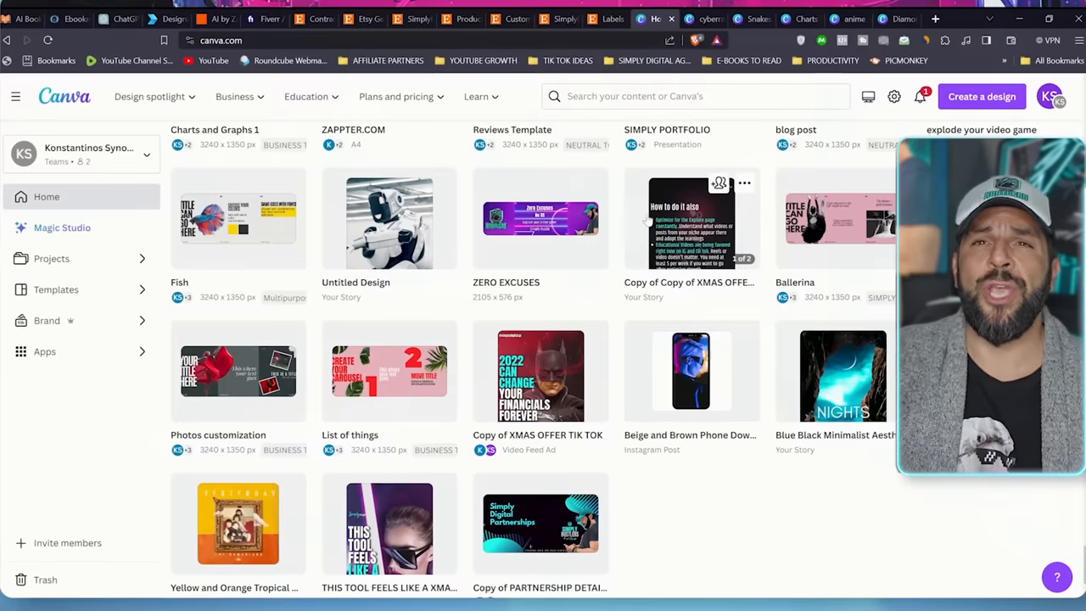
- Search Canva templates for 'labels' and scroll the candle, cookie and product label designs
left_click(692, 95)
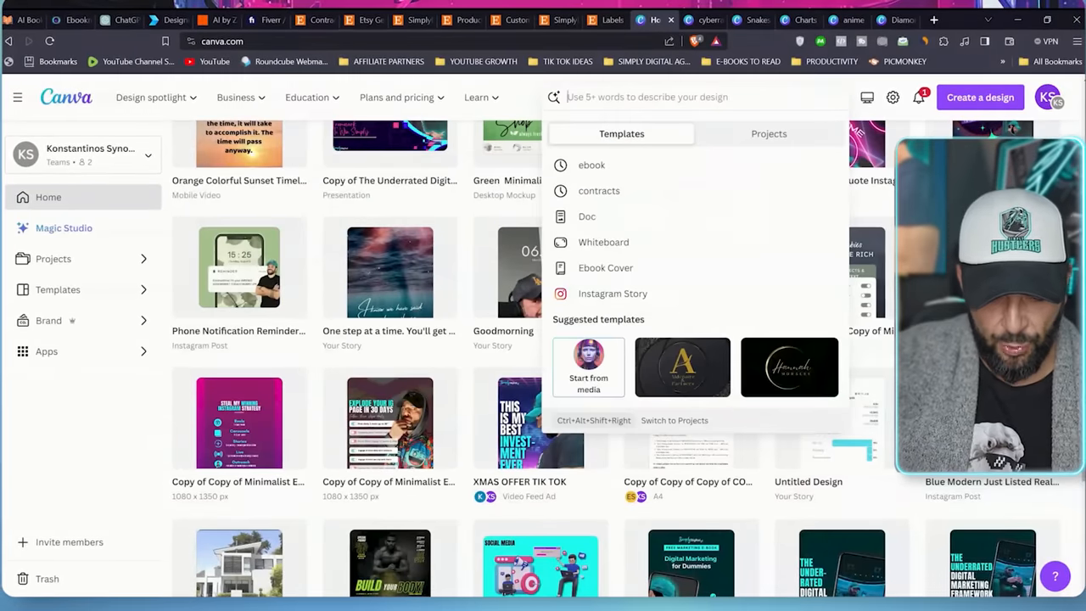
type("labels")
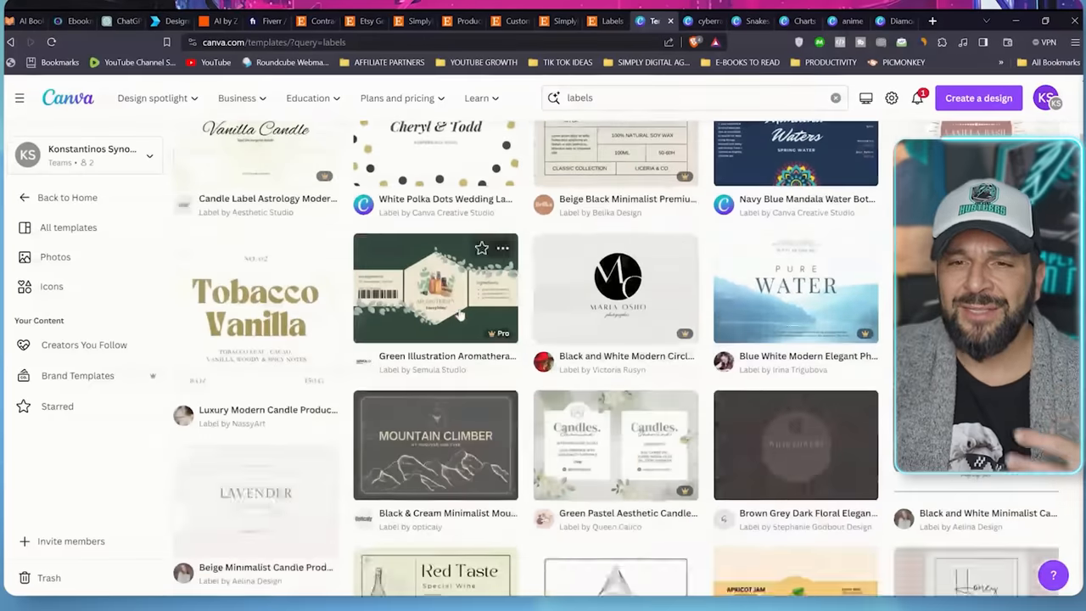
scroll("down", 3)
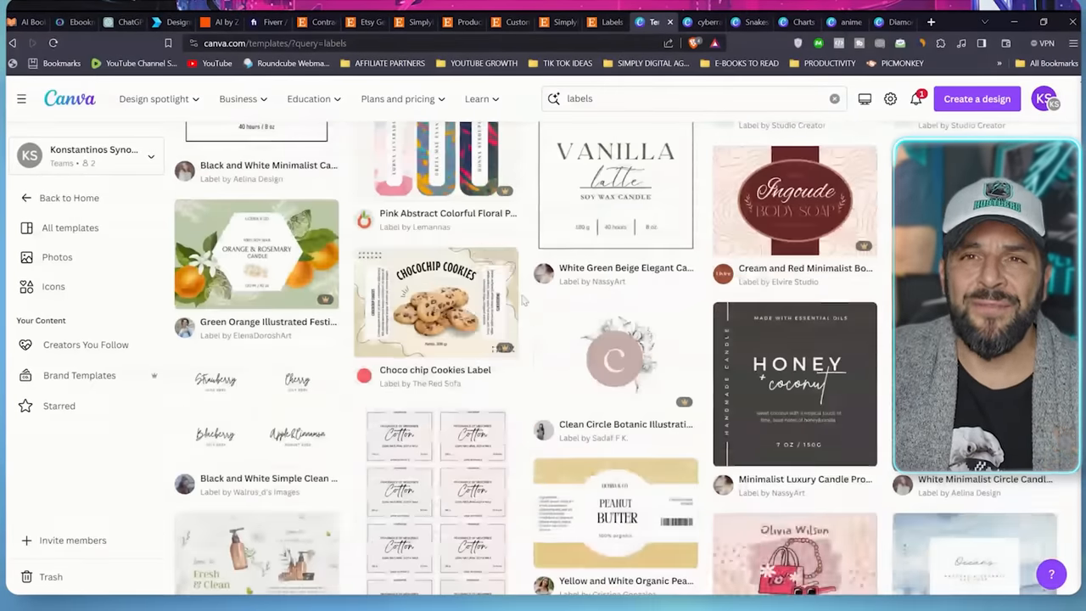
scroll("down", 3)
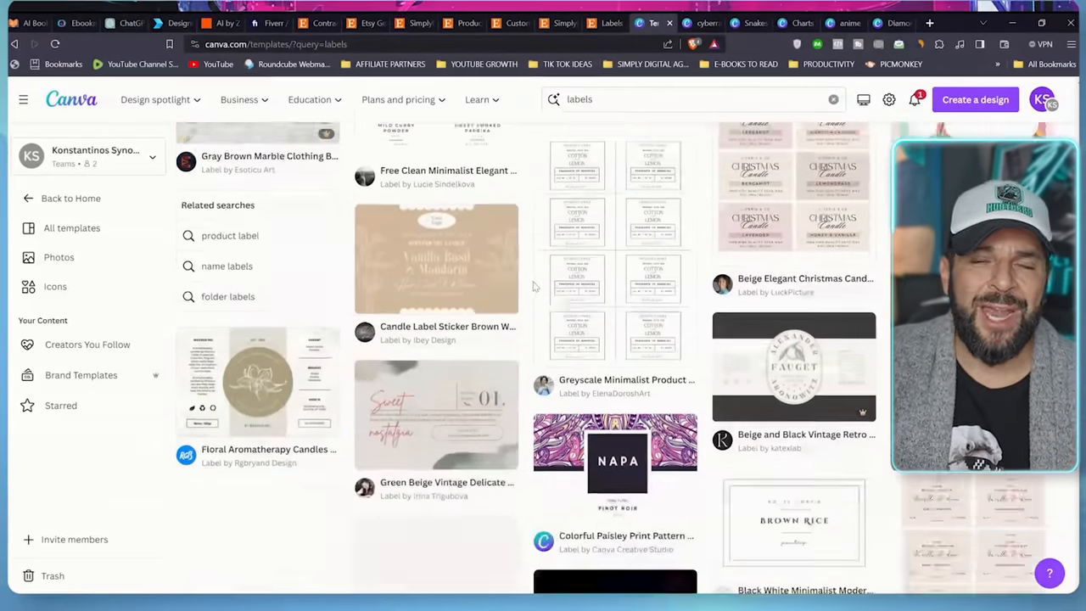
scroll("down", 3)
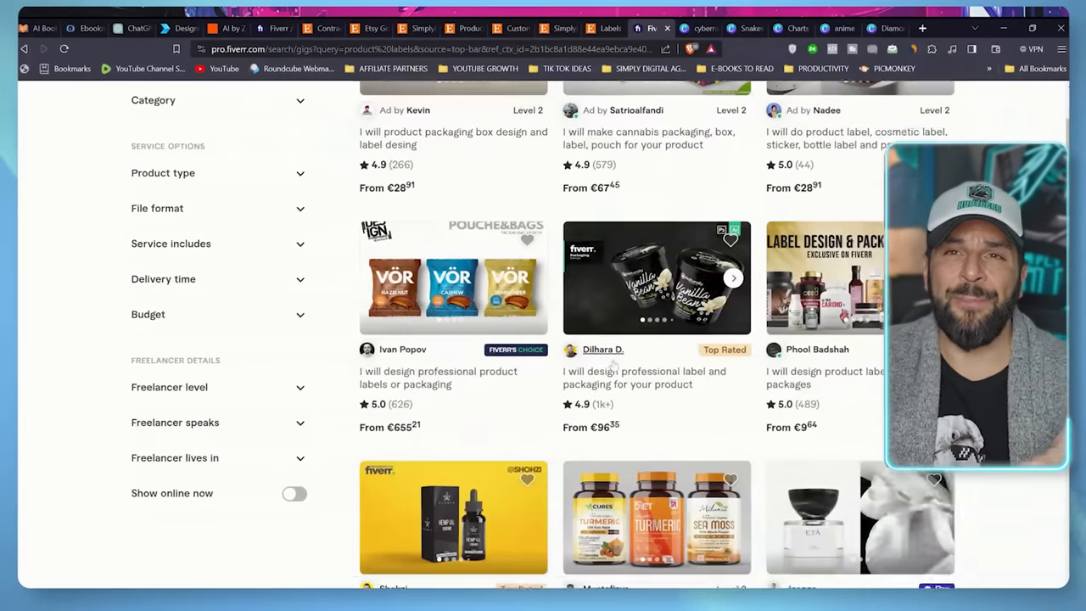
scroll("down", 3)
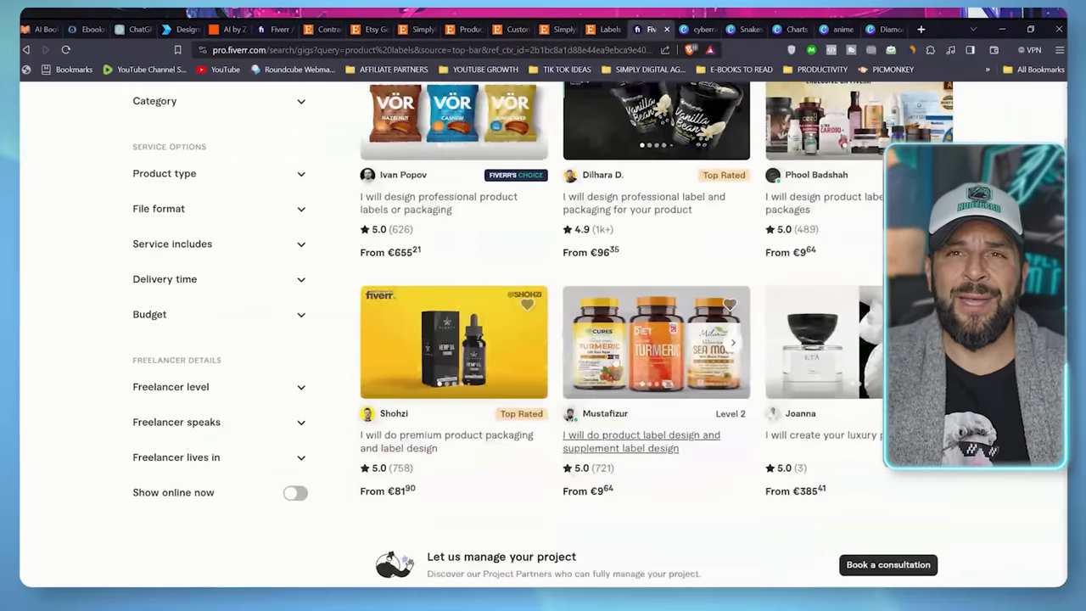
scroll("down", 3)
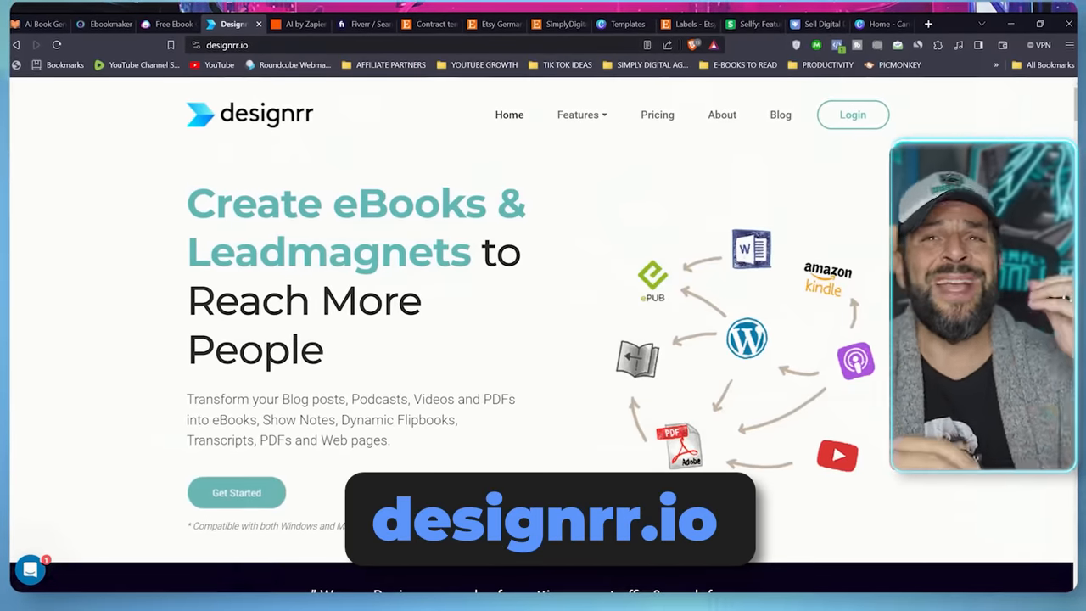
scroll("down", 3)
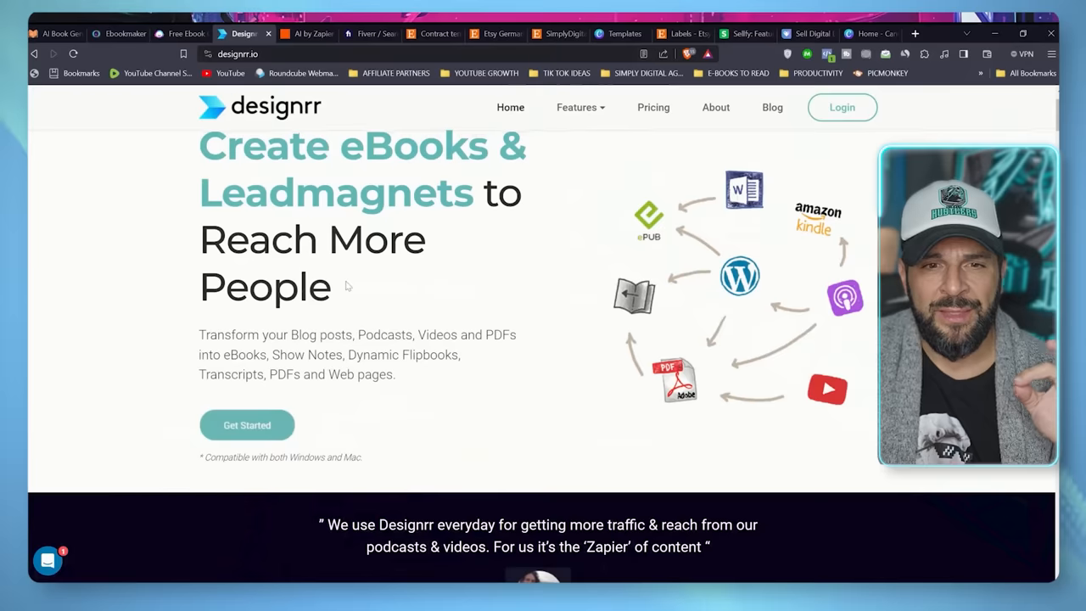
scroll("up", 3)
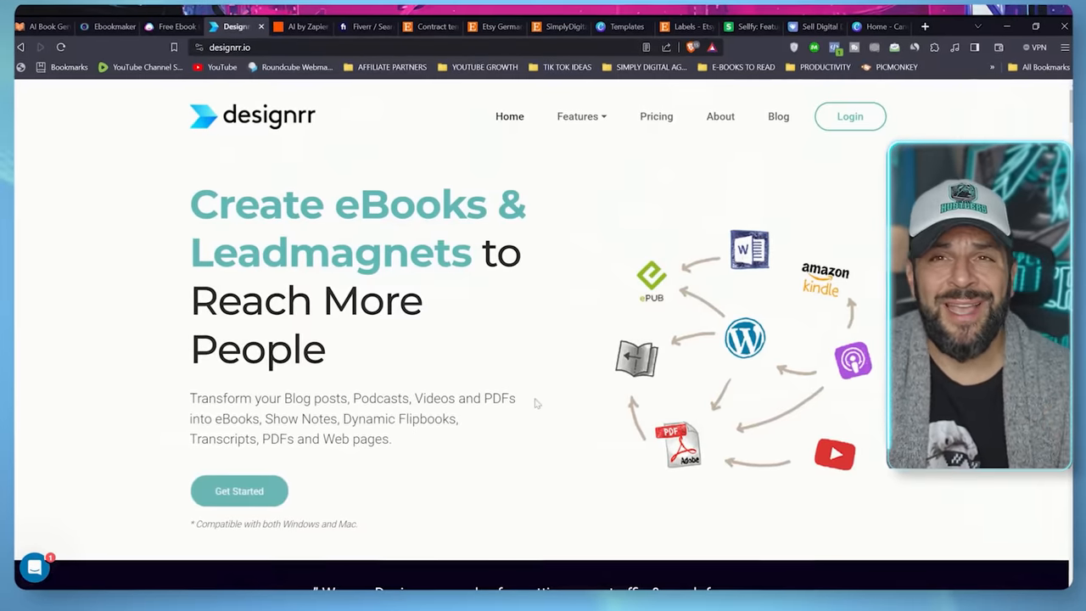
scroll("down", 3)
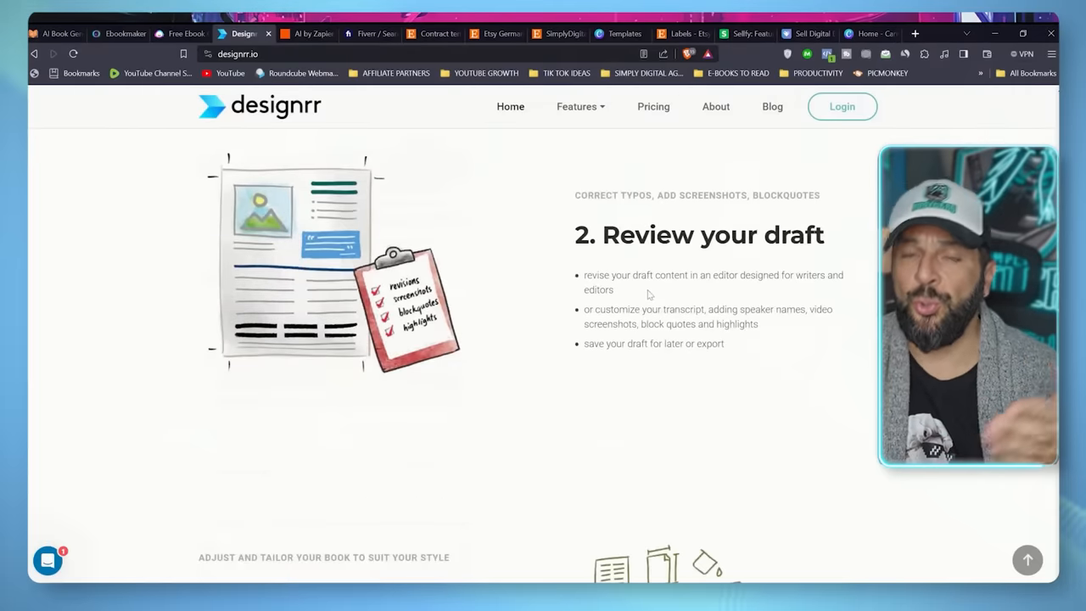
scroll("down", 3)
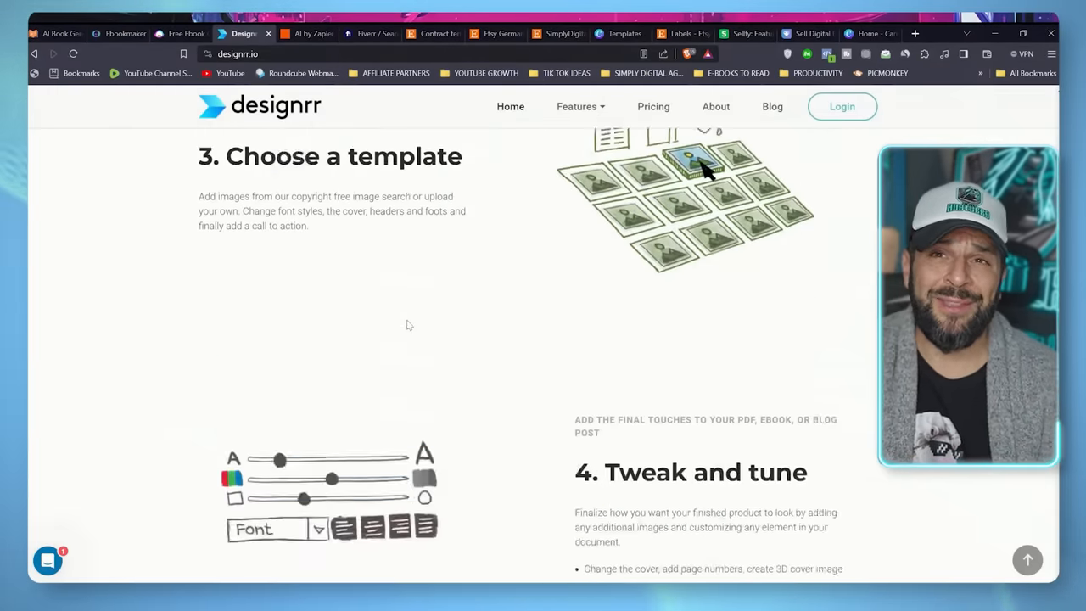
scroll("down", 3)
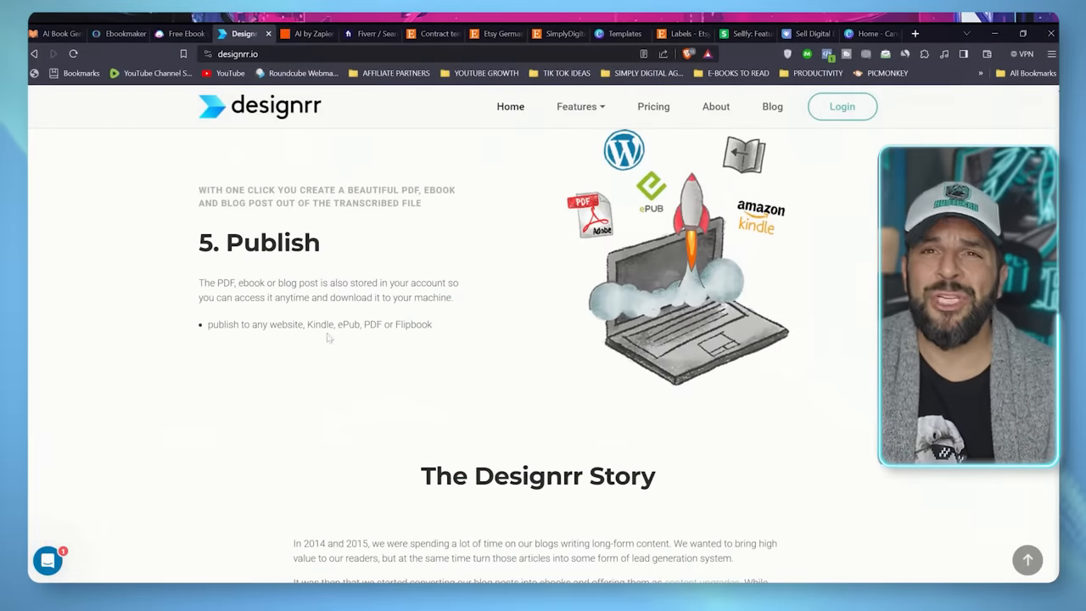
mouse_move(371, 343)
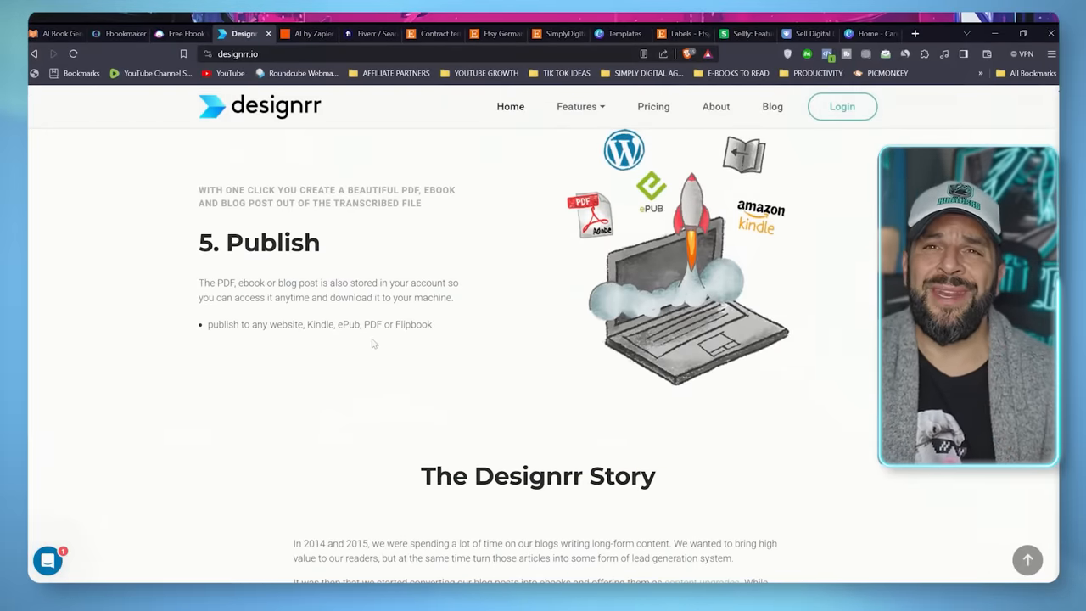
- View the AI Book Generator homepage, then switch to Jasper's Free Ebook Creator page
left_click(34, 18)
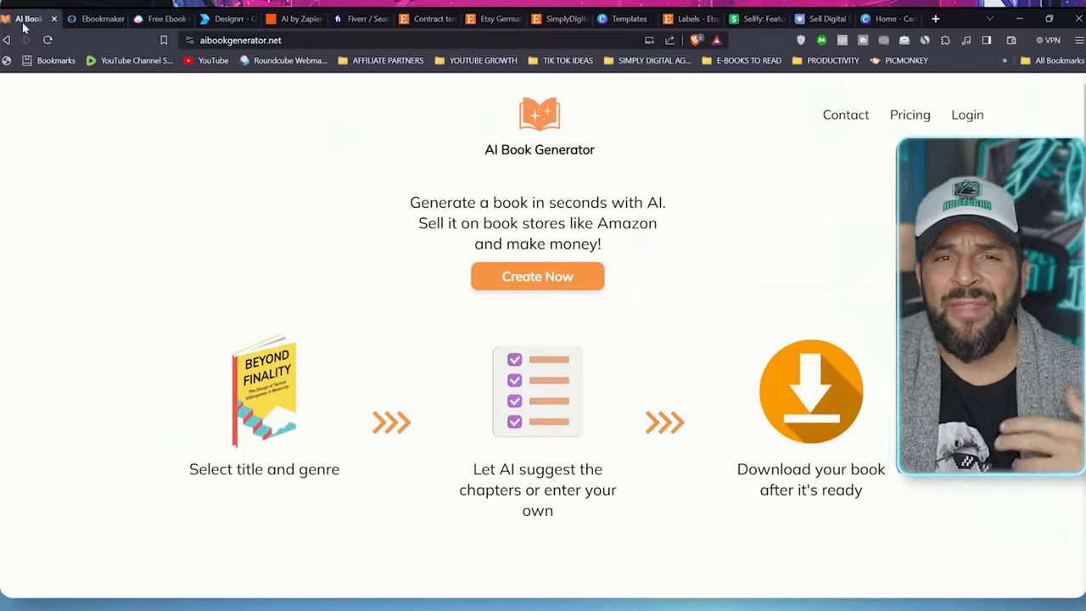
mouse_move(502, 340)
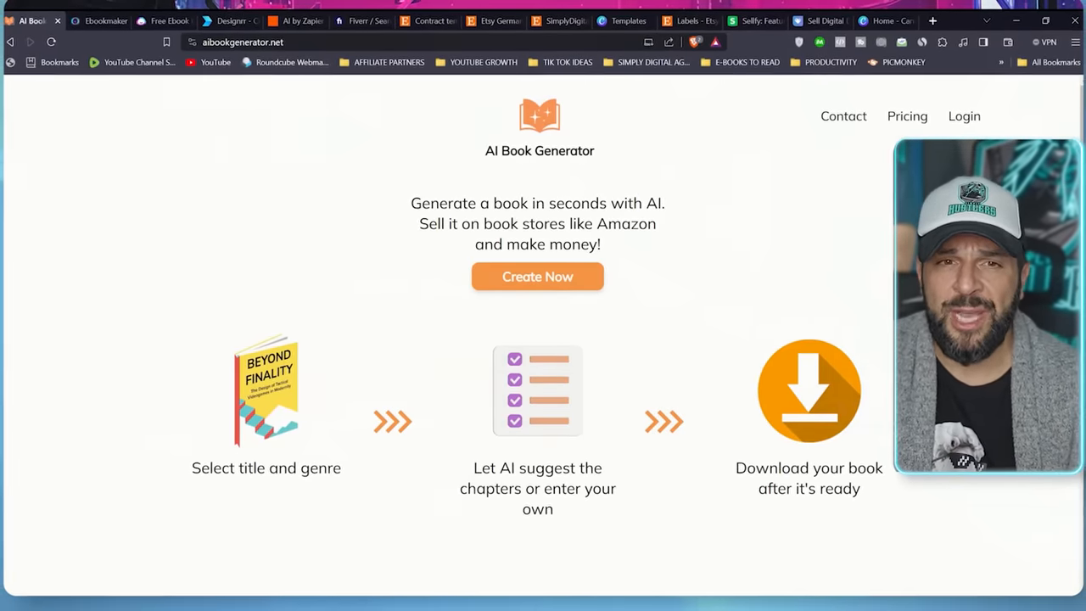
left_click(161, 22)
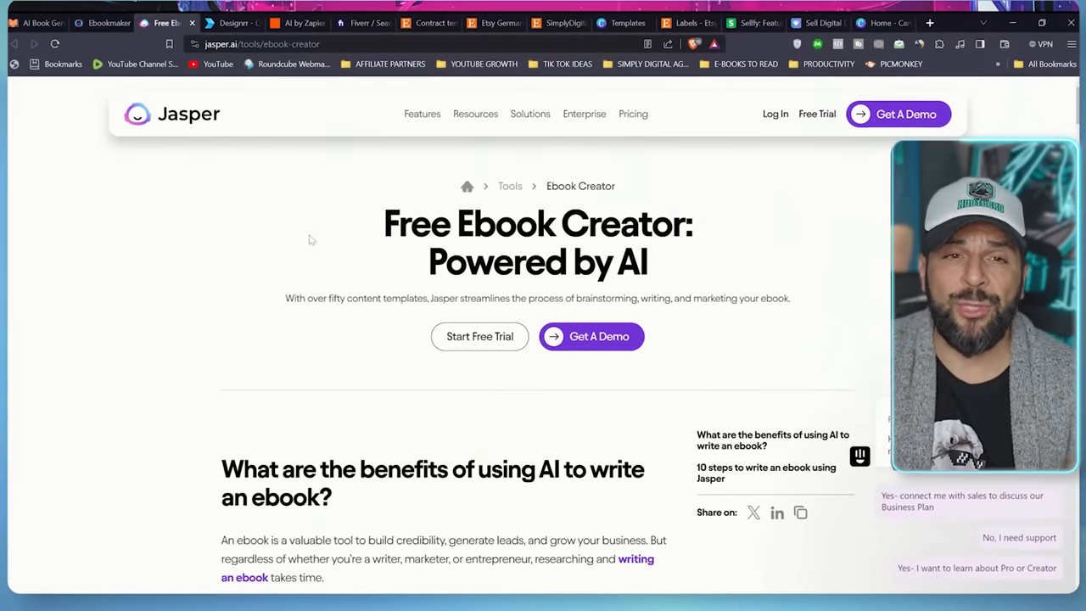
mouse_move(819, 153)
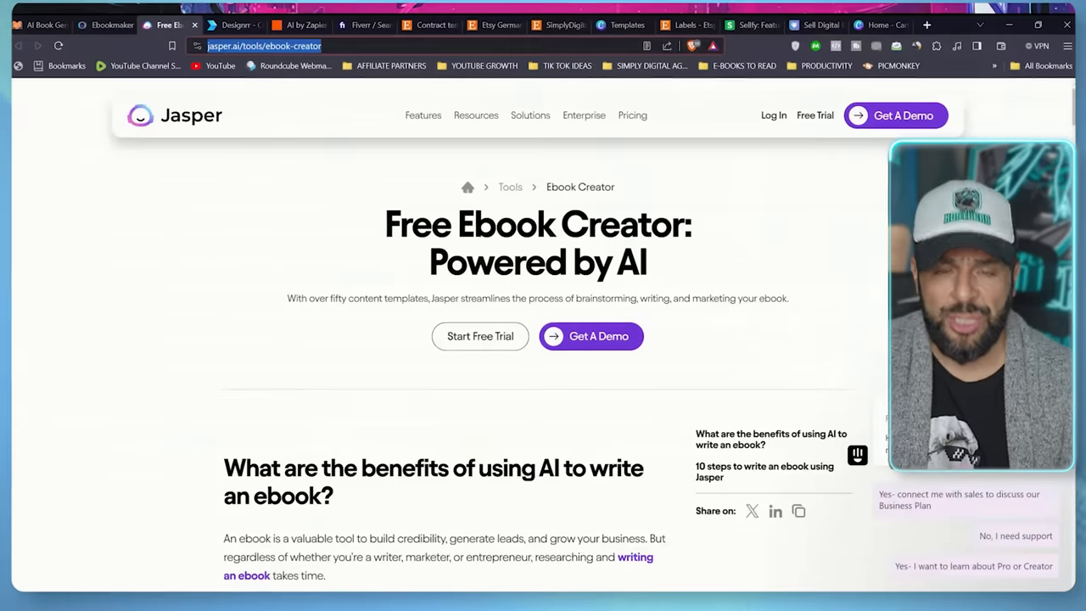
- Ask ChatGPT for popular ebook ideas in the digital marketing for content creators niche
left_click(178, 34)
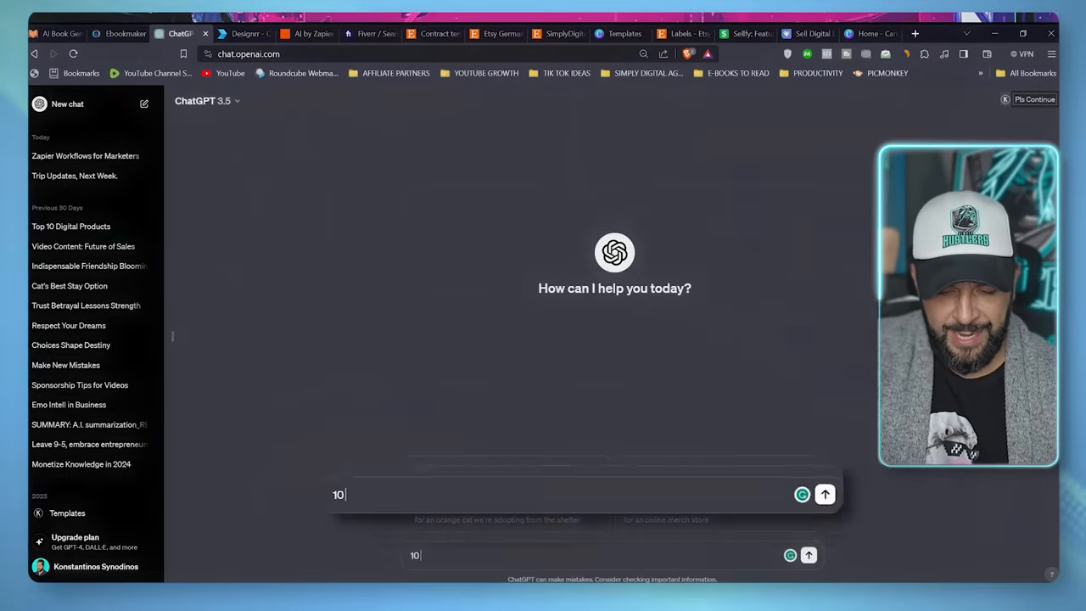
type("ebook ideas")
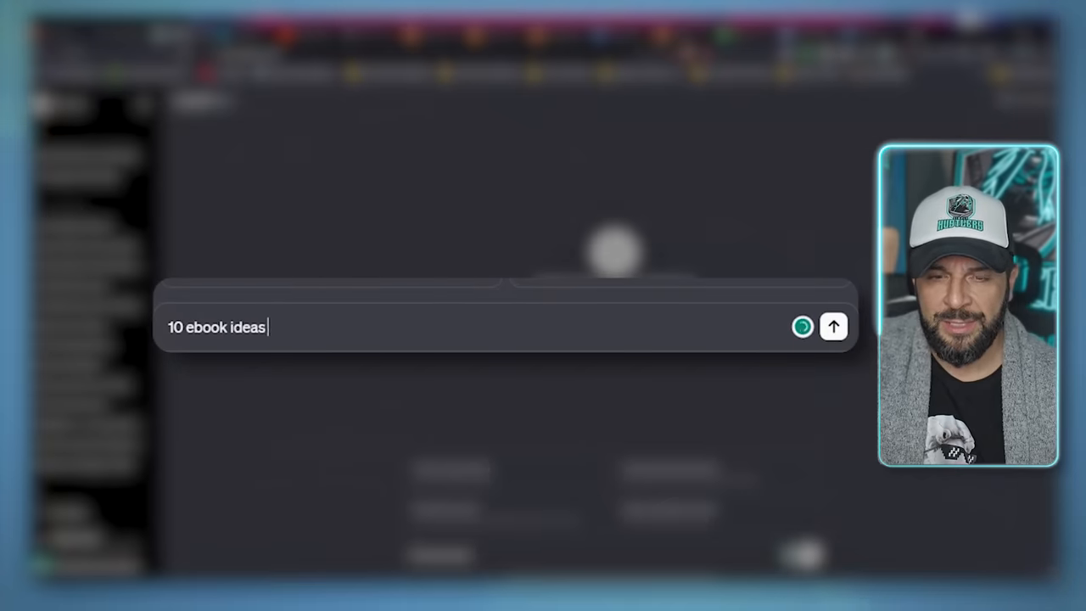
type("that are popular right")
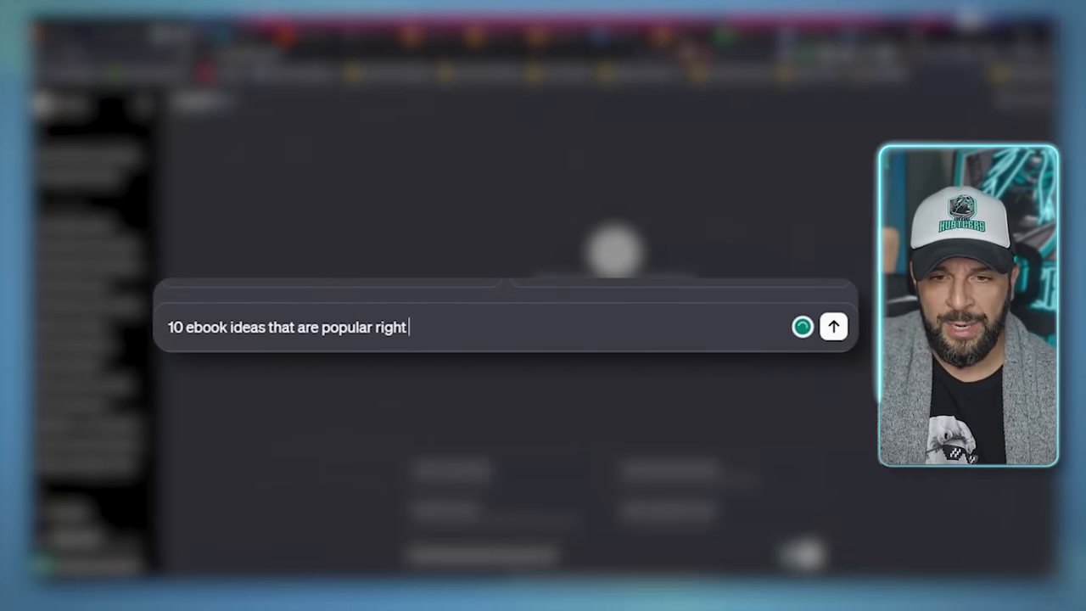
type("now about my")
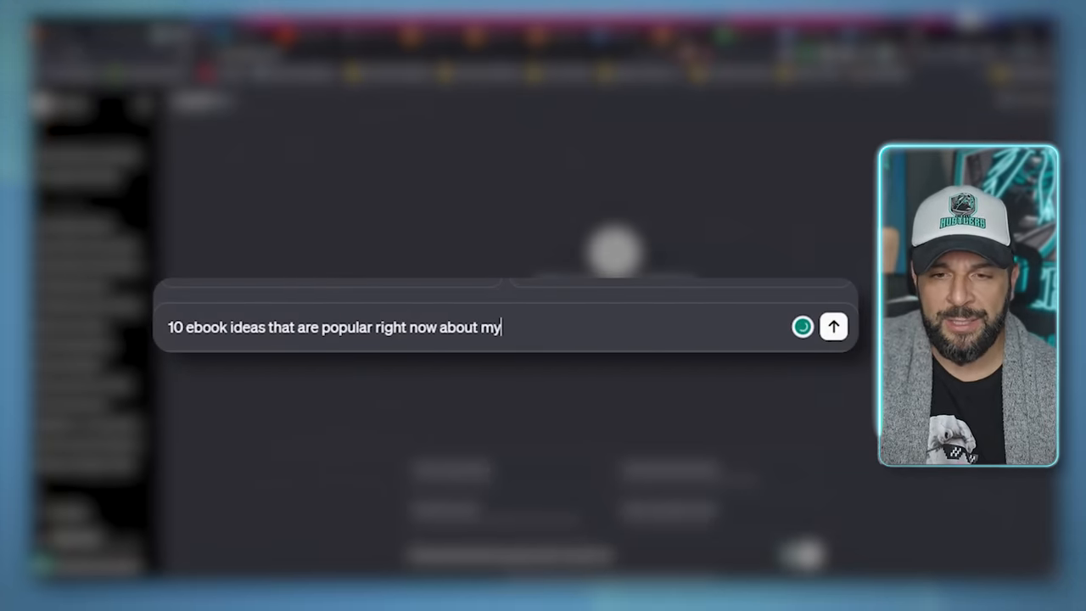
type("niche. that is digitral")
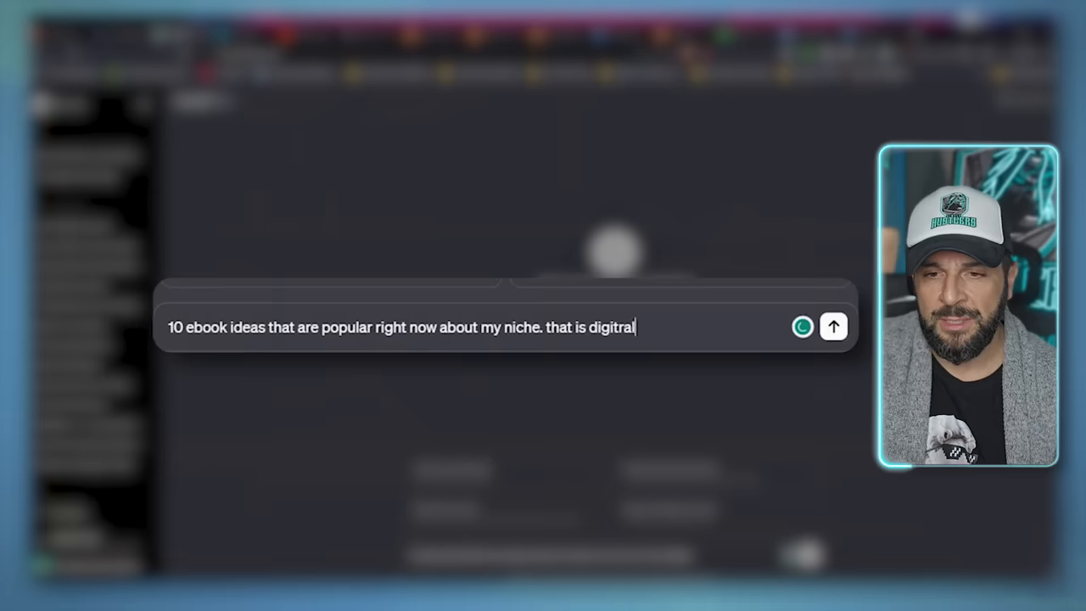
type("marketing for conten")
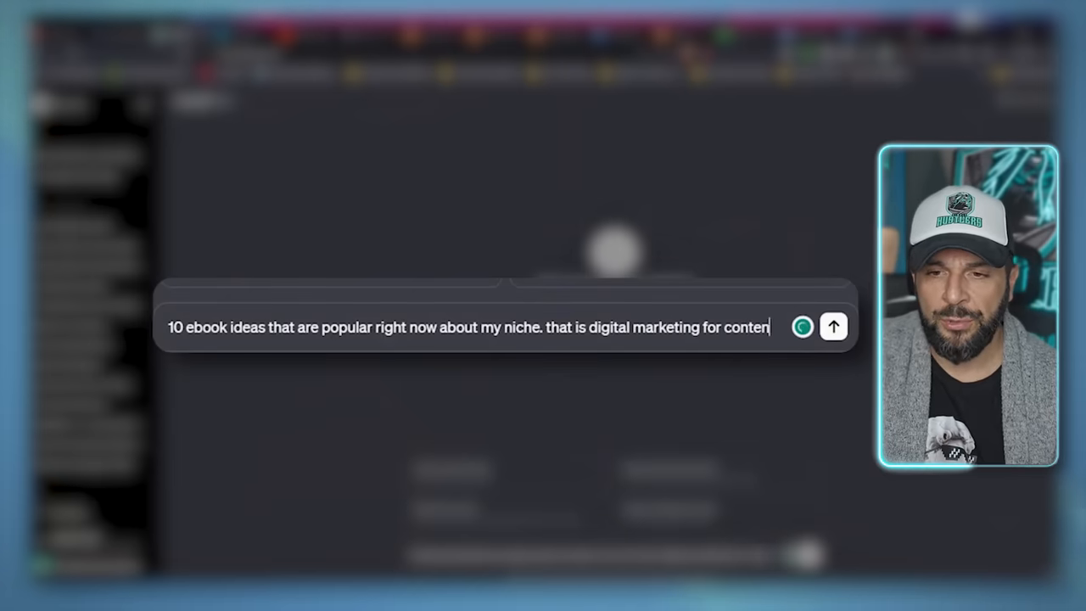
left_click(833, 327)
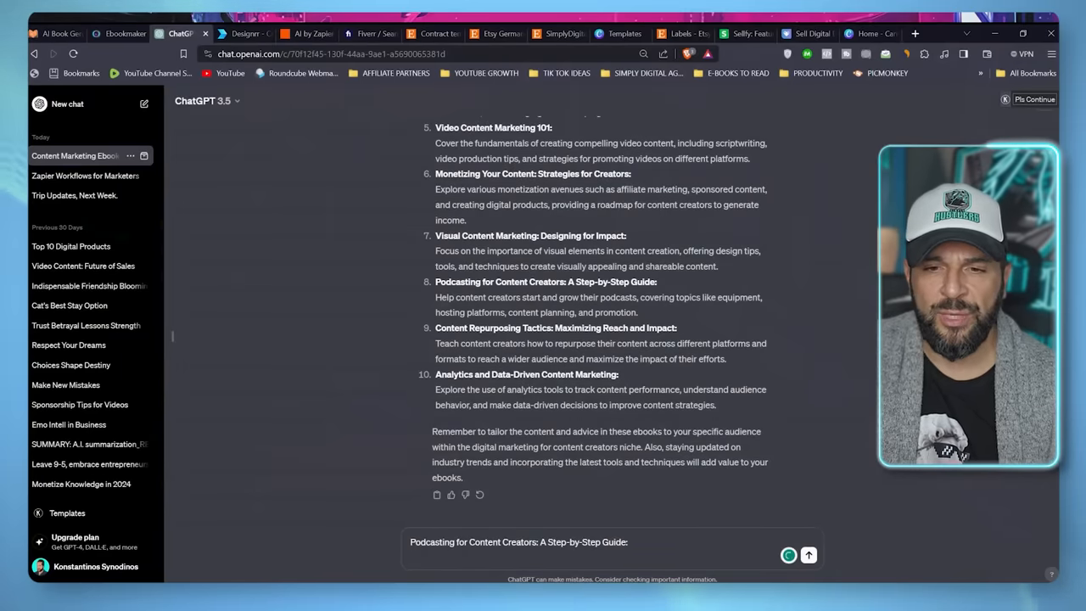
- Request a chapter outline for 'Podcasting for Content Creators' and scroll through the response
type("give me")
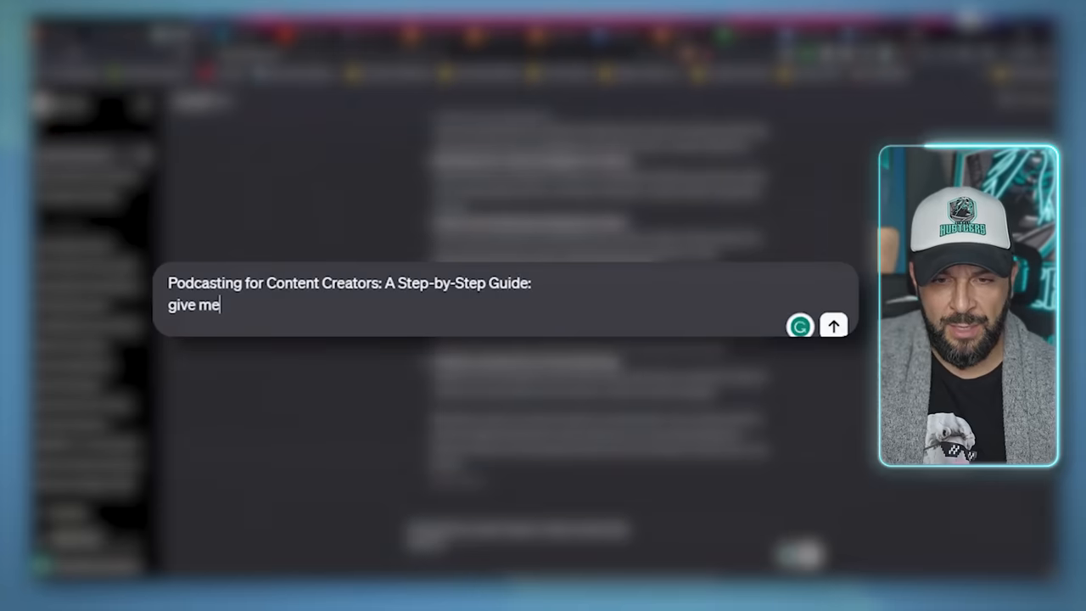
type("the outline of th")
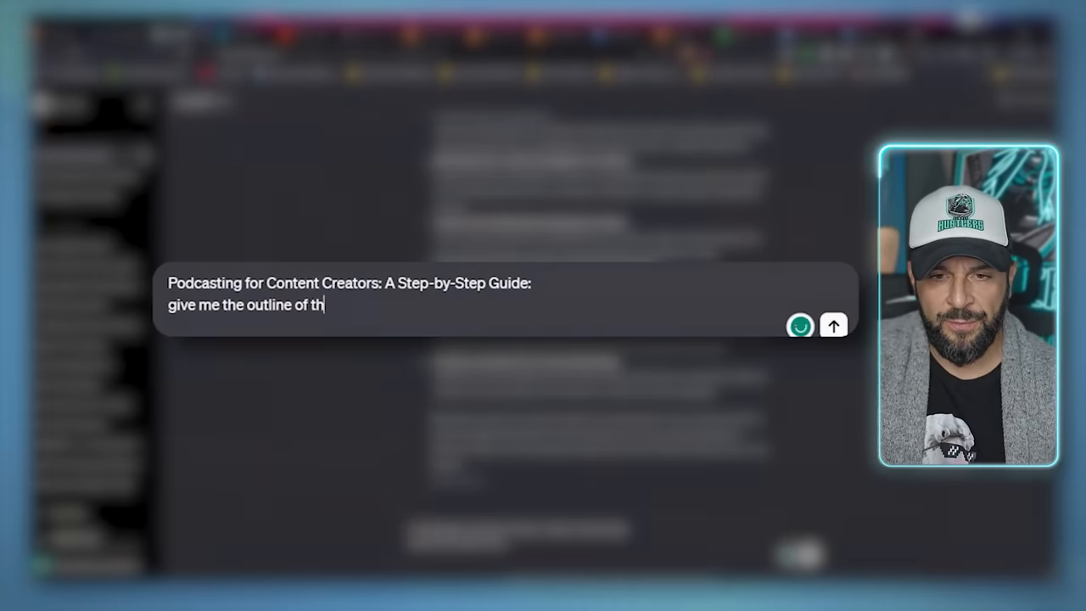
left_click(833, 325)
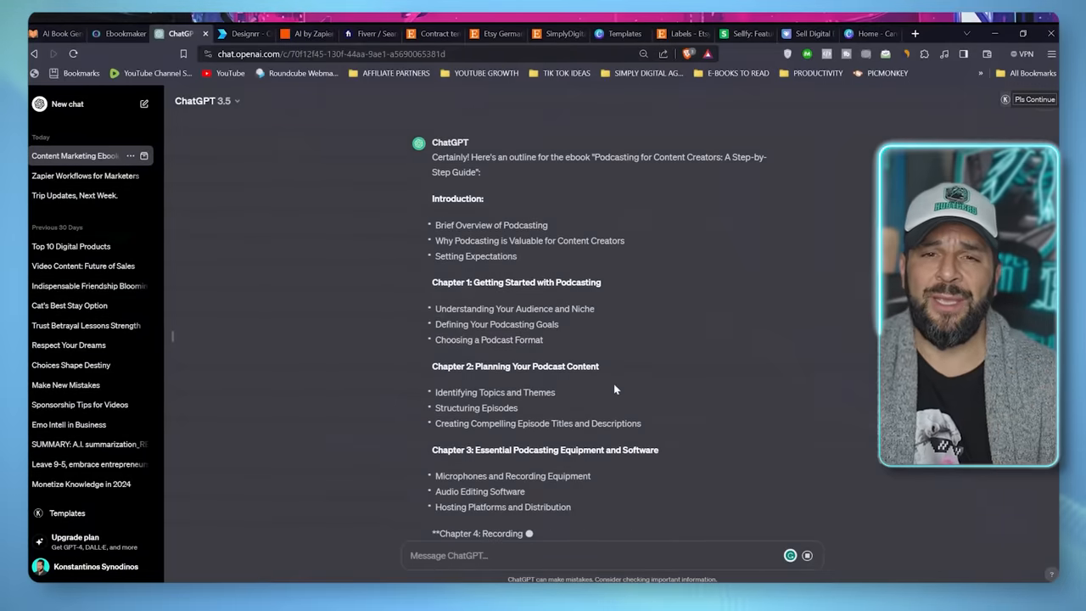
scroll("down", 3)
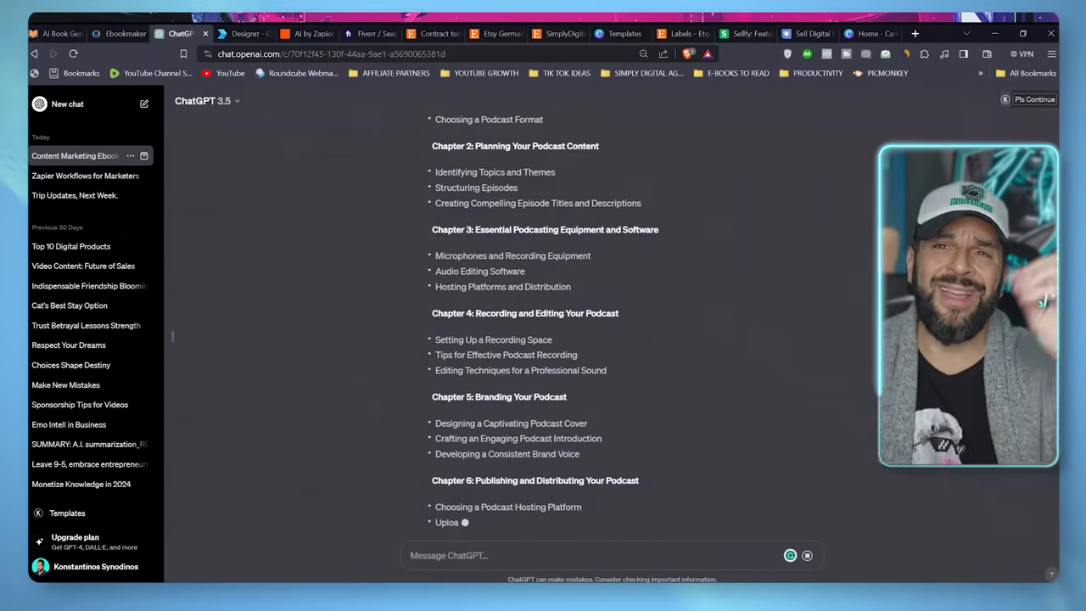
scroll("down", 3)
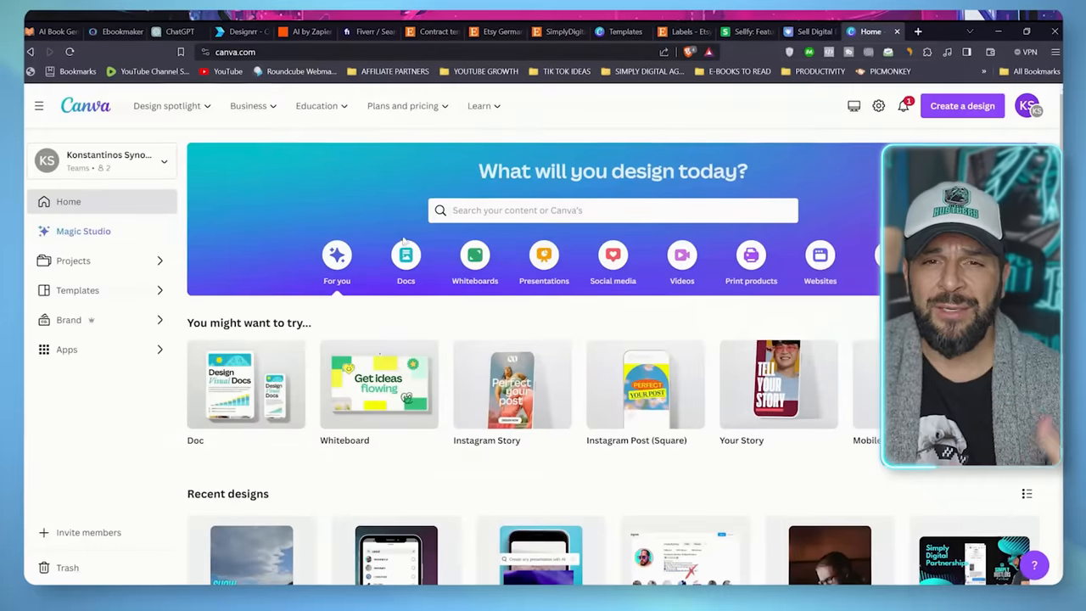
- Apply the Time Management ebook template to page 2 and choose PNG for download
type("eb")
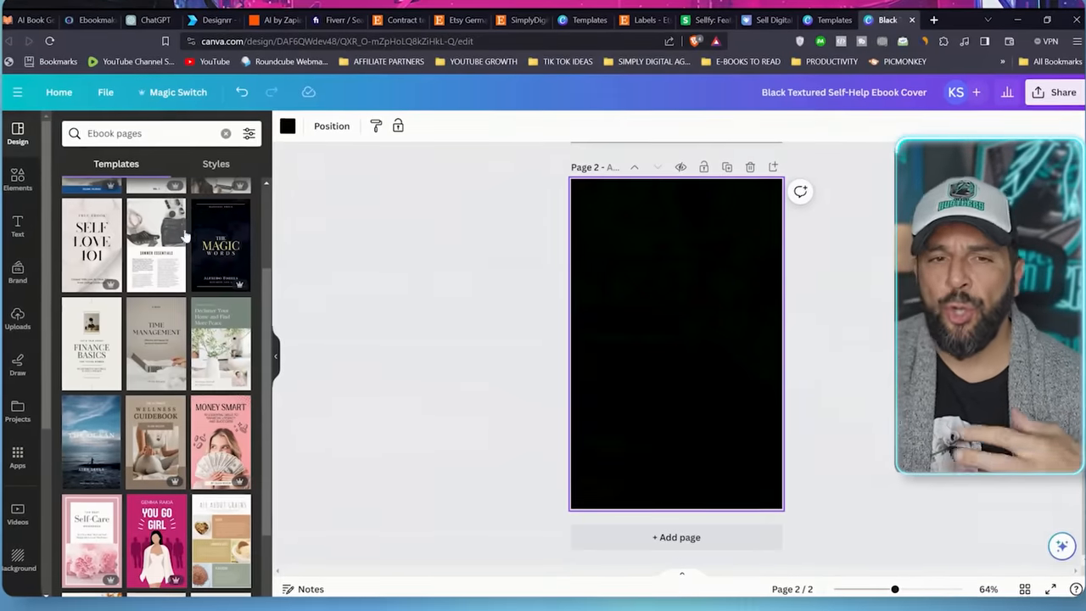
left_click(156, 344)
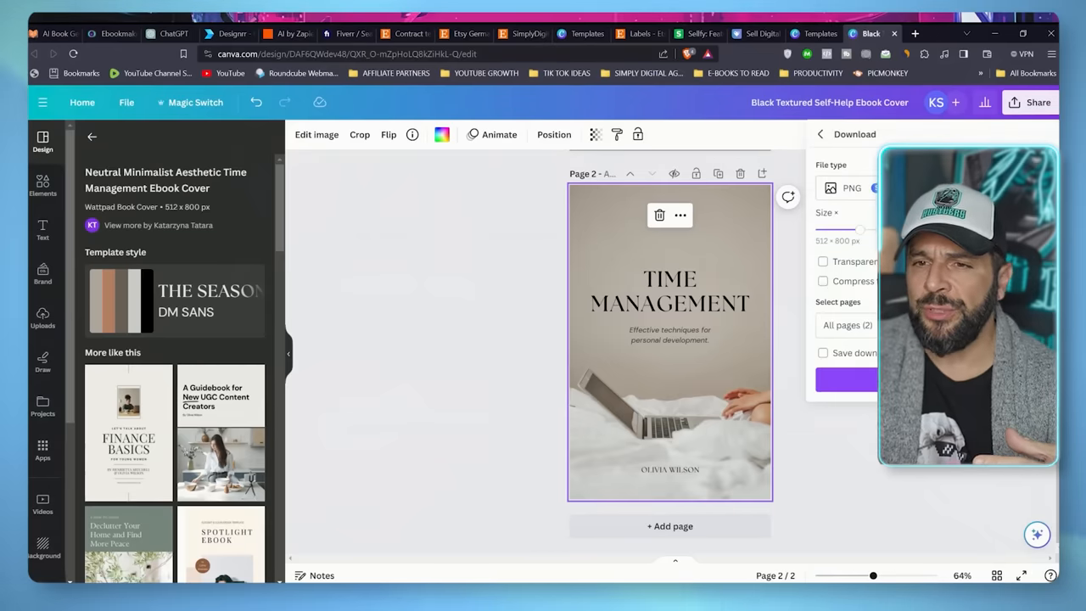
left_click(852, 187)
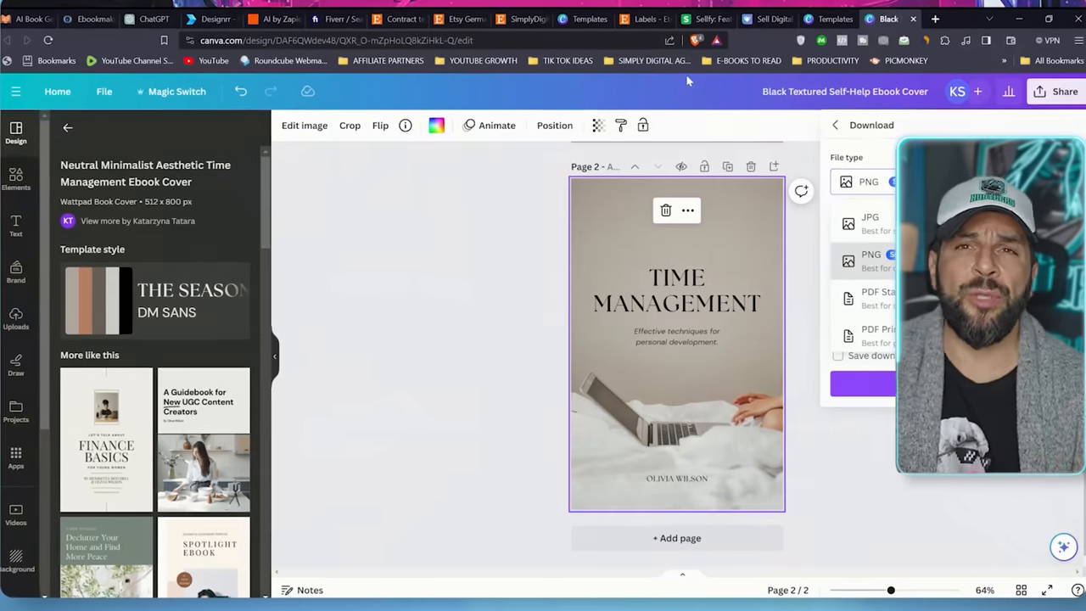
left_click(705, 19)
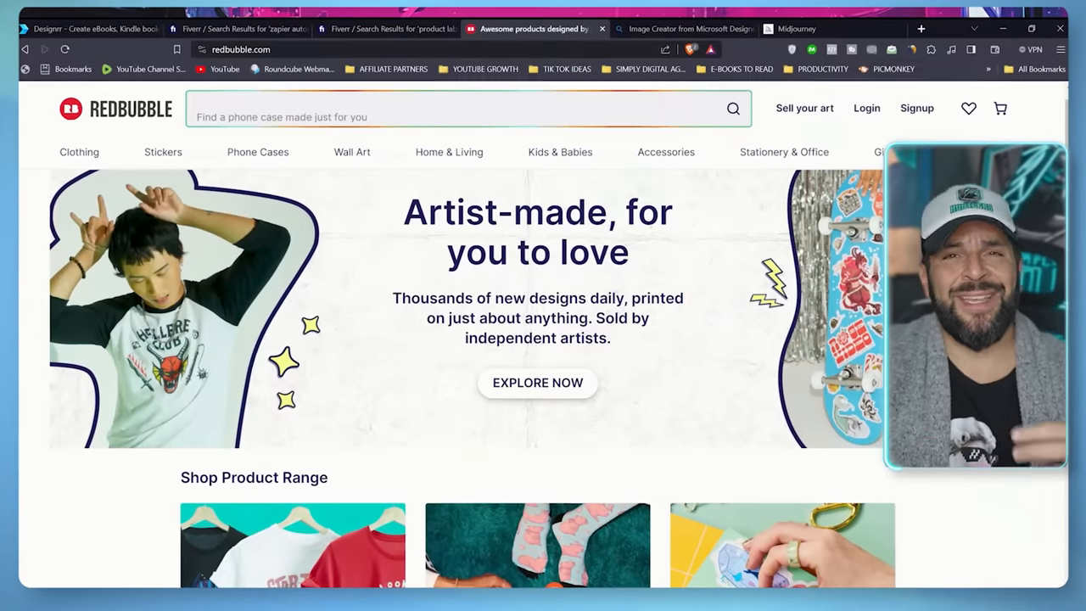
- Browse Redbubble's Accessories menu, product categories and featured products, then go to Midjourney
scroll("down", 3)
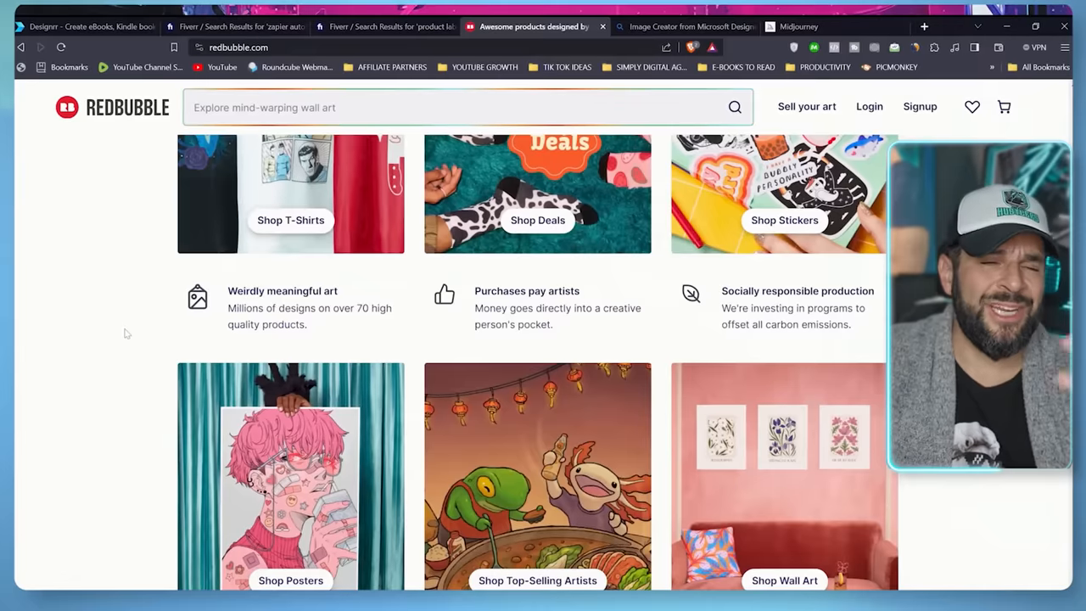
scroll("up", 3)
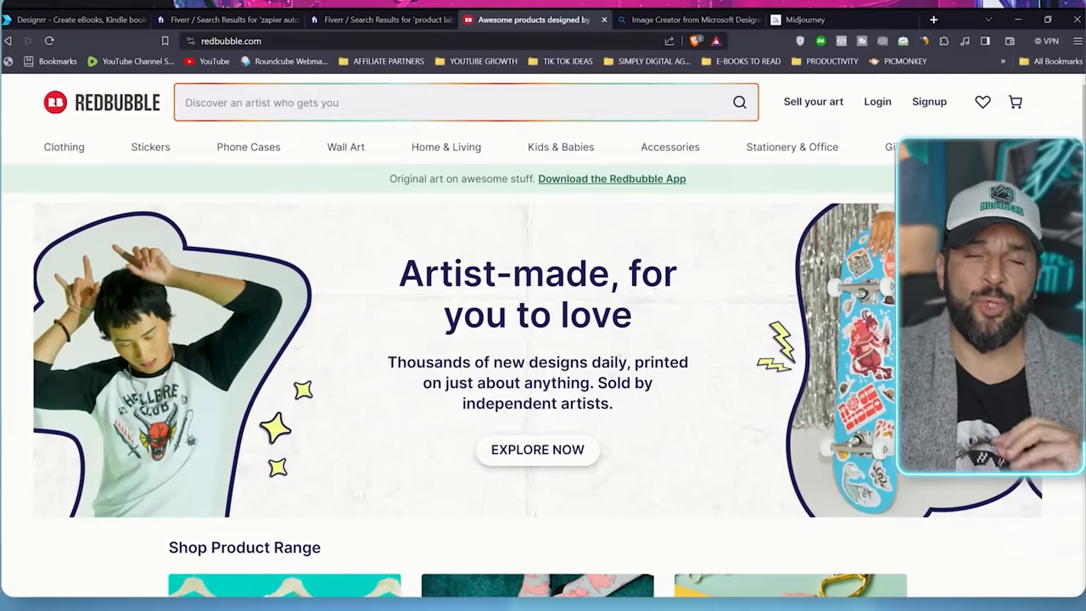
left_click(63, 146)
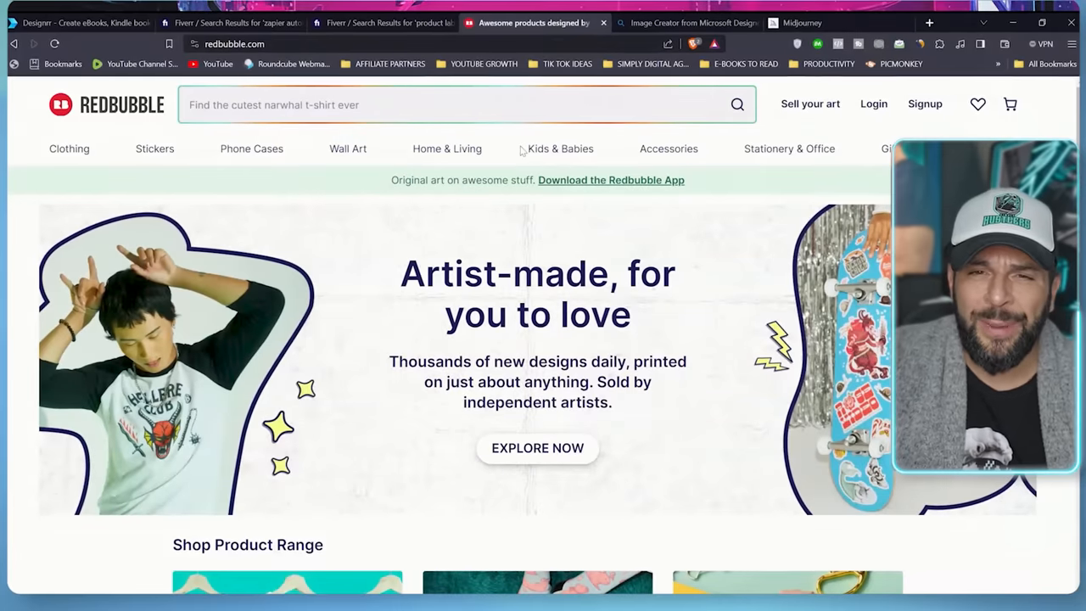
left_click(669, 149)
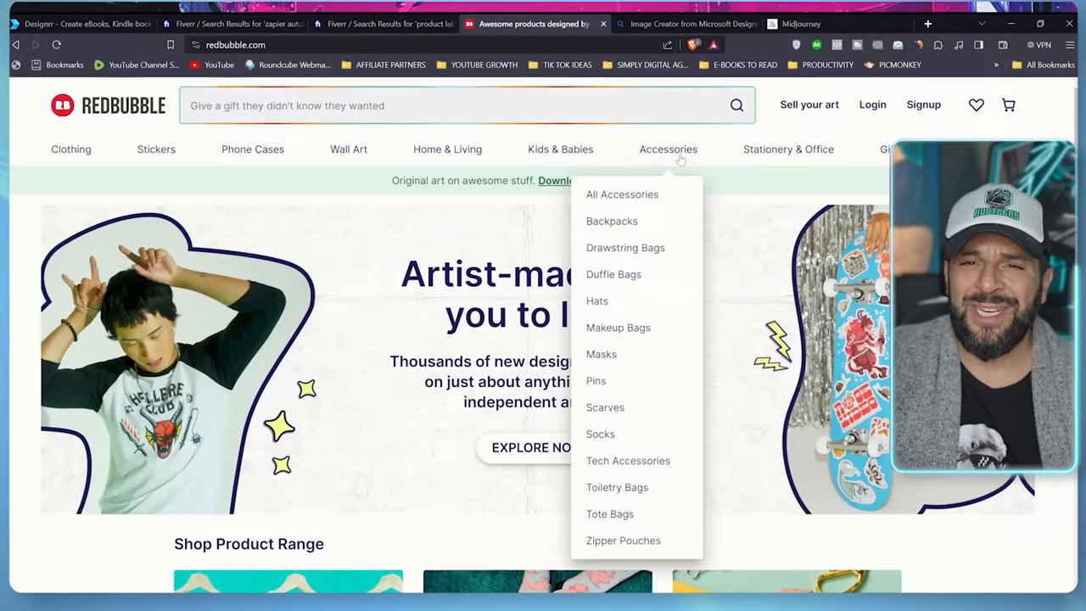
scroll("down", 3)
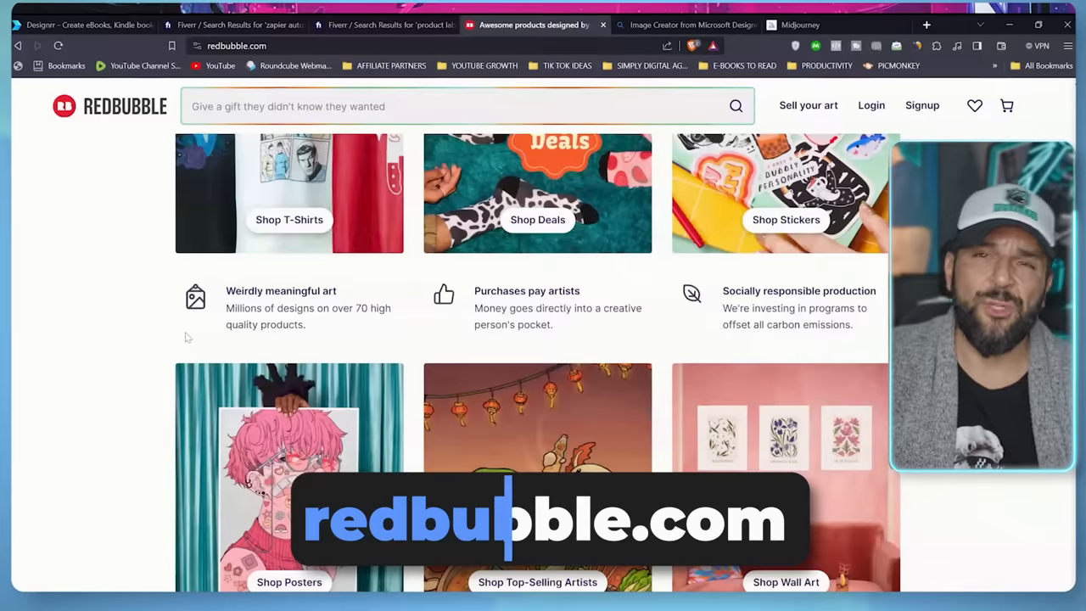
scroll("down", 3)
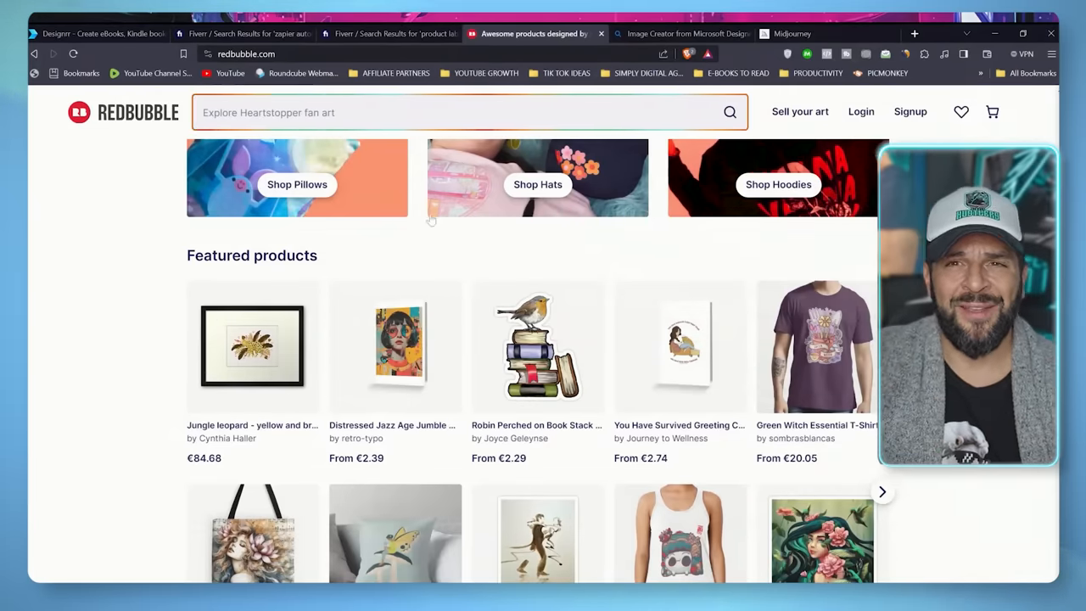
left_click(789, 34)
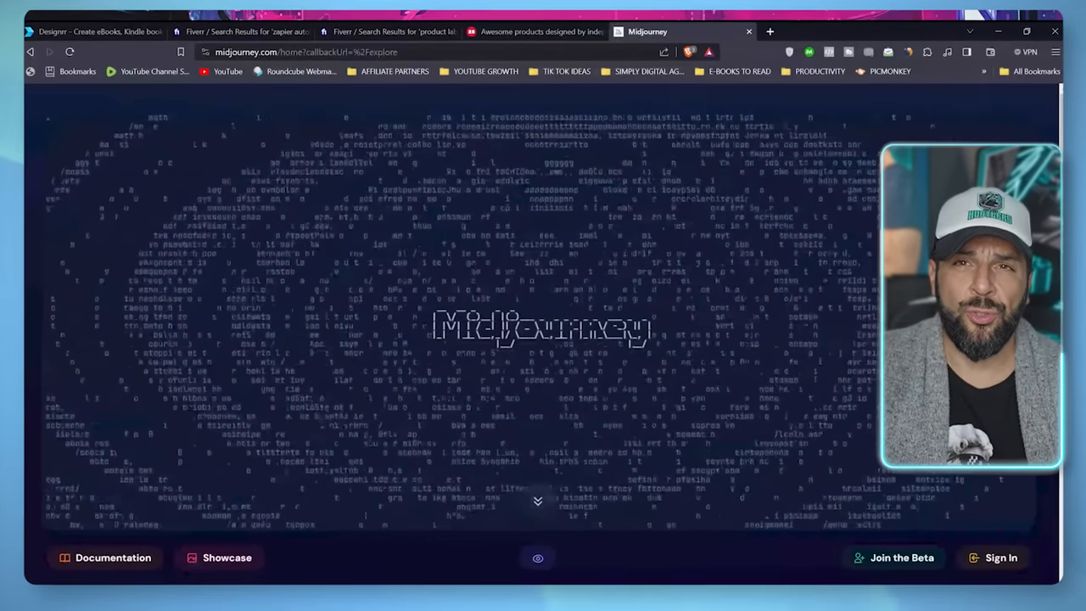
- Switch to Printify and scroll its homepage benefits section
left_click(832, 29)
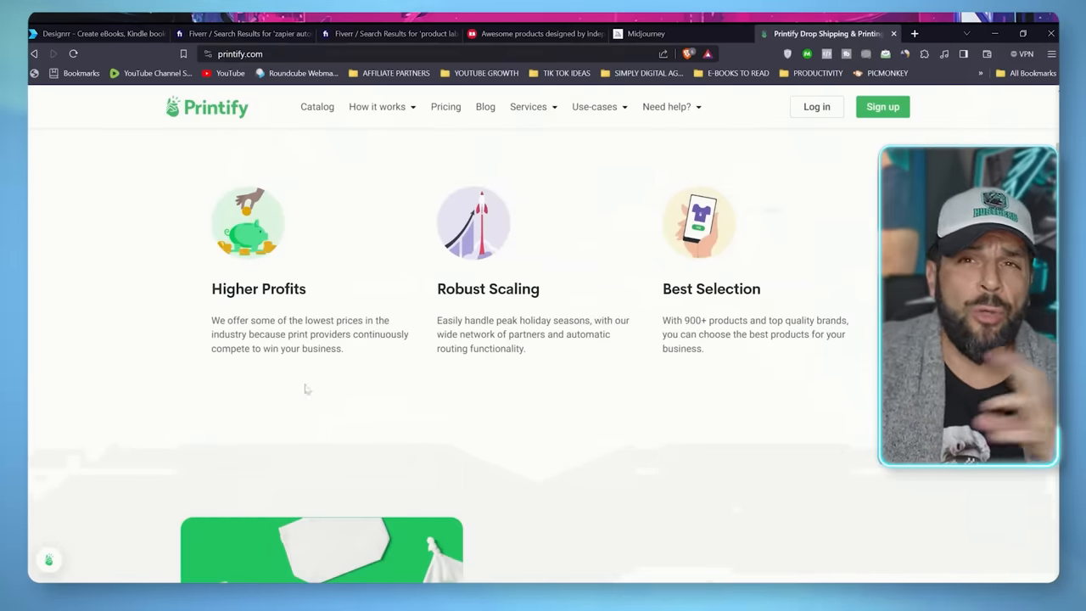
scroll("up", 3)
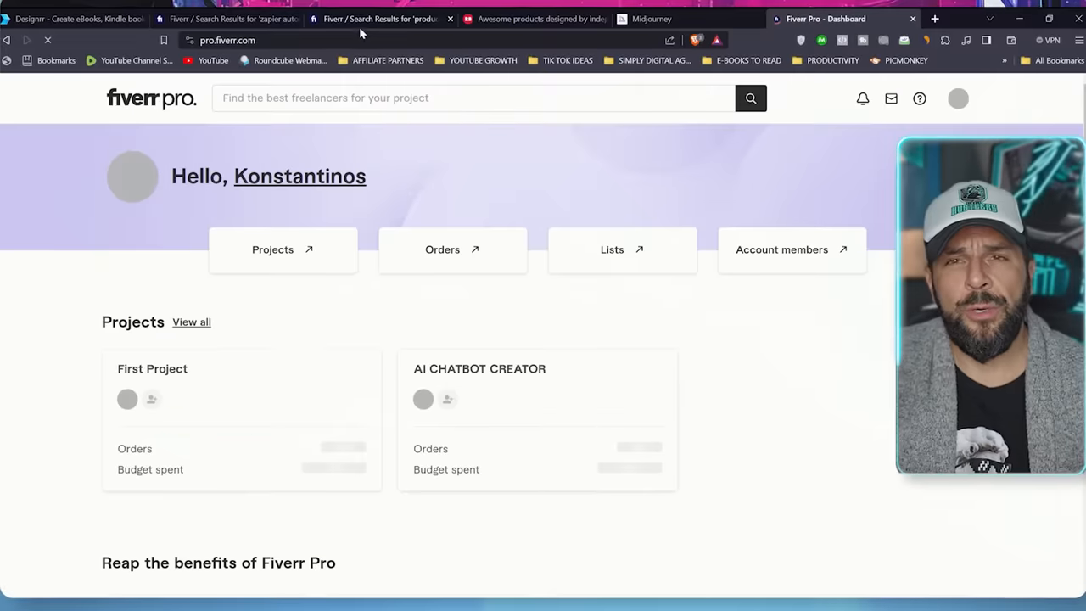
- Open Fiverr Pro's portrait illustration search results and scroll through the gigs
left_click(466, 99)
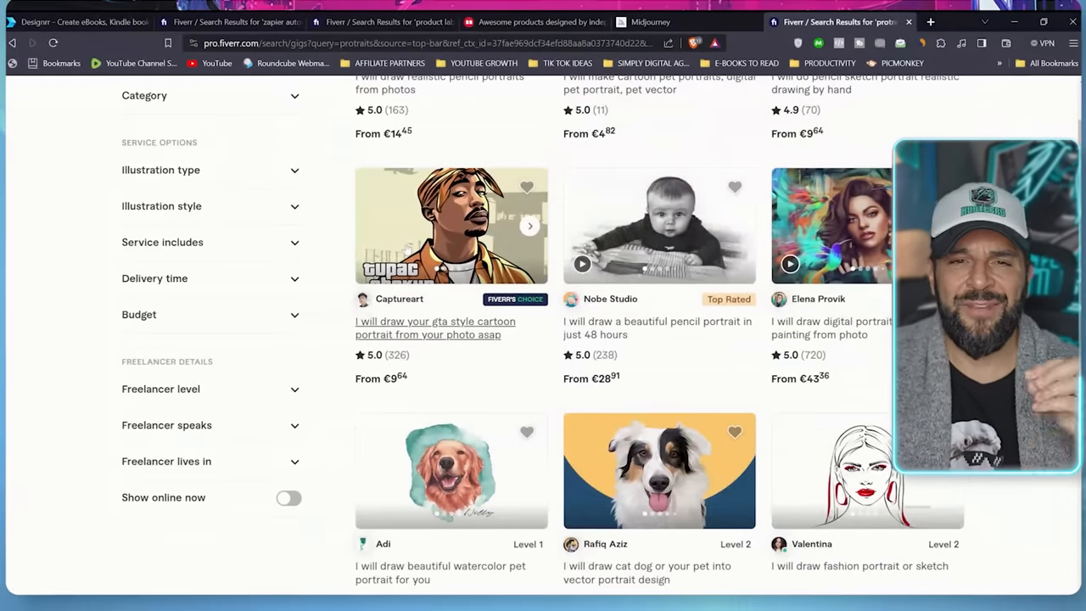
scroll("down", 3)
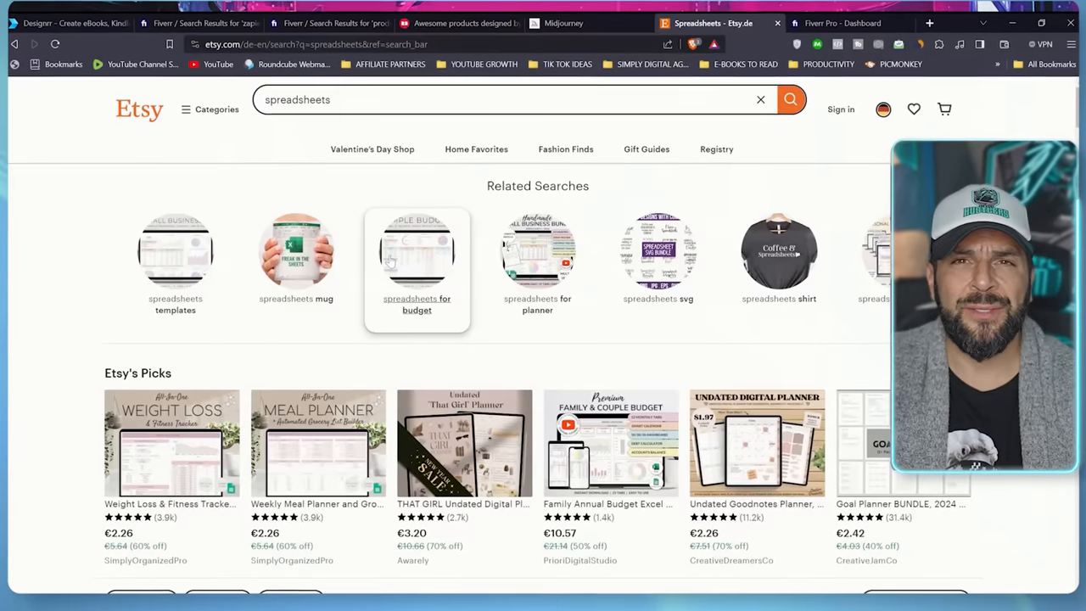
- Scroll Etsy's budget, habit tracker and bookkeeping spreadsheets, then switch to Fiverr's spreadsheet gigs
scroll("down", 3)
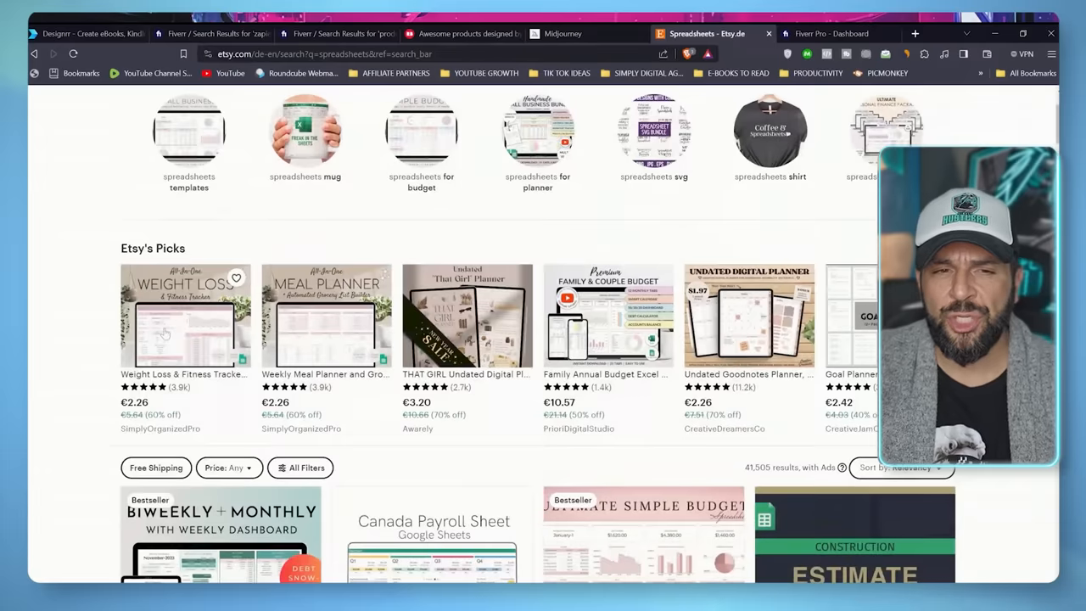
scroll("down", 3)
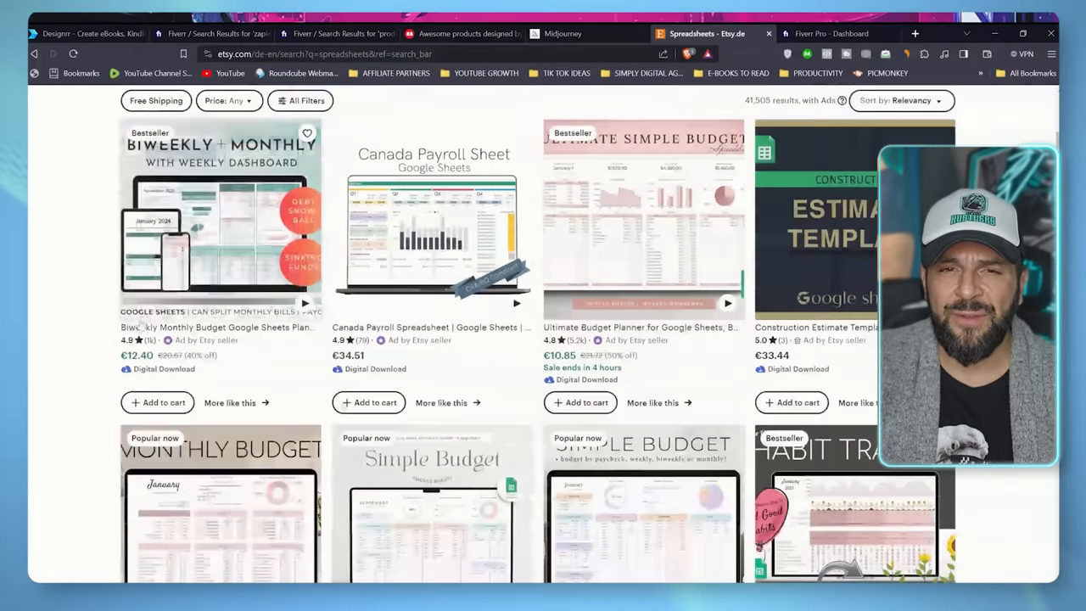
scroll("down", 3)
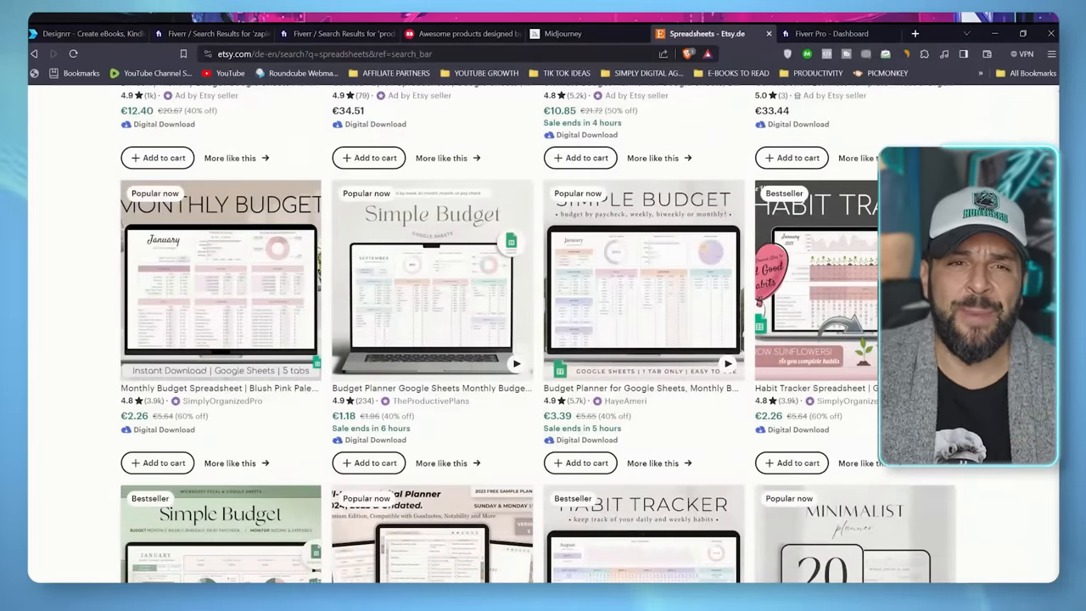
scroll("down", 3)
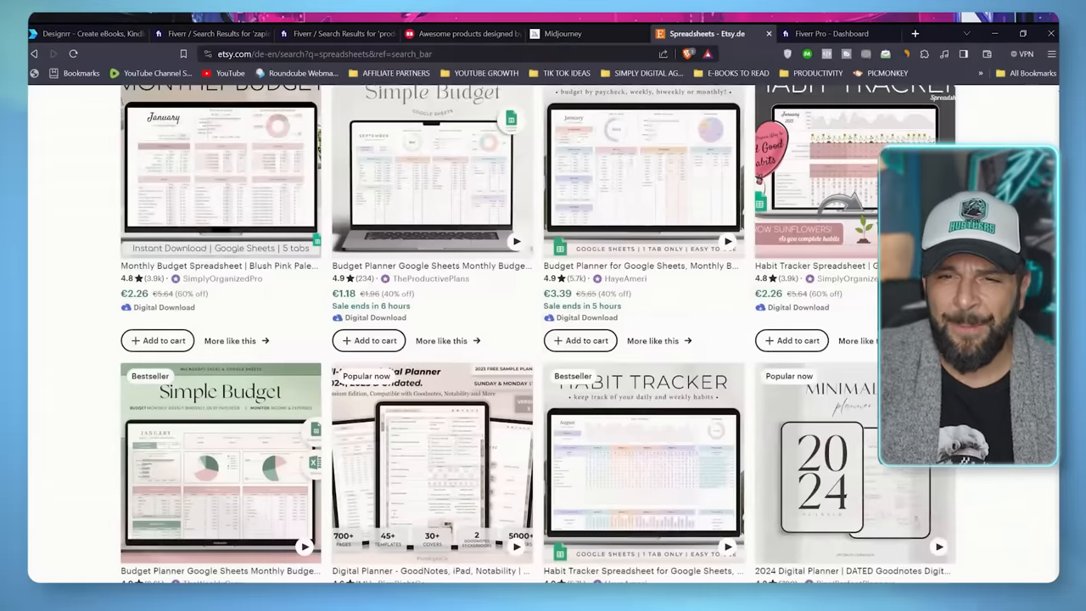
scroll("down", 3)
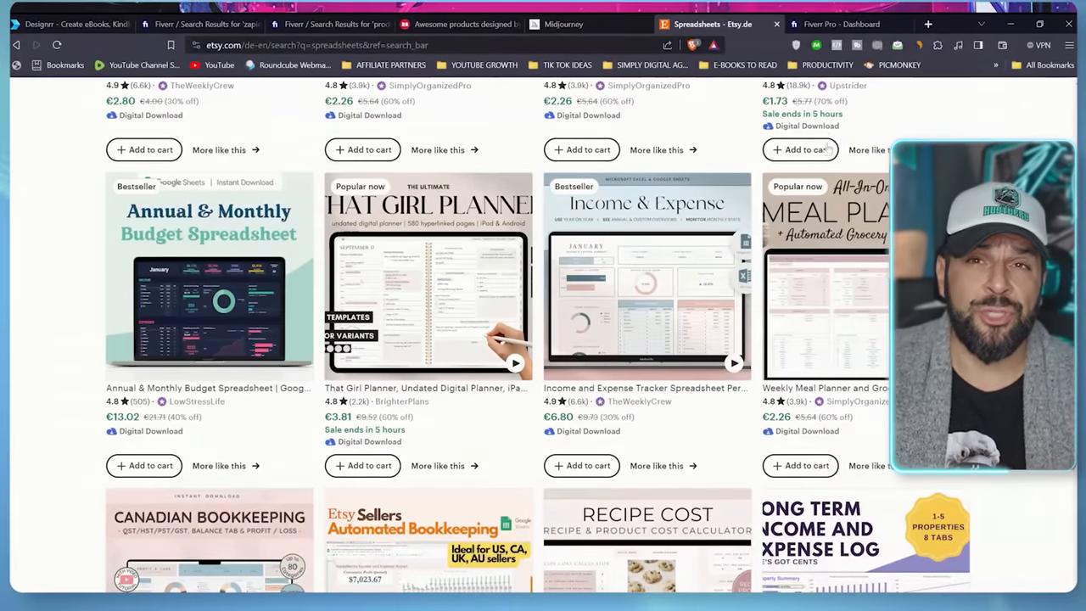
left_click(331, 24)
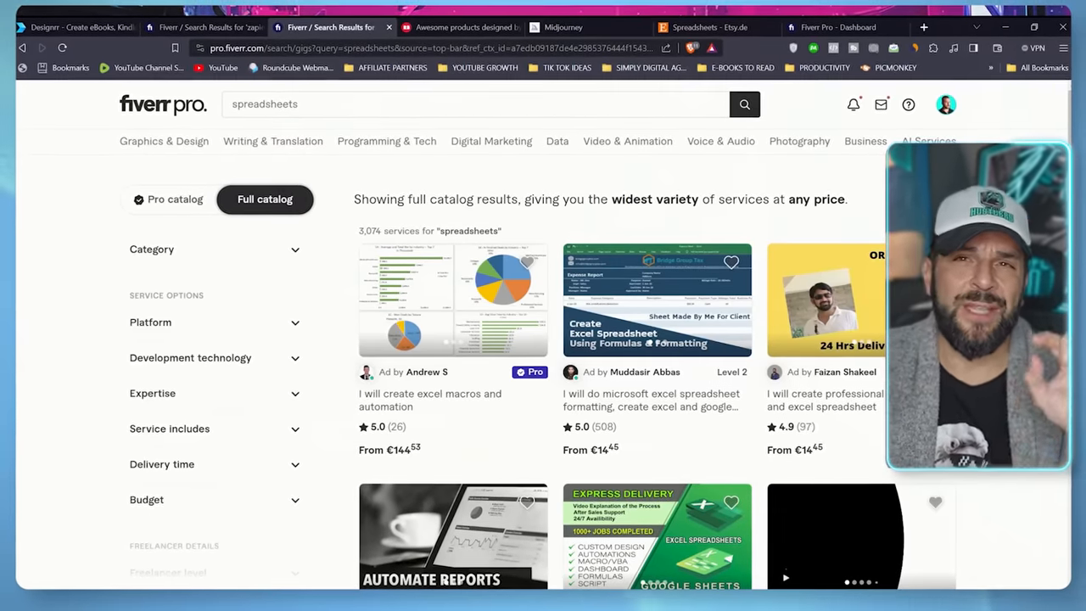
- Scroll through Fiverr Pro's spreadsheet gig results
scroll("down", 3)
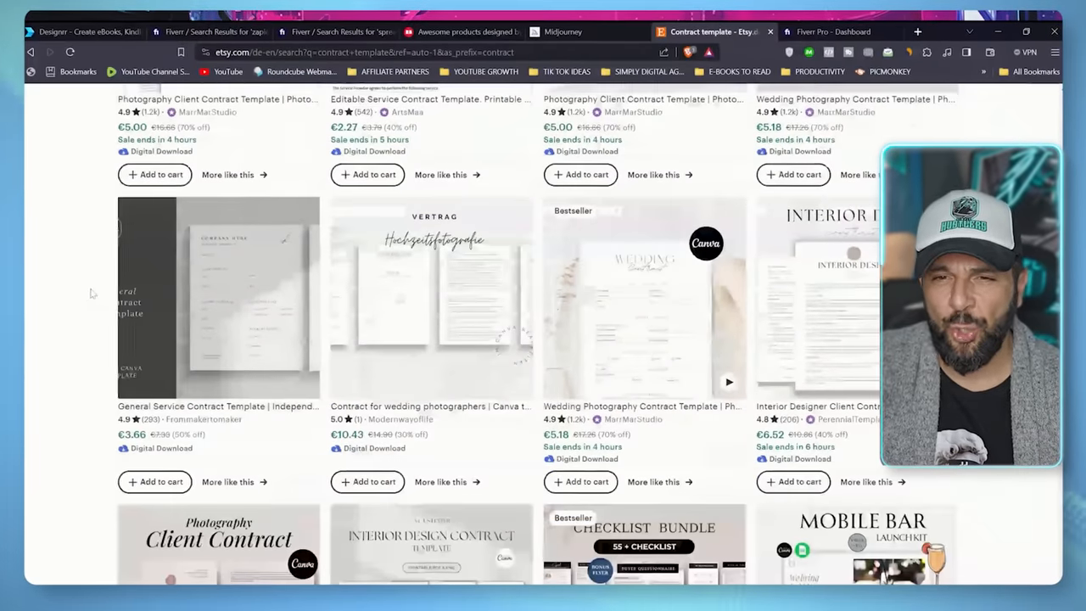
- Scroll Etsy's contract template results, then run an Etsy search for invoices
scroll("down", 3)
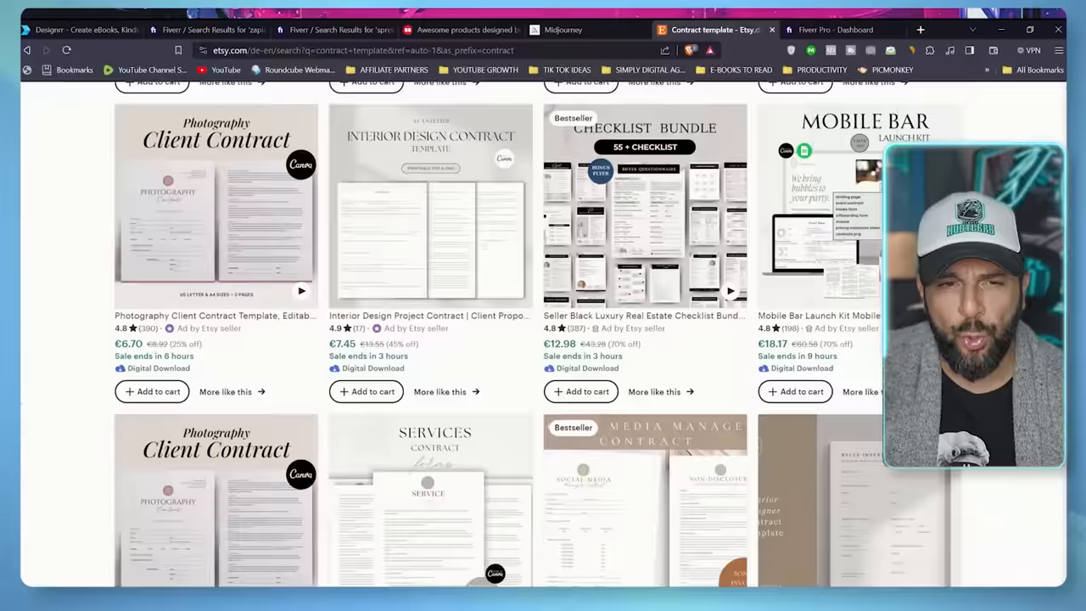
scroll("down", 3)
type("invoices")
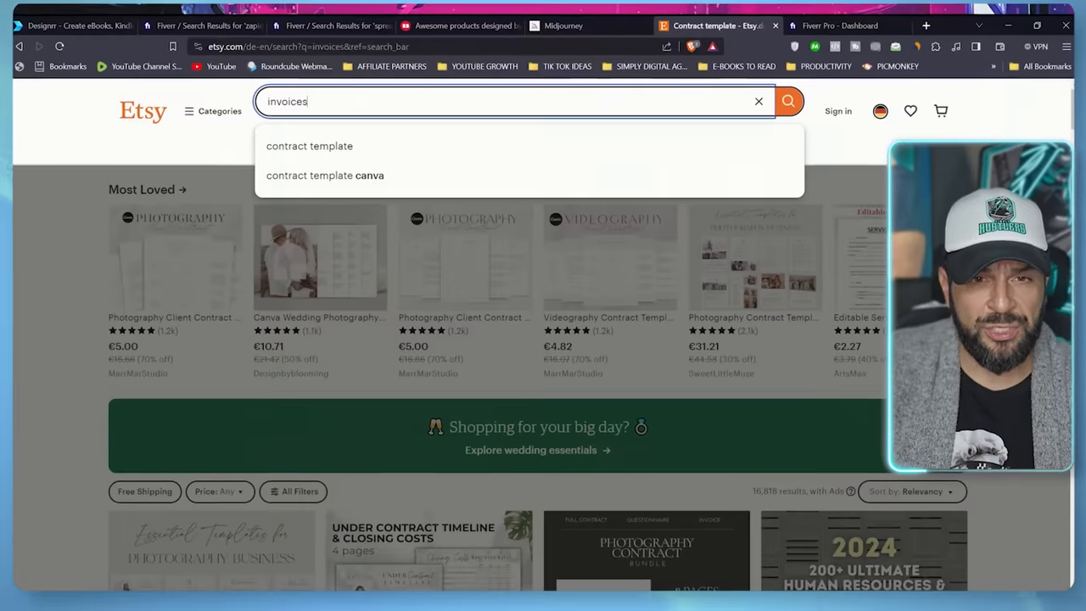
left_click(787, 101)
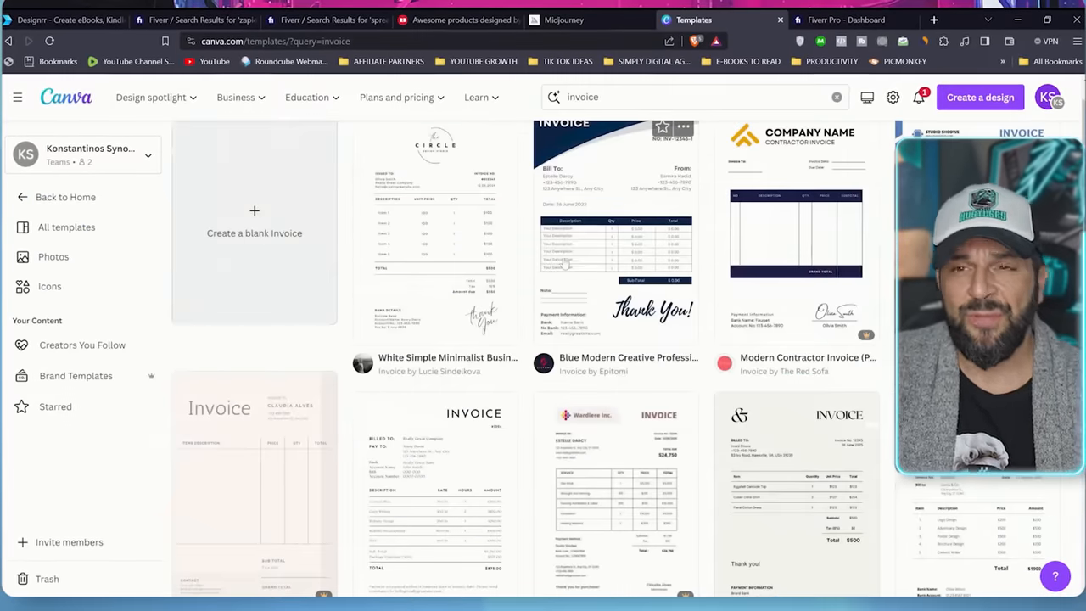
- Scroll Canva's invoice templates and open the Blue Creative Borders invoice design
scroll("down", 3)
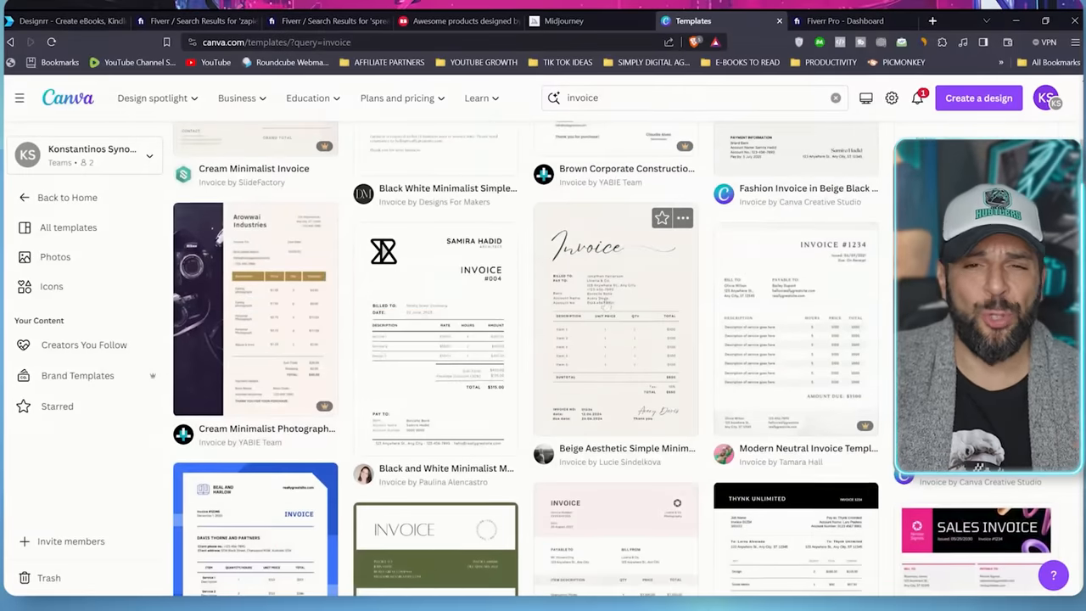
scroll("down", 3)
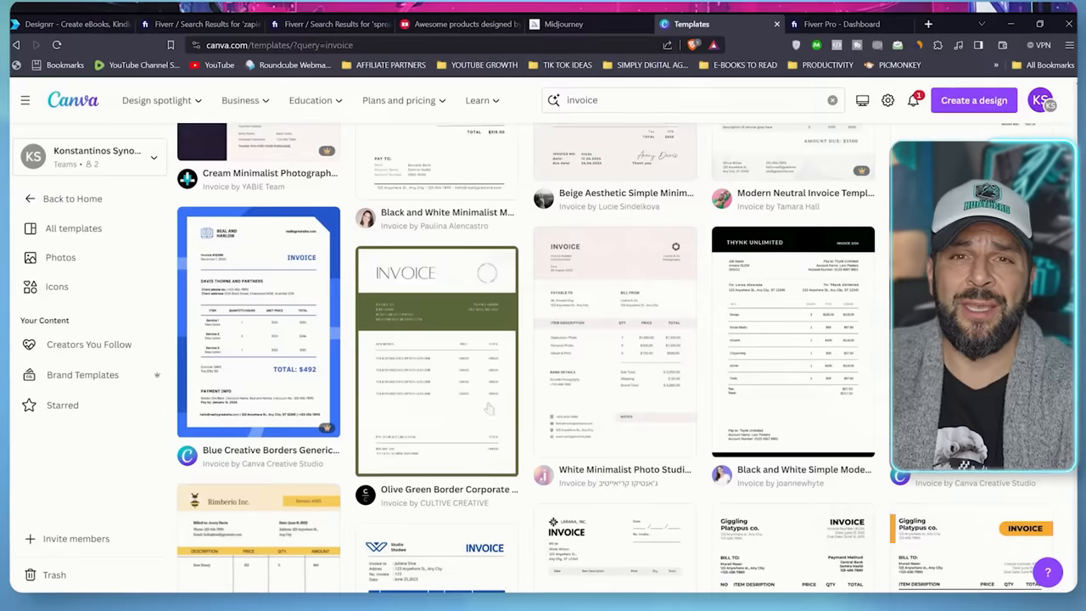
left_click(259, 323)
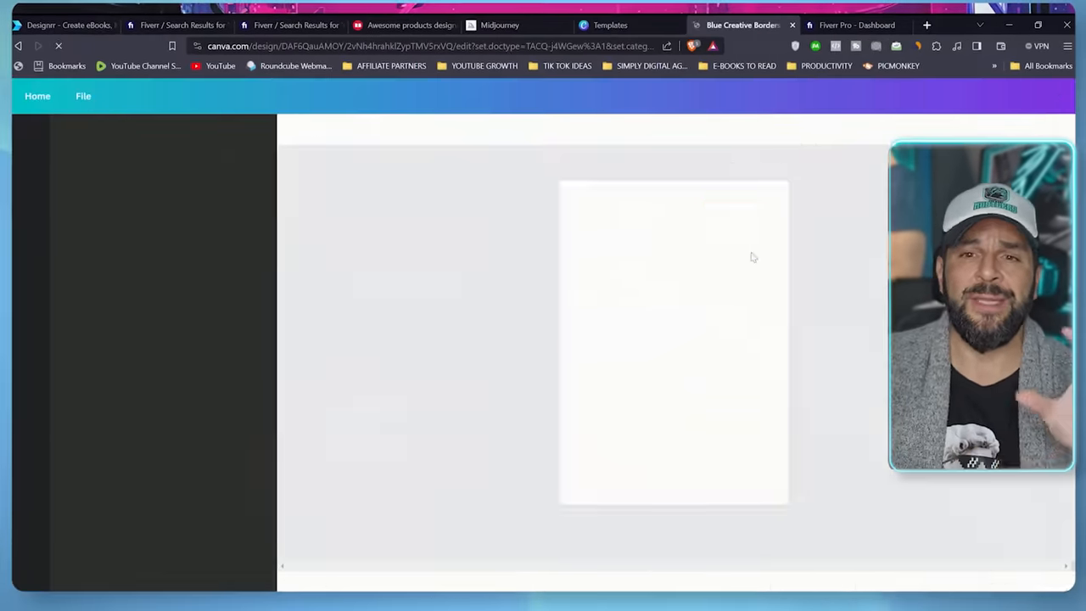